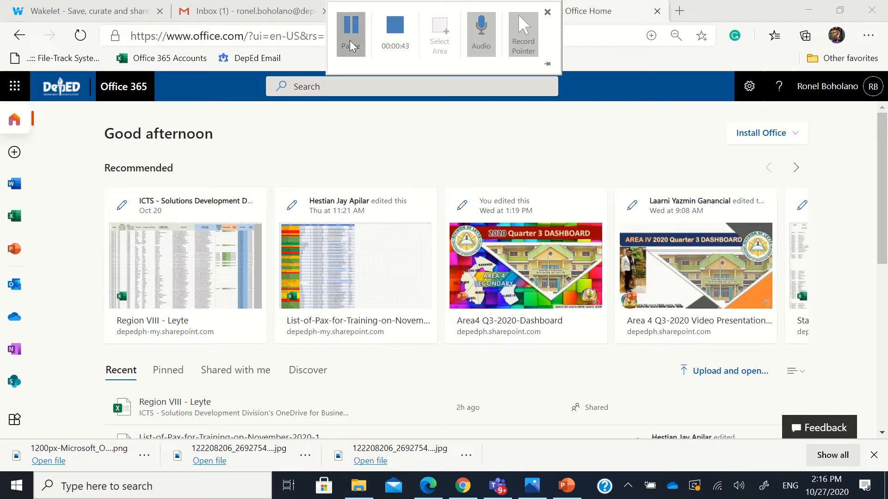
- Enter the account password and submit it, getting a sign-in error
click(546, 12)
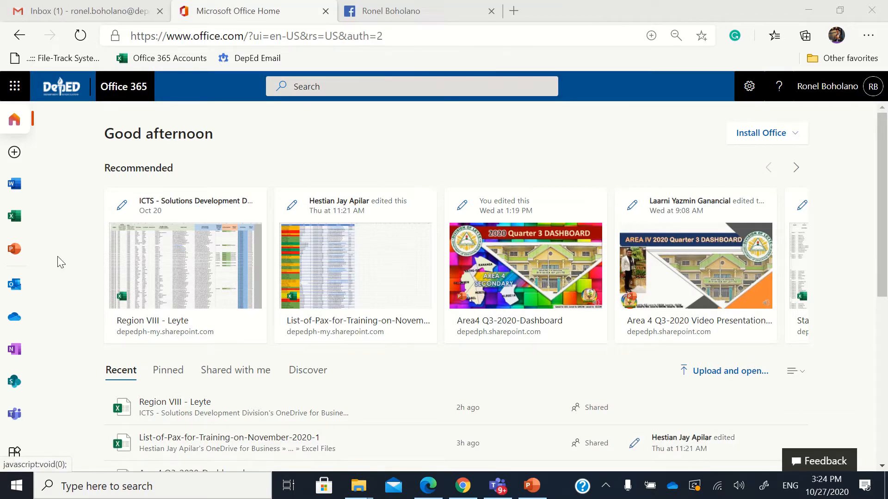
mouse_move(62, 234)
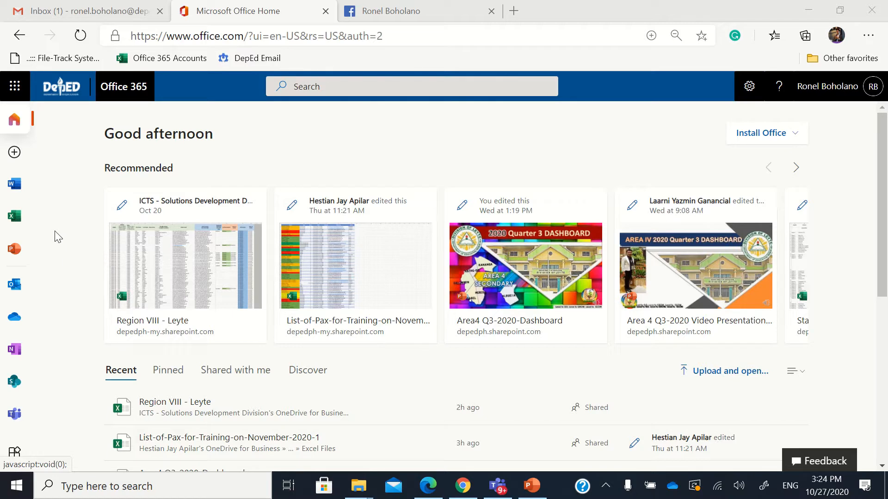
mouse_move(33, 237)
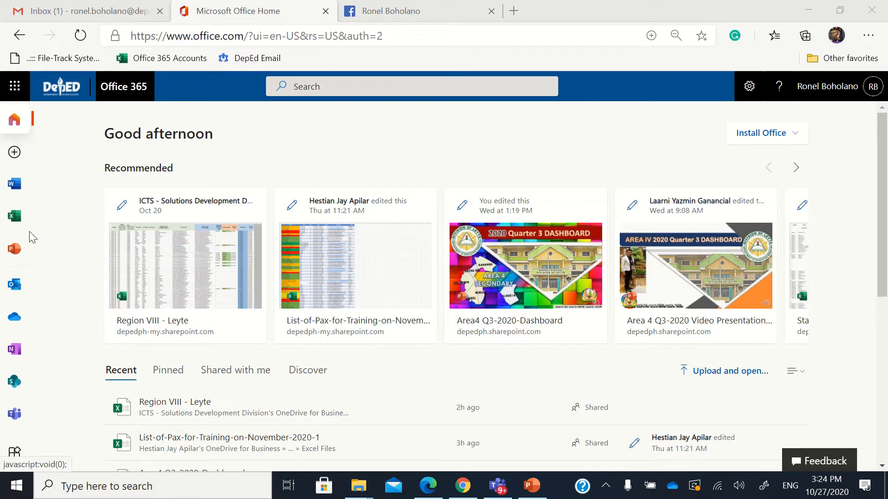
mouse_move(14, 248)
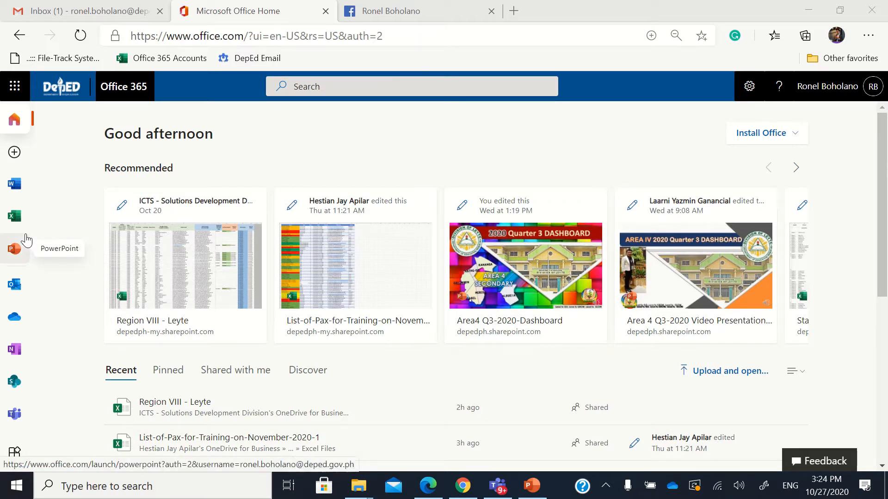
mouse_move(52, 246)
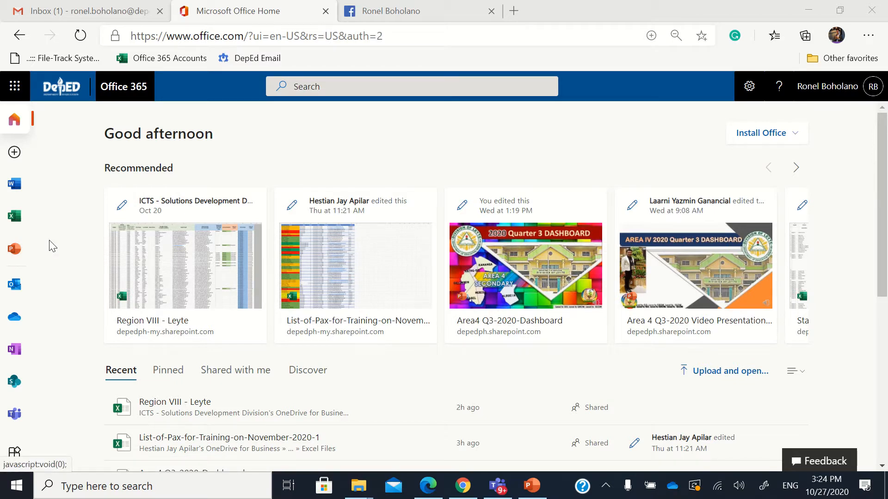
mouse_move(14, 183)
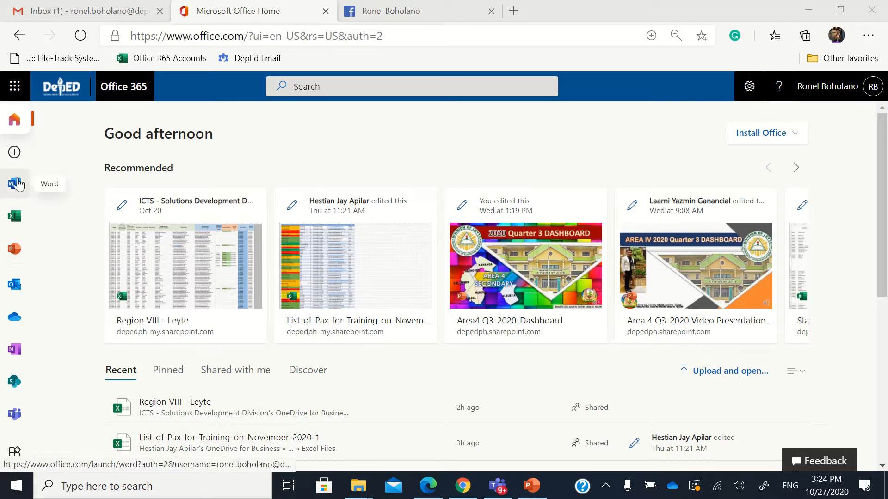
mouse_move(67, 157)
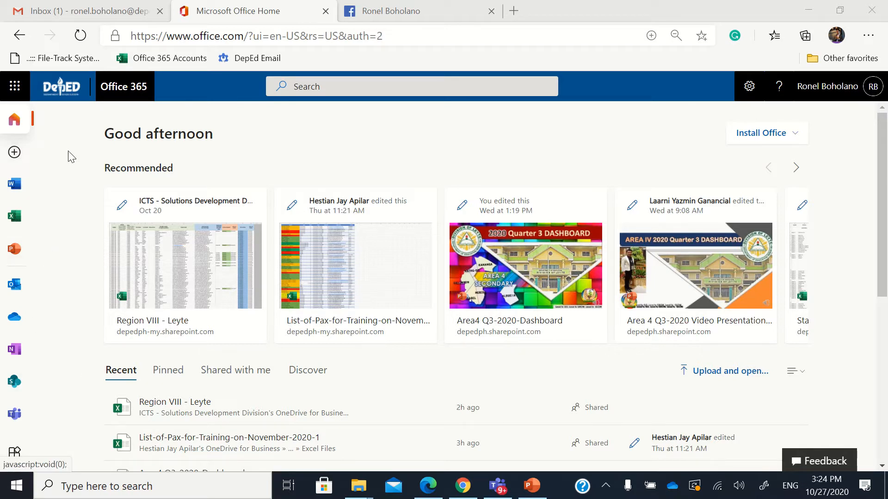
mouse_move(14, 120)
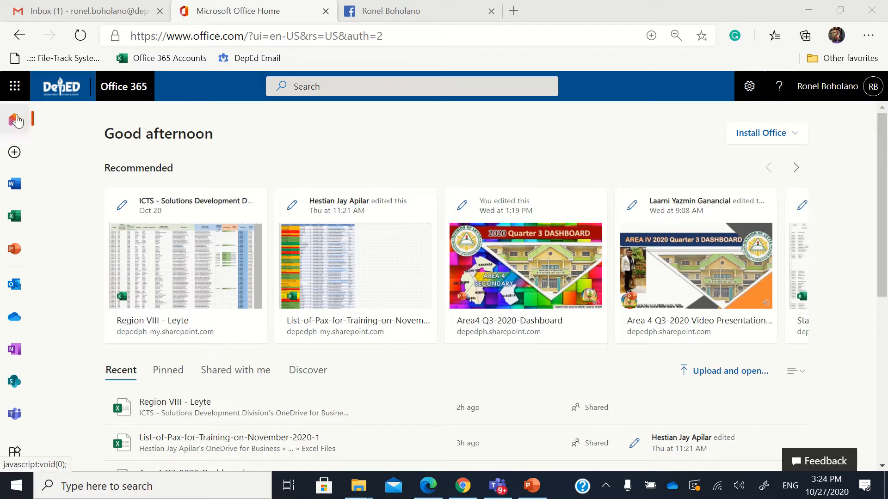
mouse_move(14, 300)
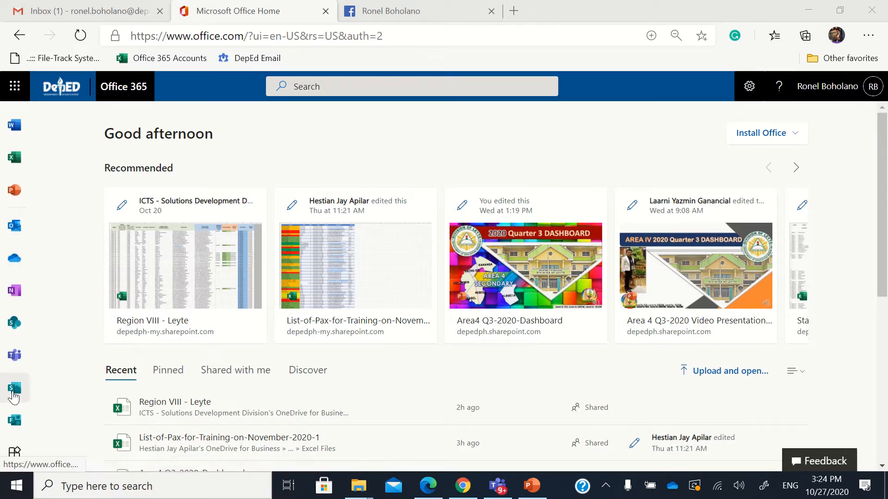
mouse_move(13, 422)
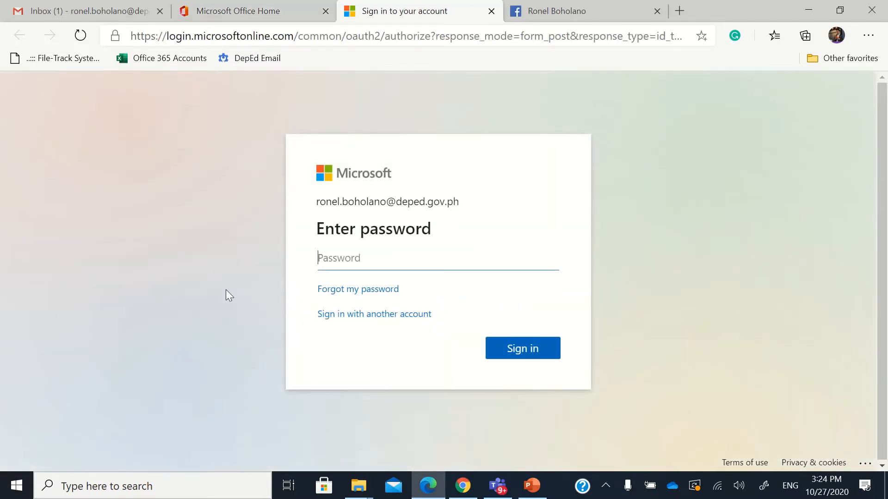
text(password)
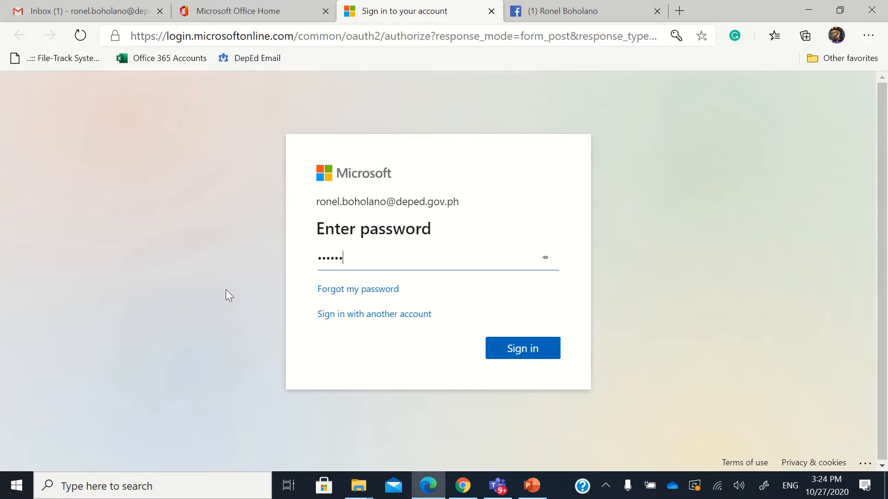
text(••)
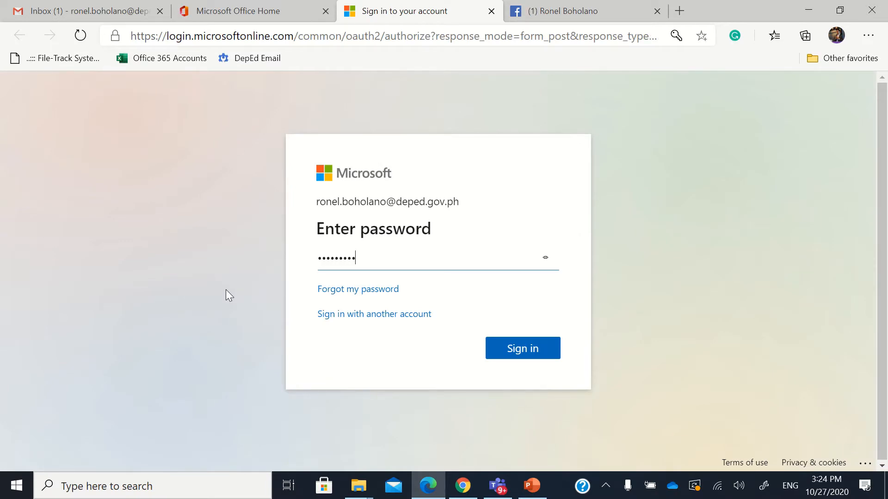
click(522, 348)
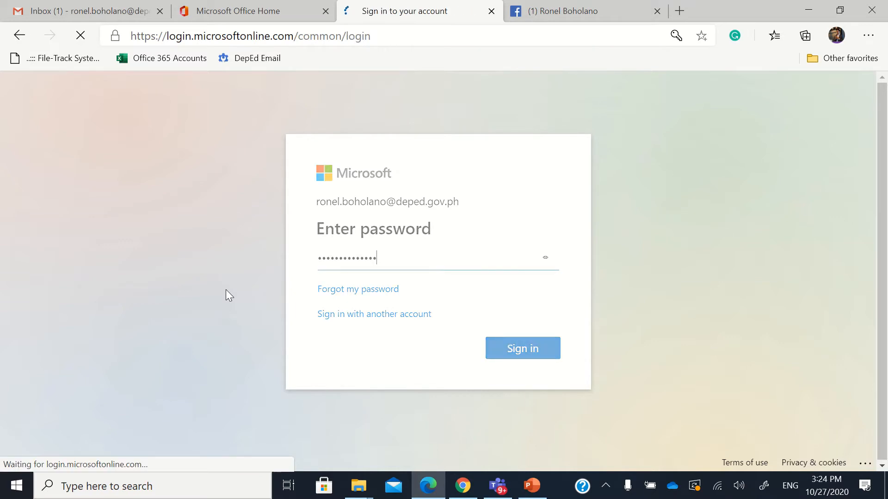
click(521, 348)
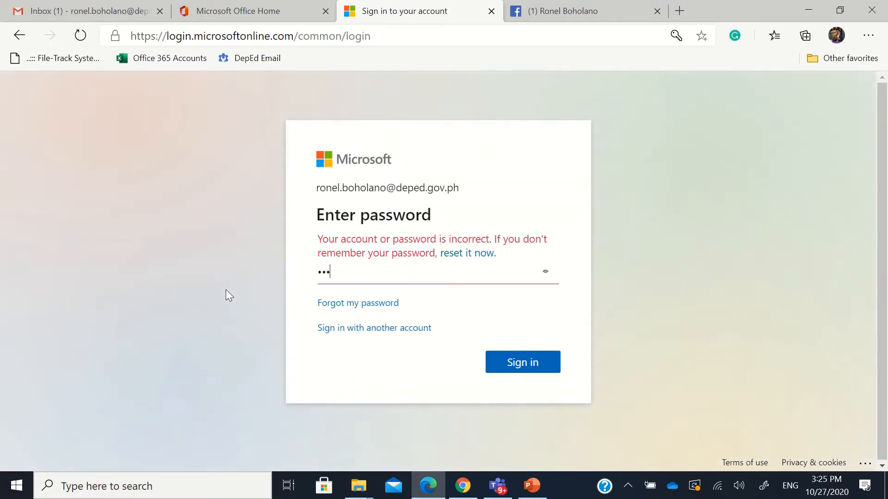
- Re-enter the password so sign-in succeeds, and choose Yes to stay signed in
text(password)
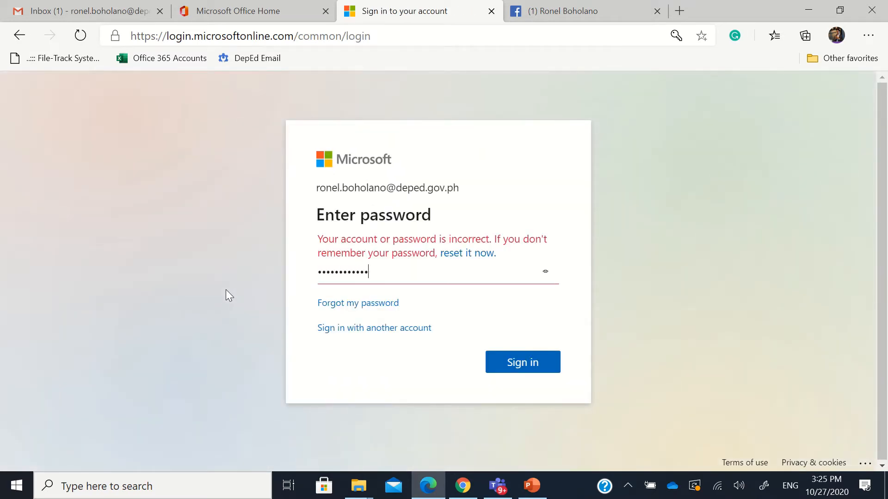
click(522, 363)
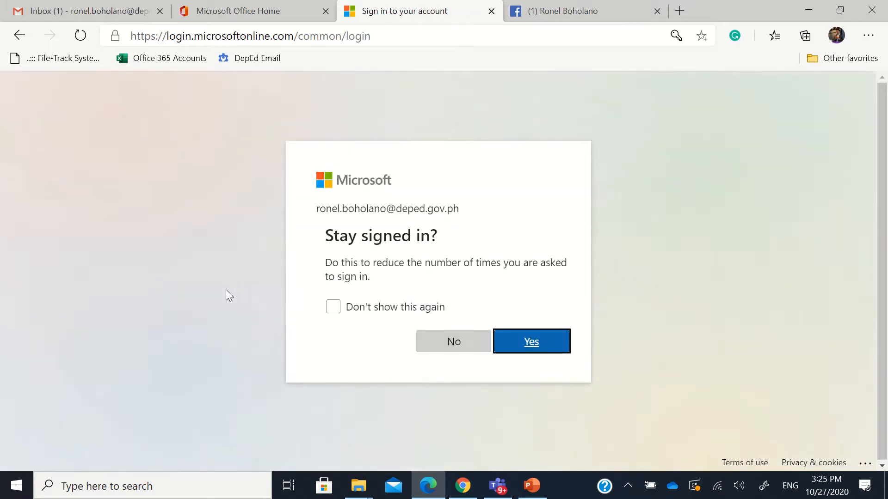
click(531, 341)
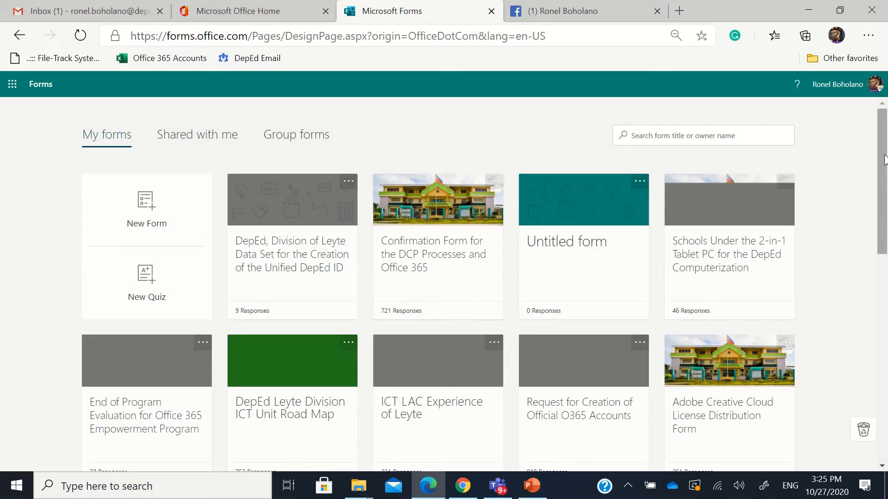
scroll(down, 3)
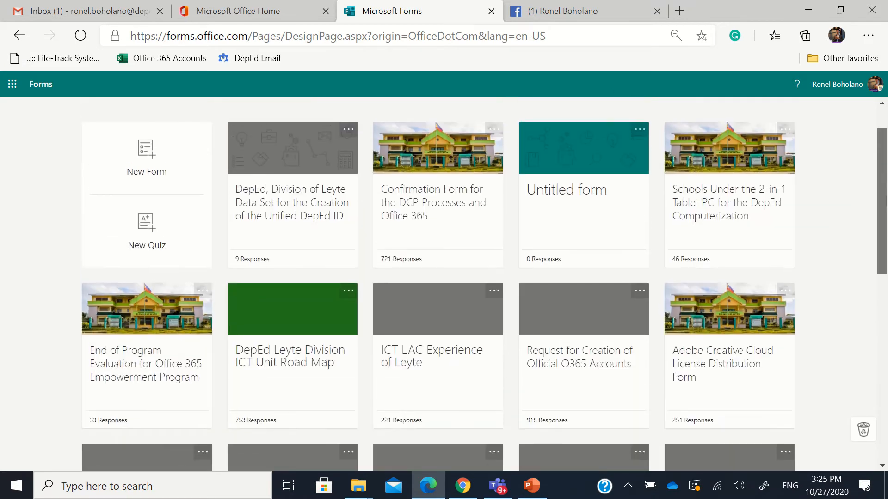
scroll(up, 3)
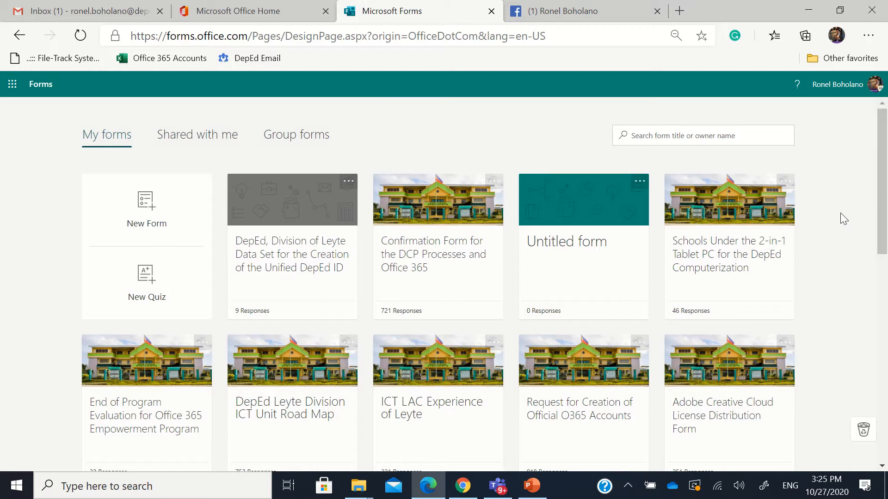
mouse_move(837, 232)
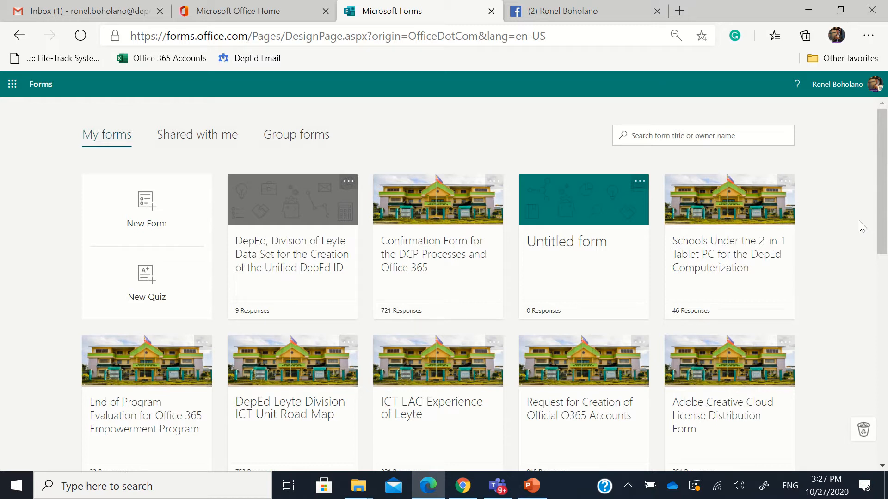
mouse_move(843, 235)
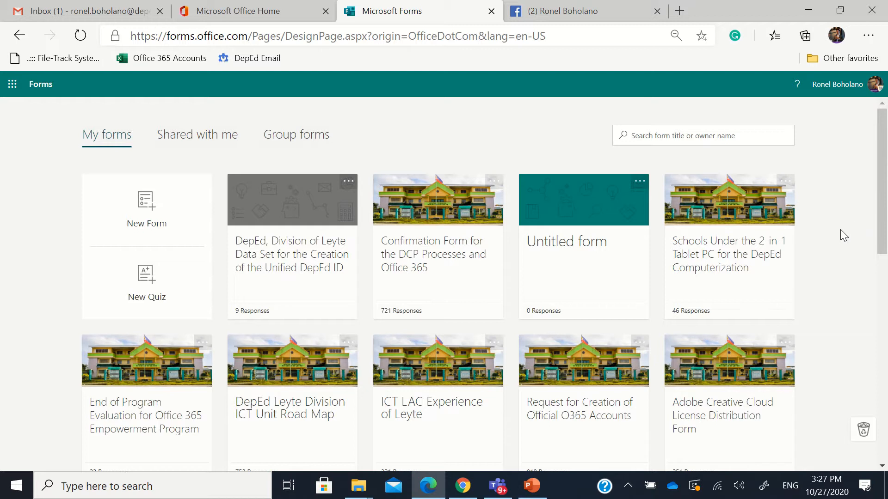
mouse_move(849, 239)
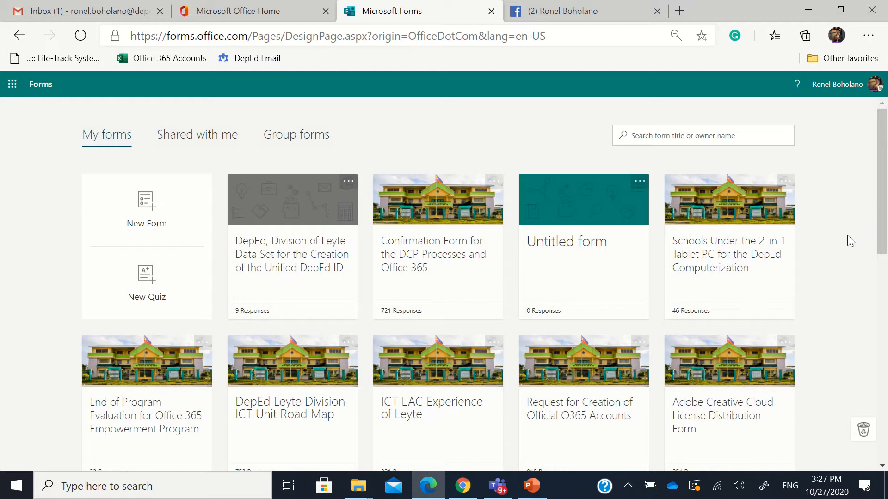
mouse_move(834, 240)
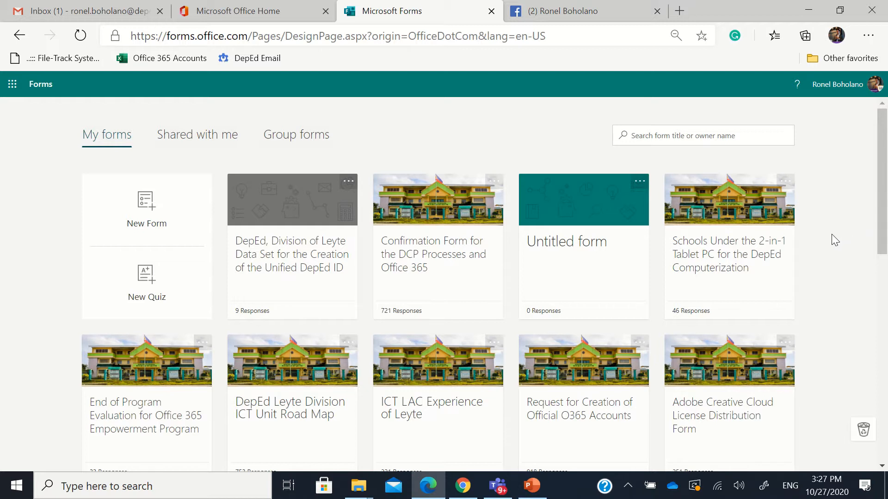
mouse_move(567, 251)
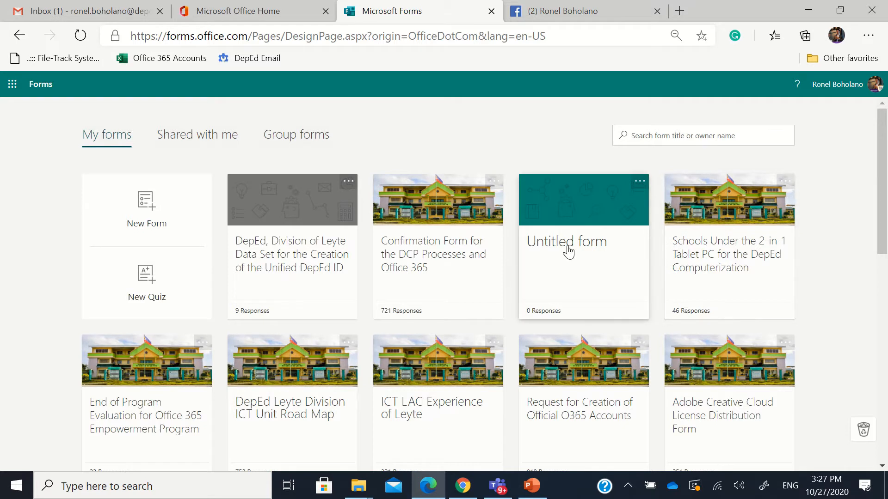
- Title the new form 'Attendance to the LEaderSHIFT Webinar Series Episode 6'
click(567, 241)
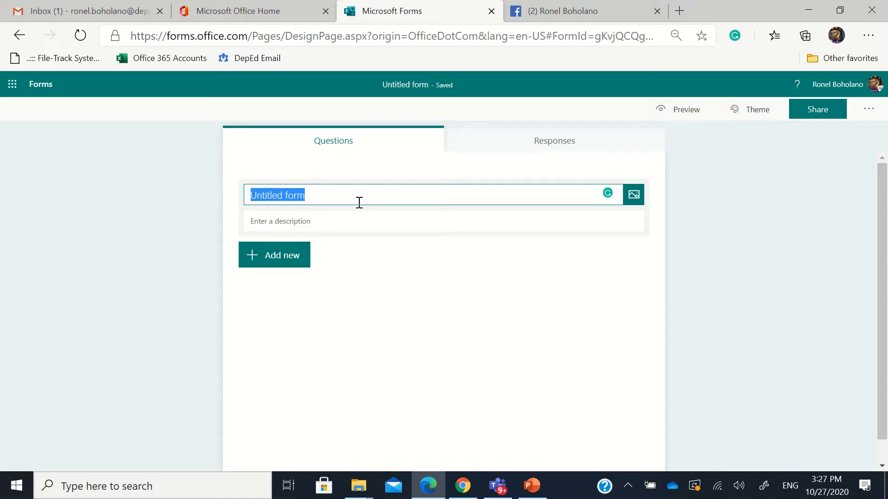
text(Attendance)
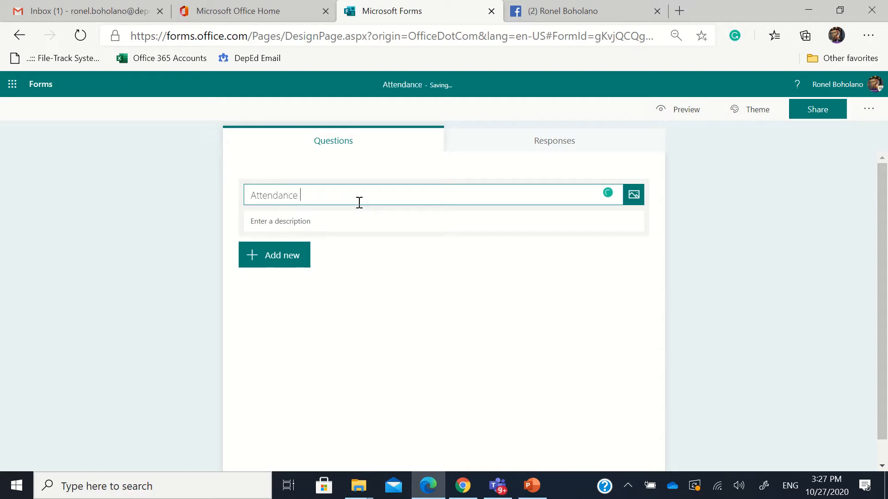
text(to the LEad)
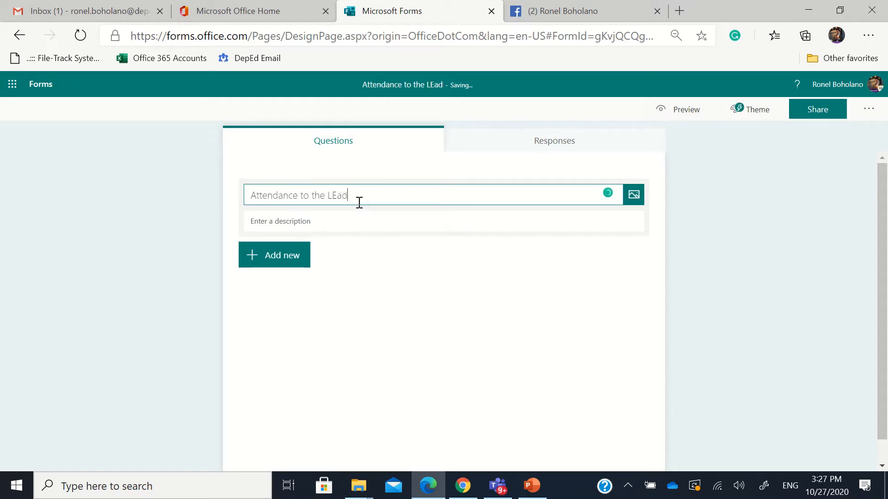
text(erSHIFT We)
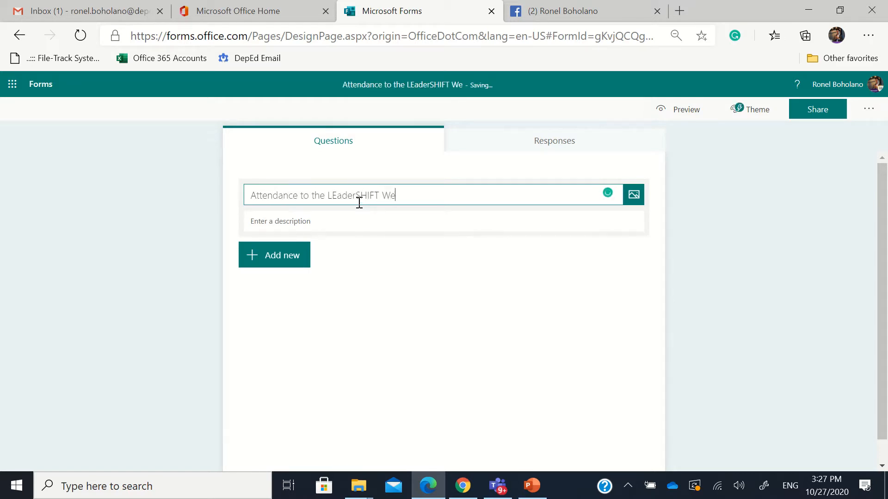
text(binar)
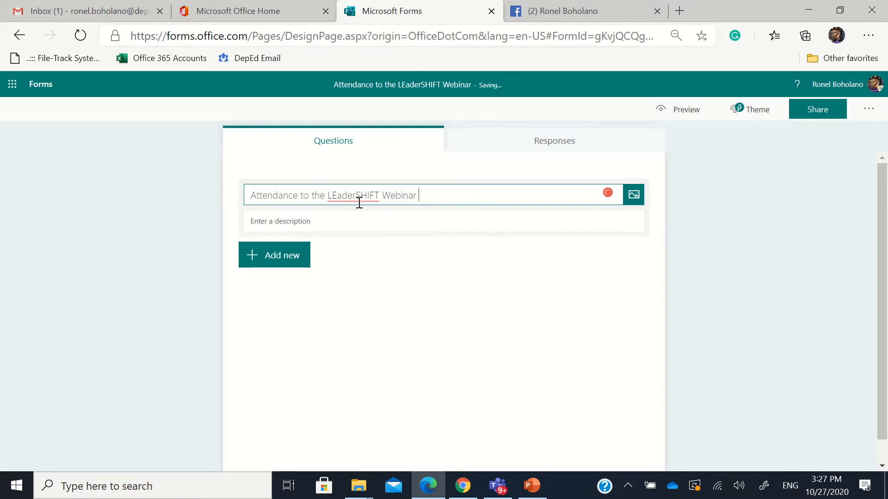
text(Series Episode)
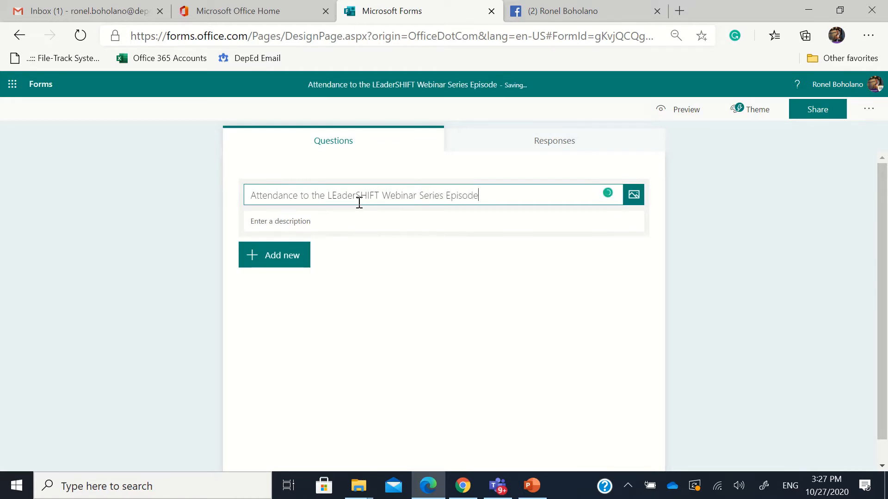
text(6)
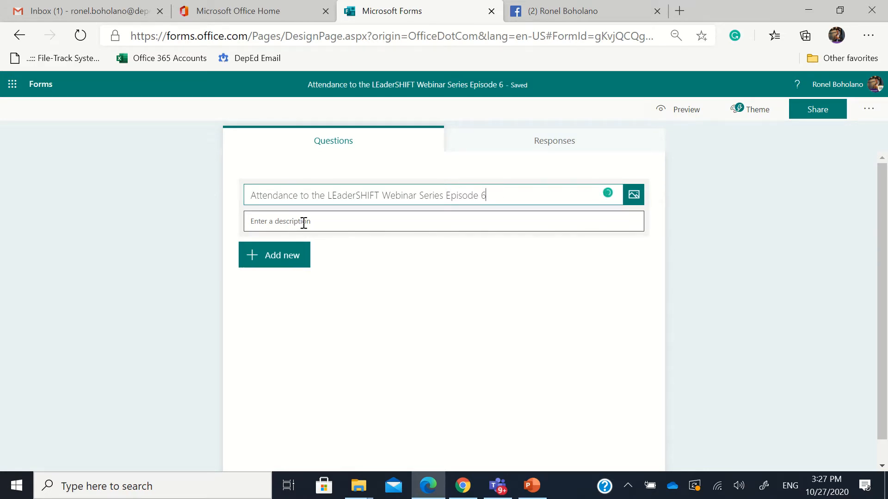
- Fill the form description with the same 'Attendance to the LEaderSHIFT Webinar Series Episode 6' text
triple_click(367, 195)
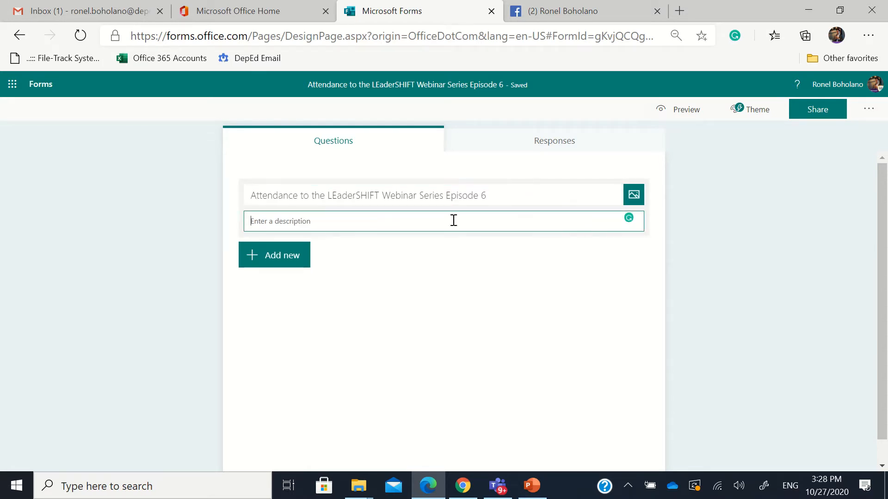
text(Attendance to the LEaderSHIFT Webinar Series Episode 6)
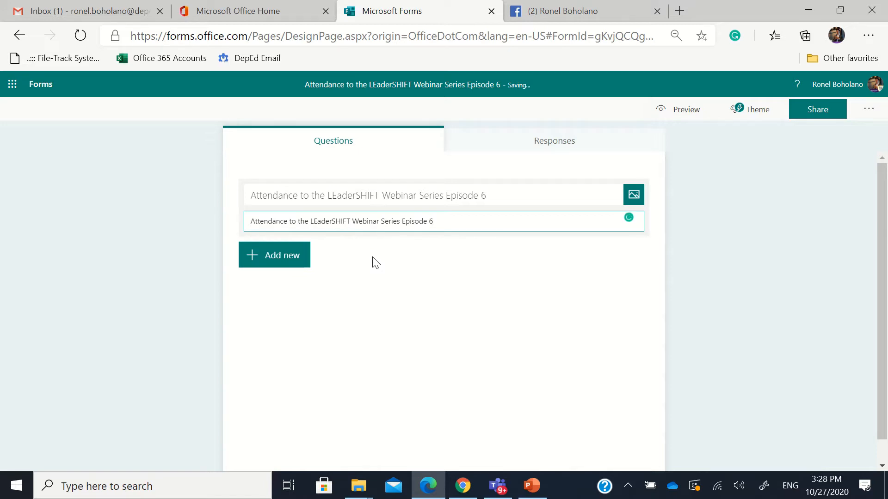
mouse_move(402, 266)
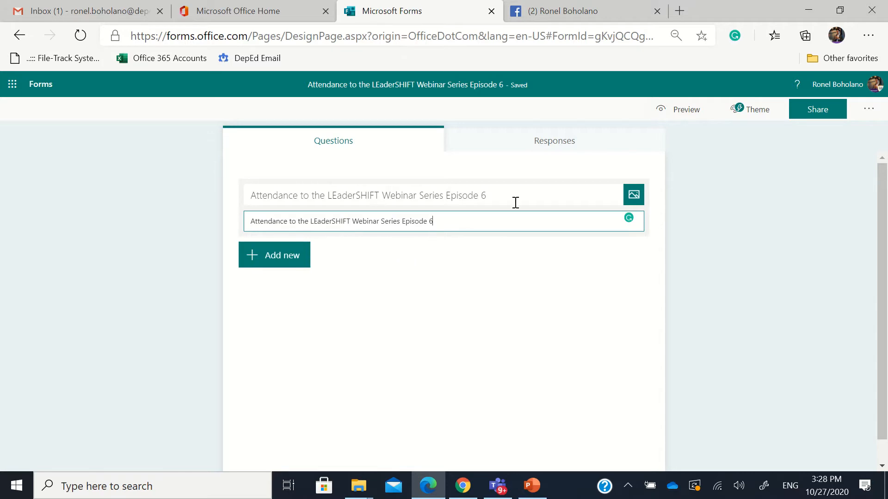
- Upload the Division of Leyte logo from Downloads as the form title image
click(632, 195)
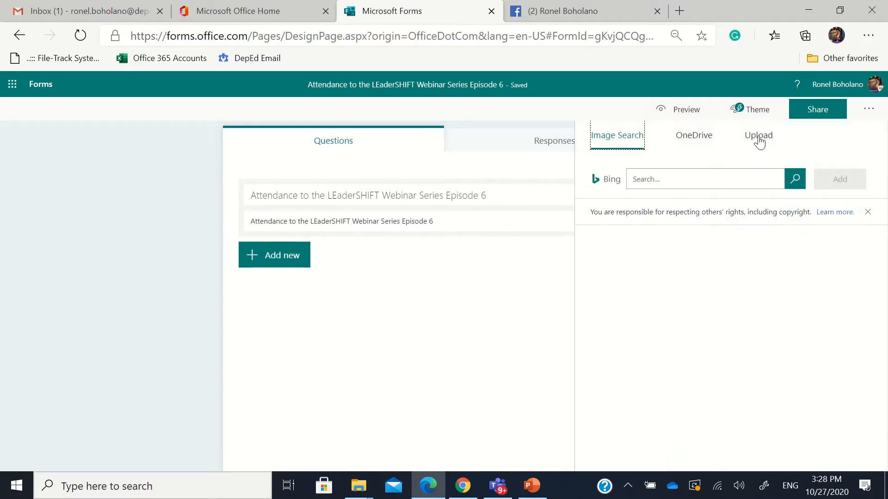
click(757, 135)
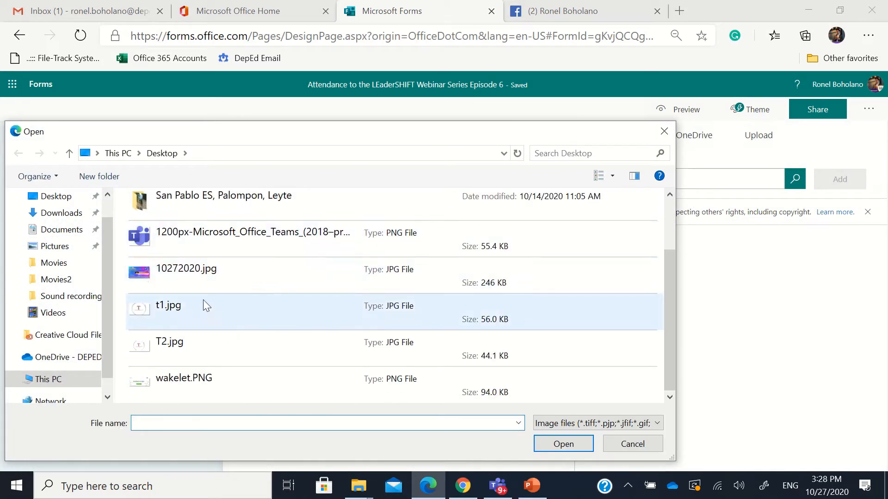
click(62, 212)
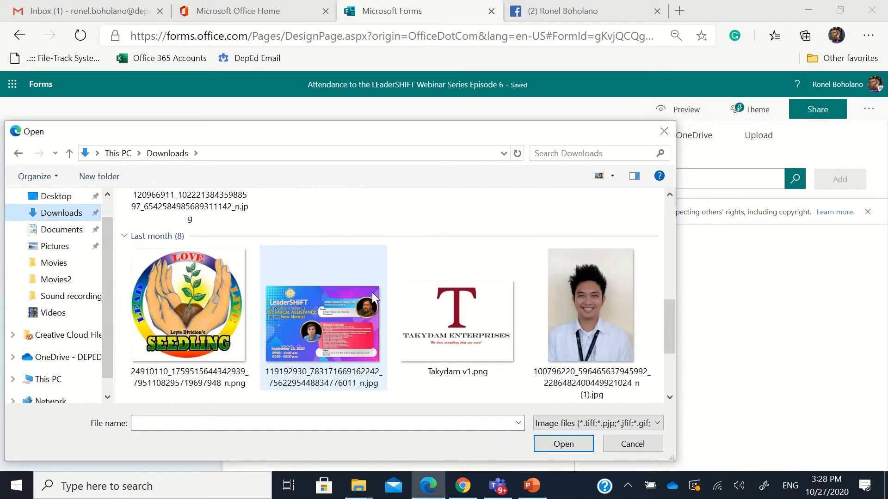
click(562, 443)
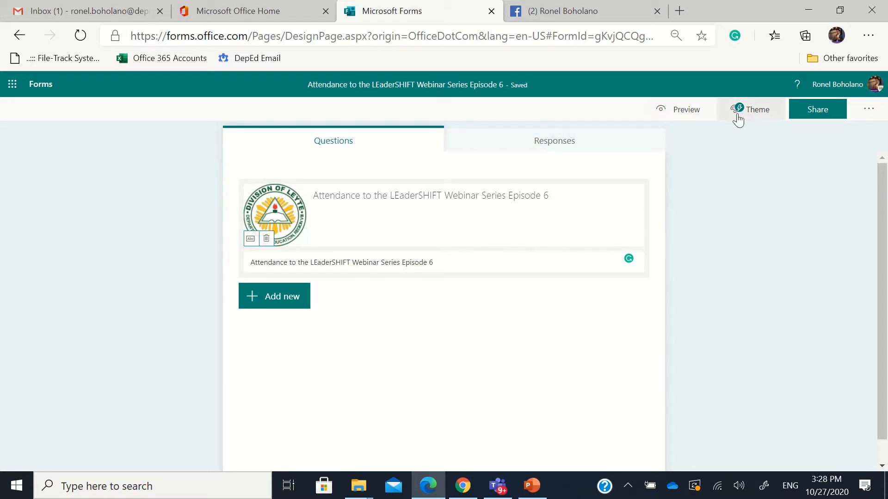
- Preview several built-in themes: office desk, yellow balloons, orange, dark blue, illustrated office
click(758, 109)
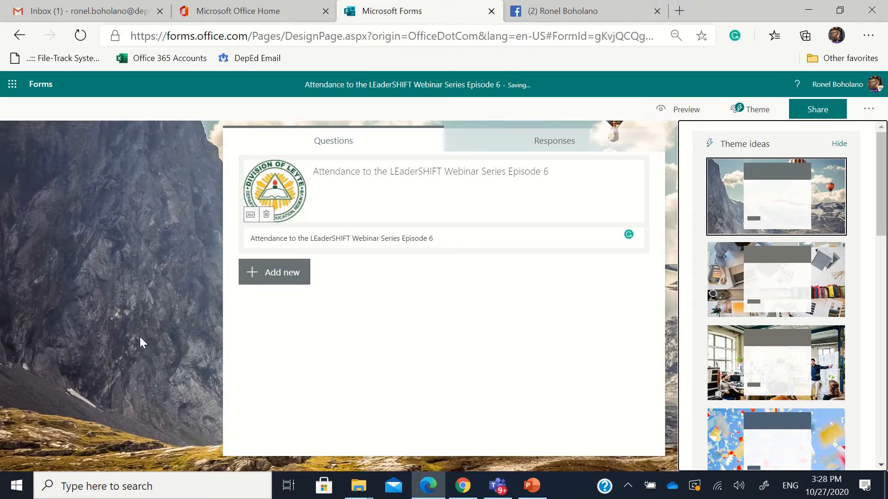
click(775, 279)
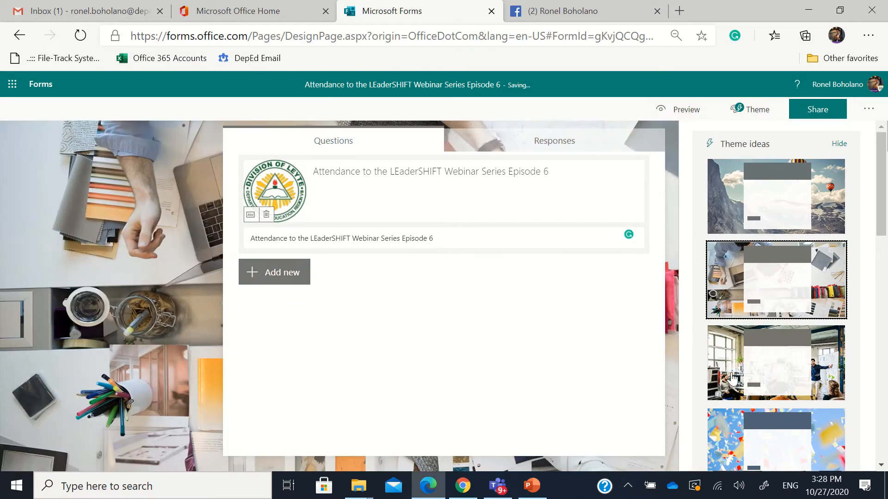
scroll(down, 3)
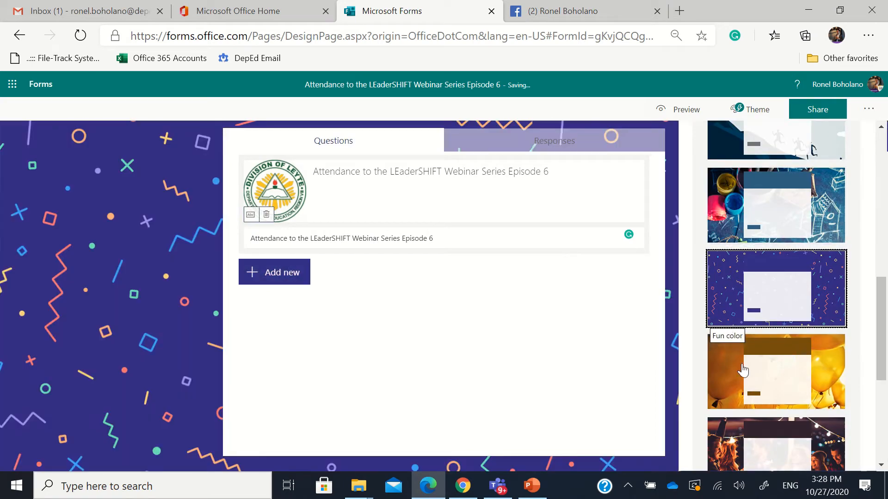
click(776, 371)
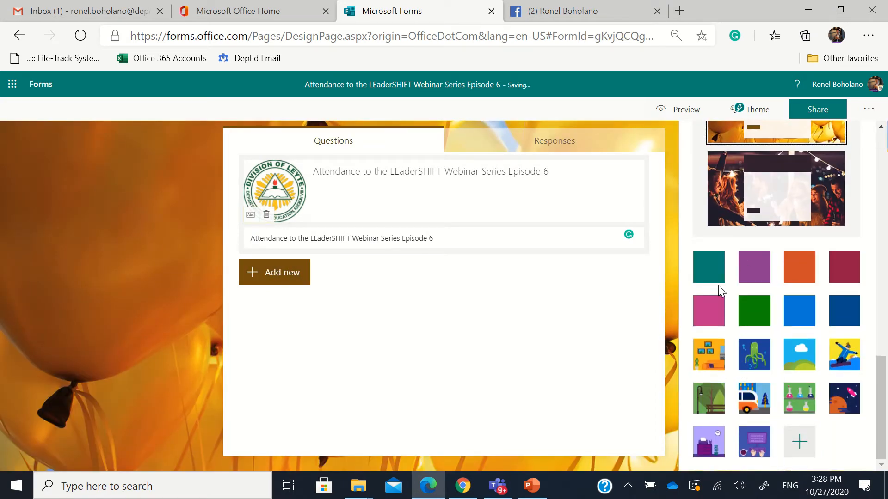
click(799, 267)
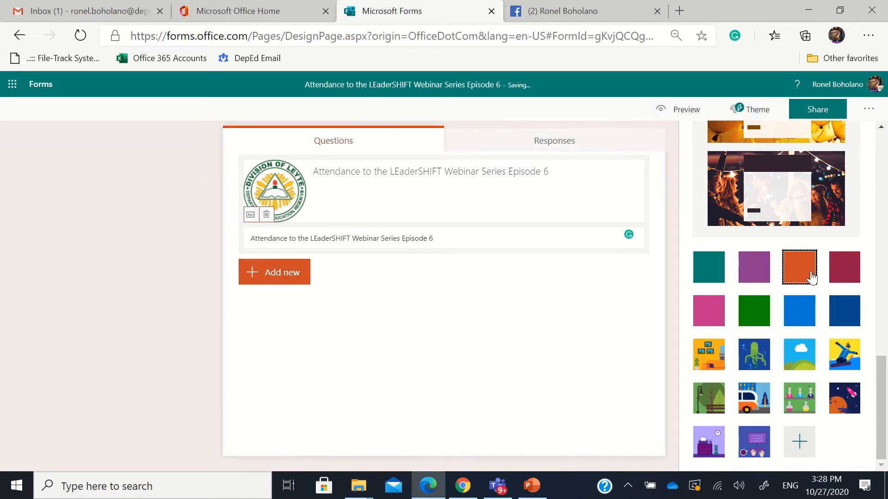
click(844, 311)
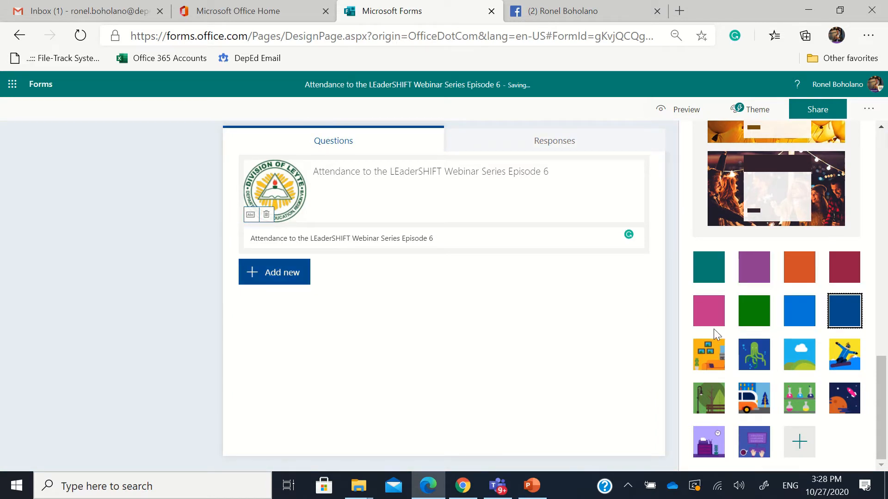
click(708, 354)
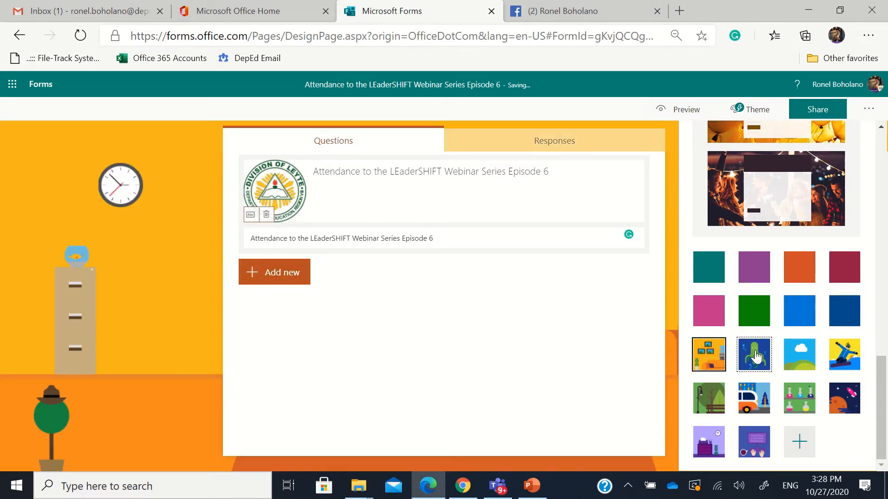
- Create a custom theme with the uploaded school building photo as background and hide theme ideas
click(843, 398)
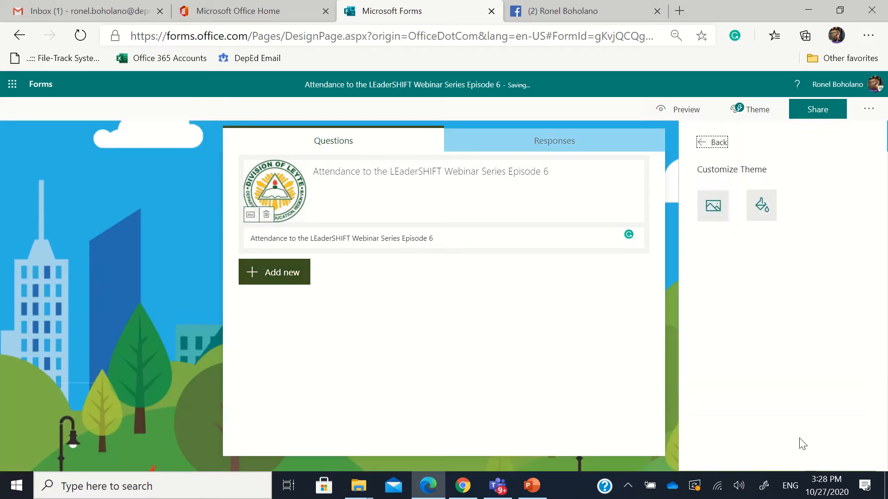
click(712, 205)
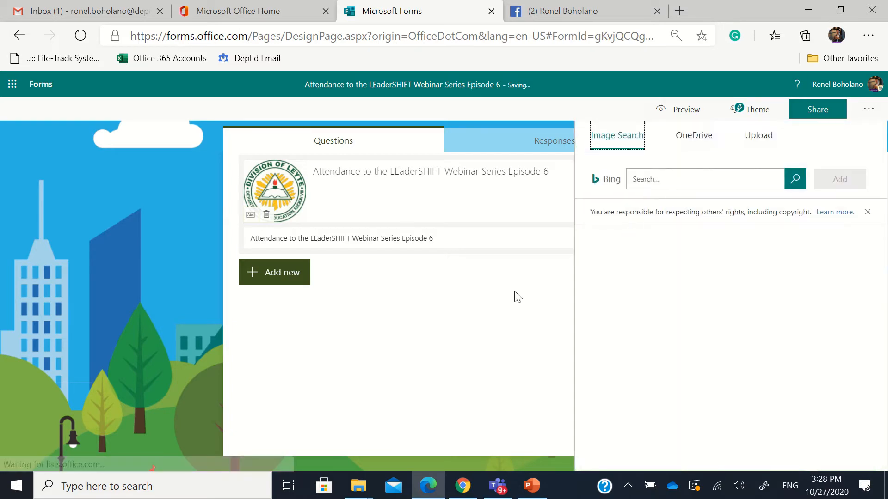
click(759, 135)
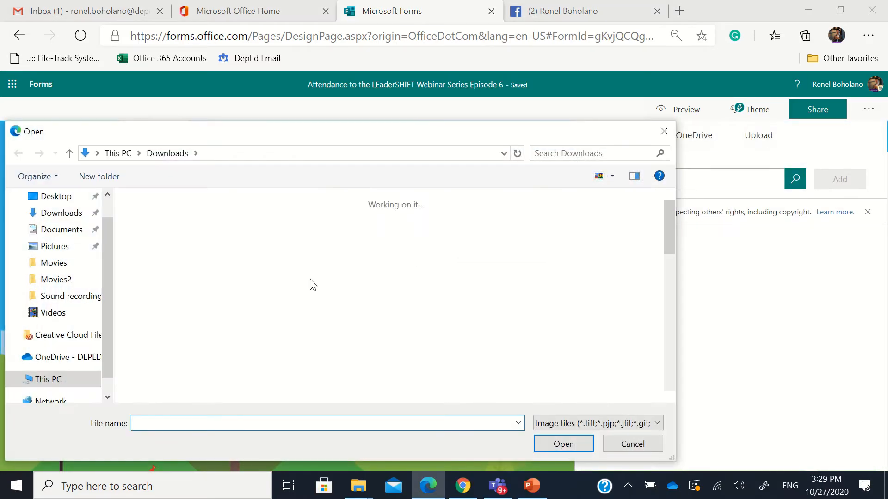
click(187, 338)
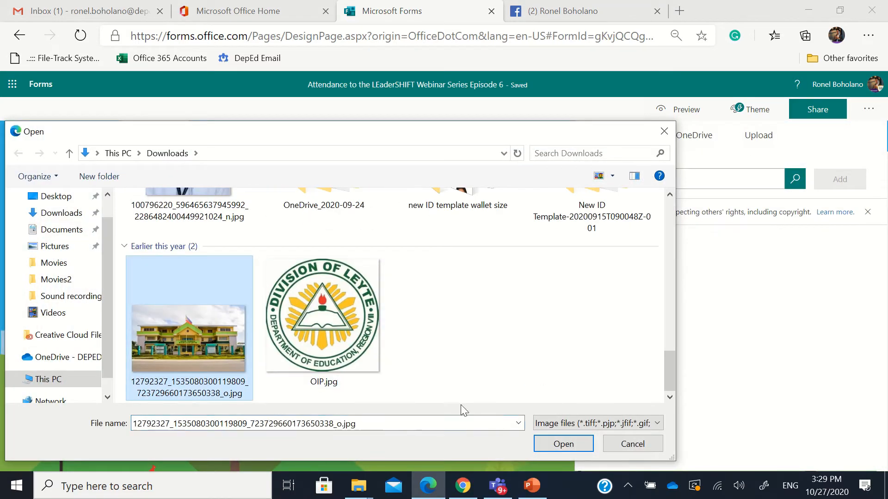
click(562, 443)
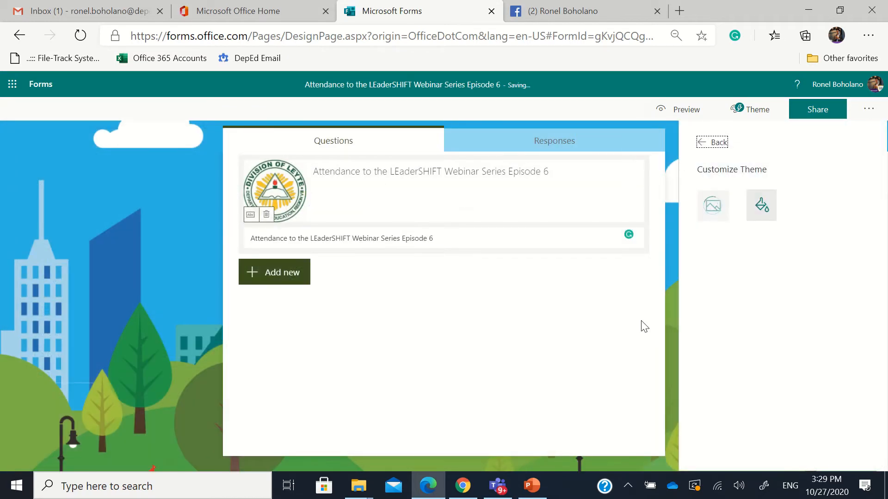
mouse_move(674, 324)
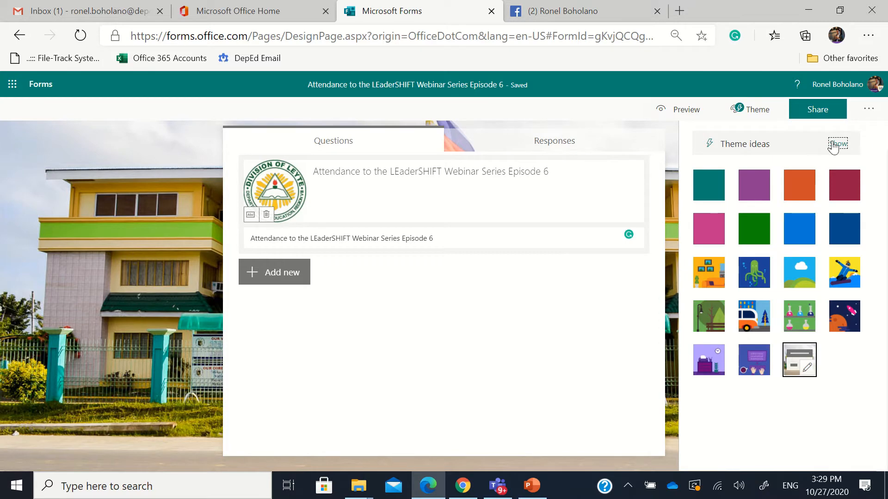
click(839, 143)
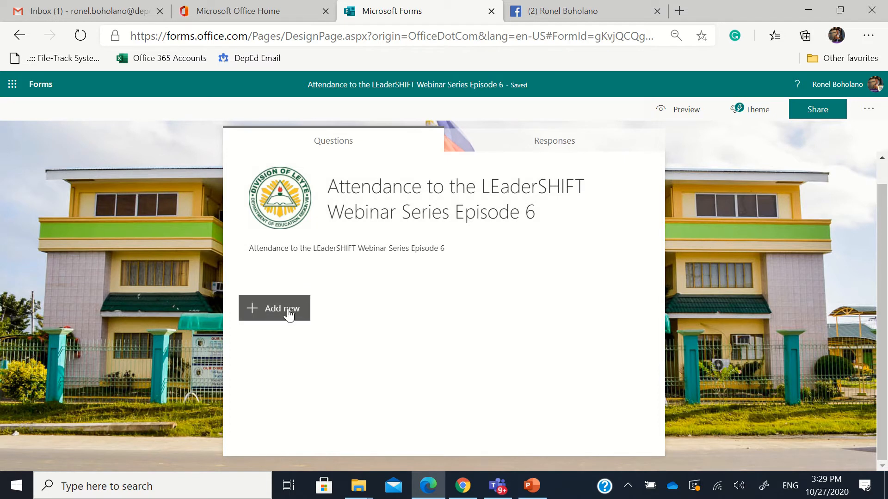
- Add a text question titled School ID
click(274, 308)
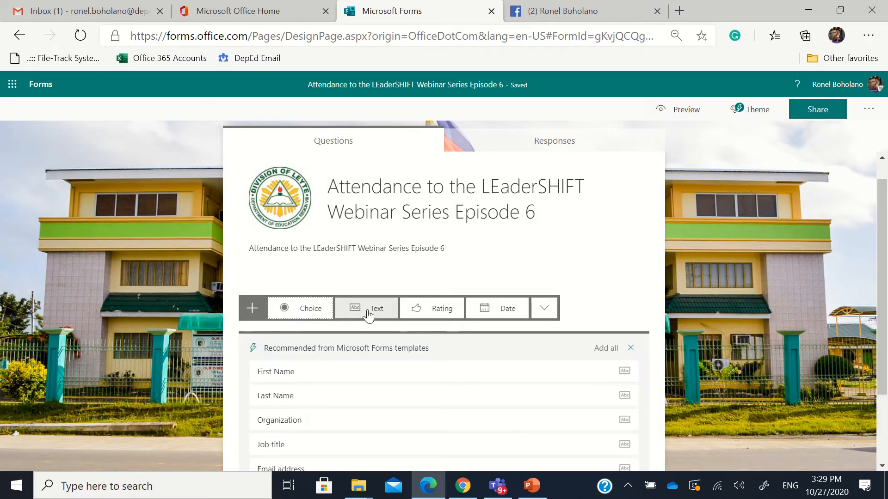
click(366, 309)
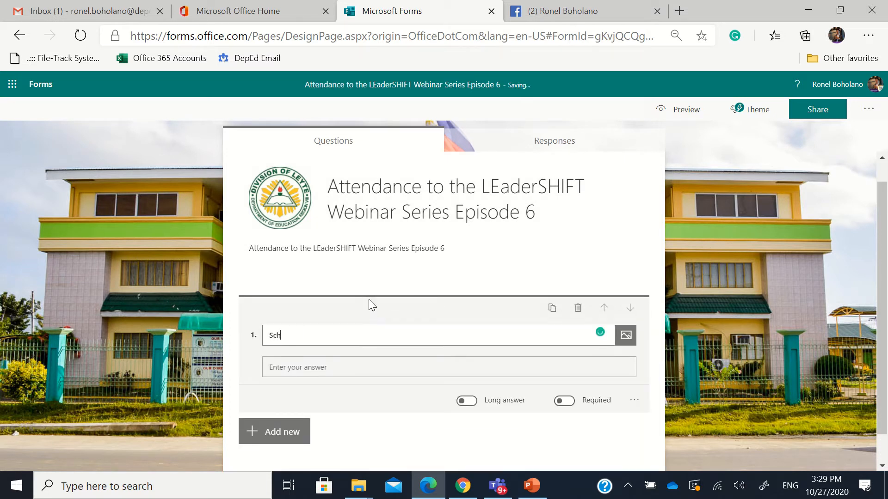
text(ool ID)
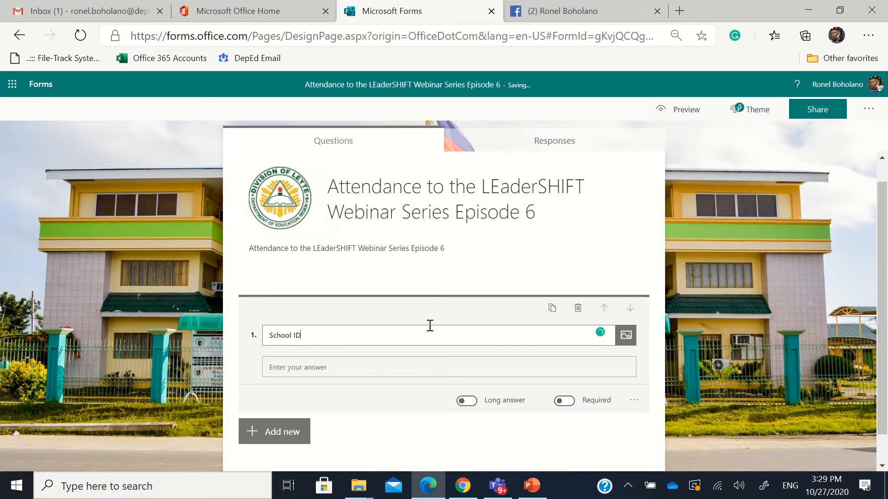
mouse_move(449, 329)
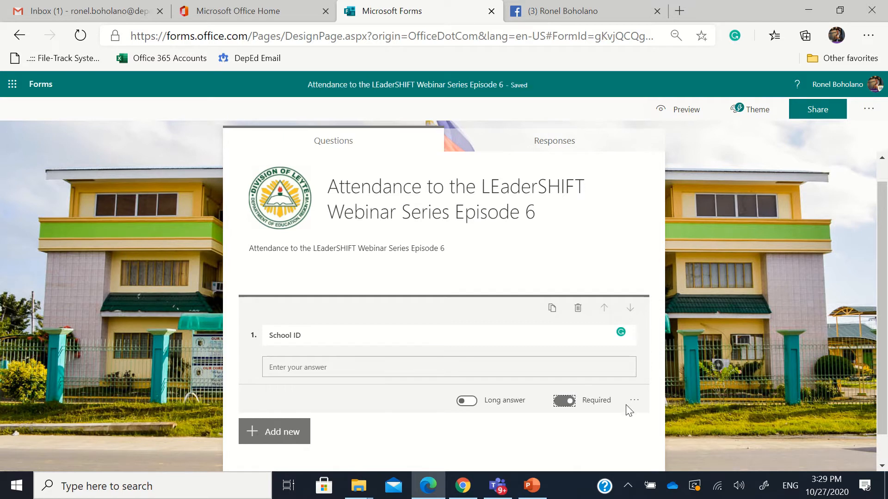
mouse_move(625, 407)
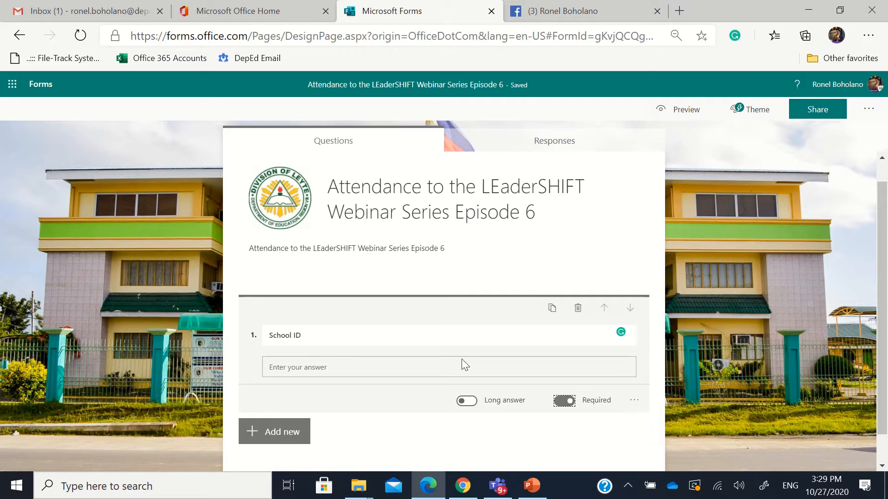
mouse_move(474, 369)
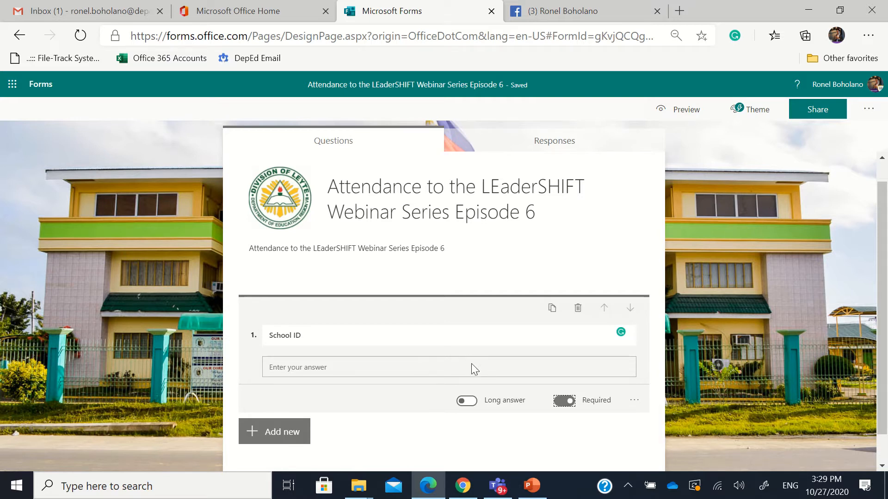
scroll(down, 3)
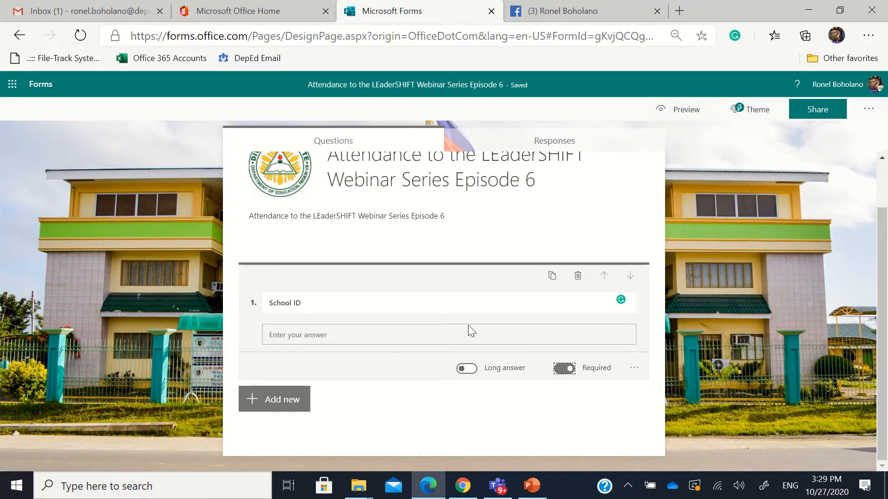
mouse_move(632, 376)
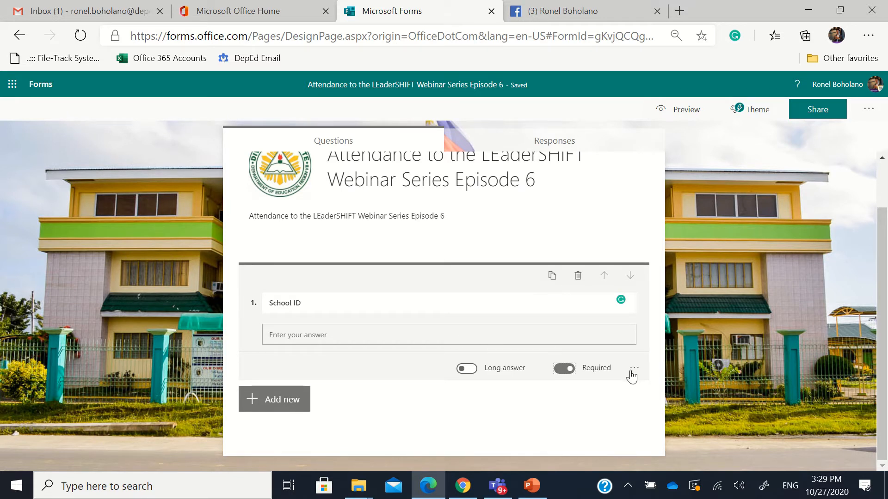
- Give School ID the subtitle 'Type in the 6-digit School ID of your School'
click(633, 369)
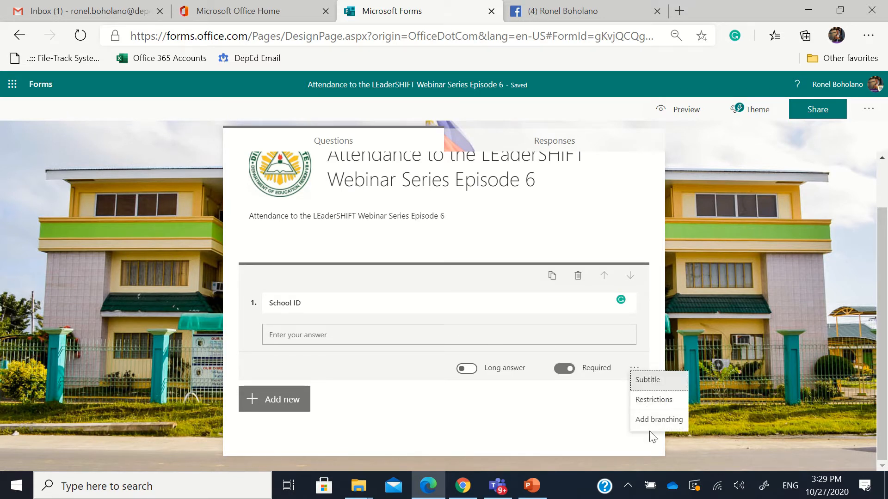
click(647, 379)
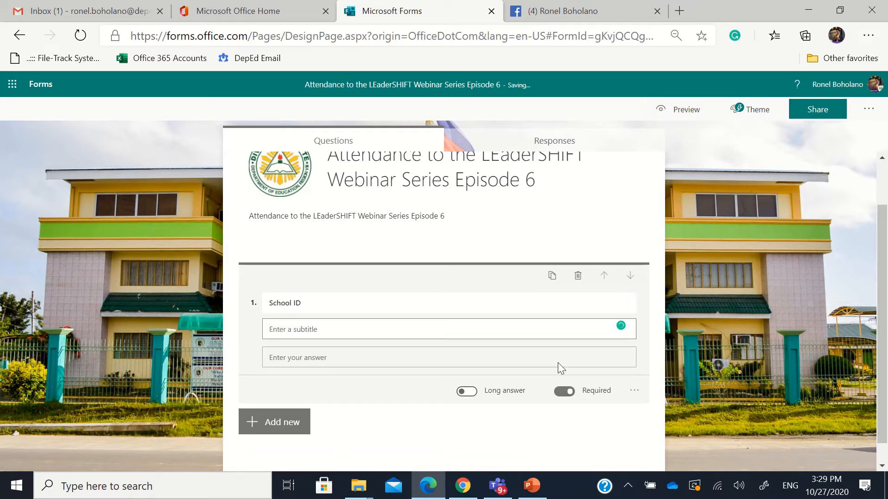
text(Type in t)
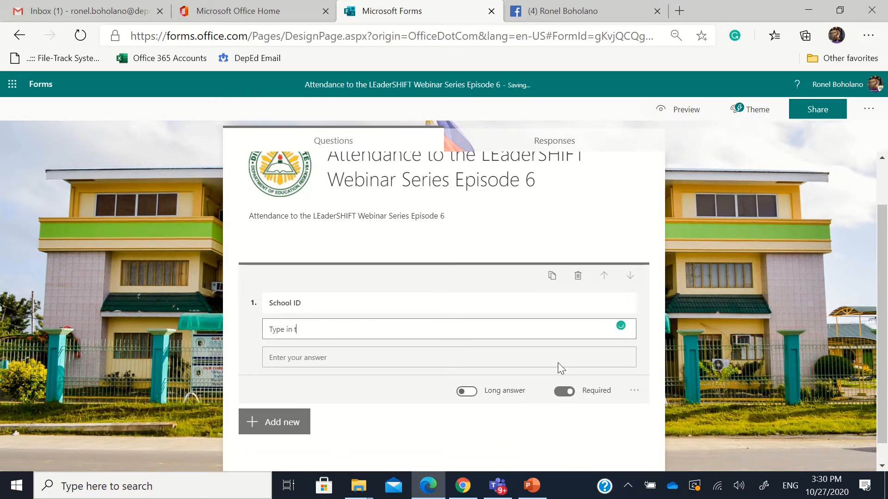
text(he 6-di)
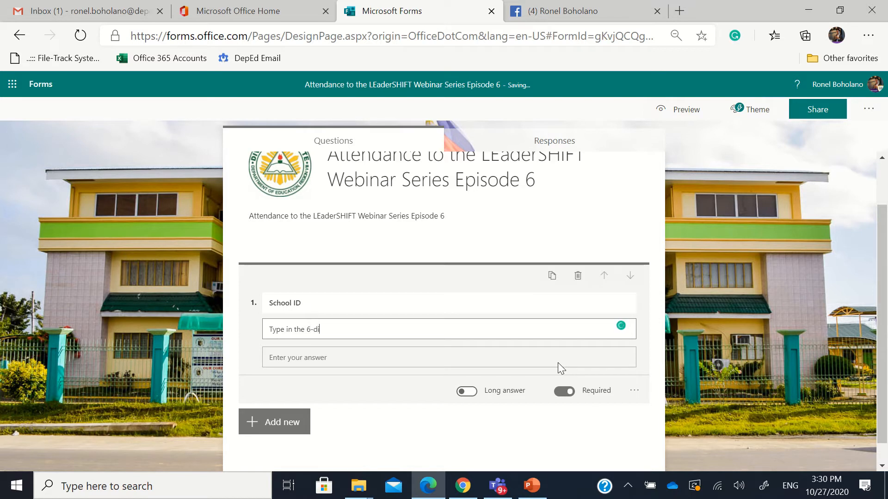
text(git School ID)
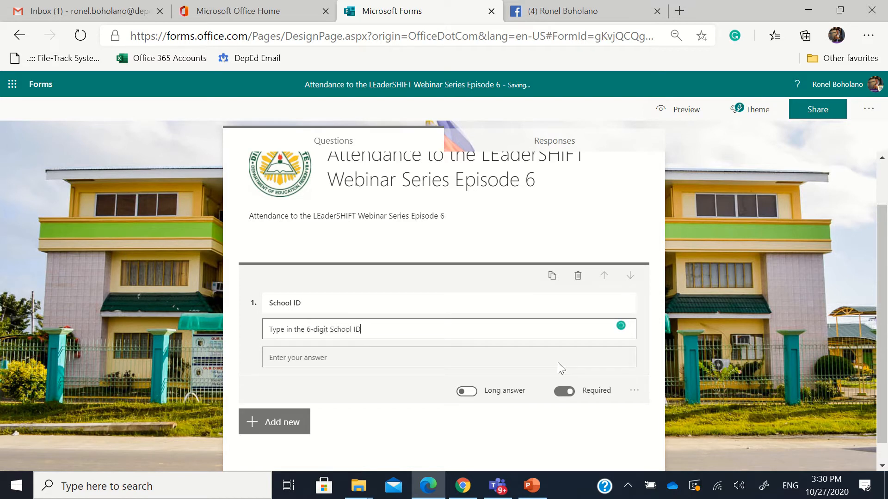
text(of your School)
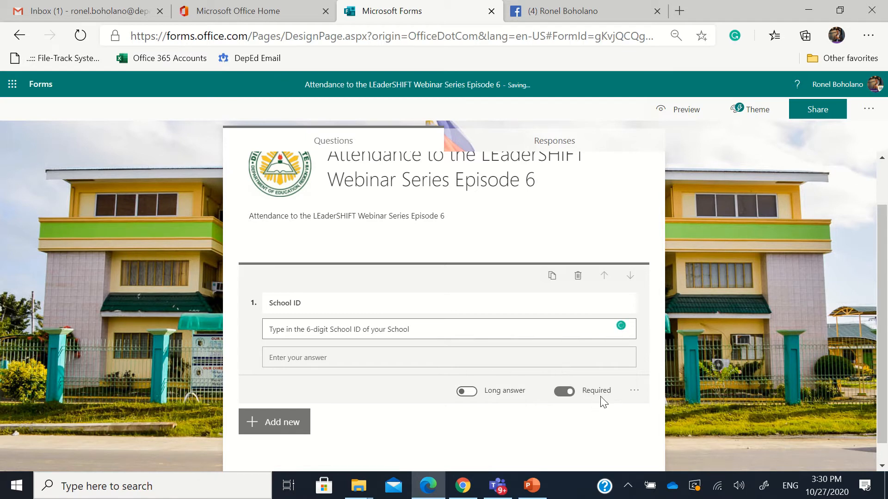
- Restrict School ID answers to numbers only
click(634, 390)
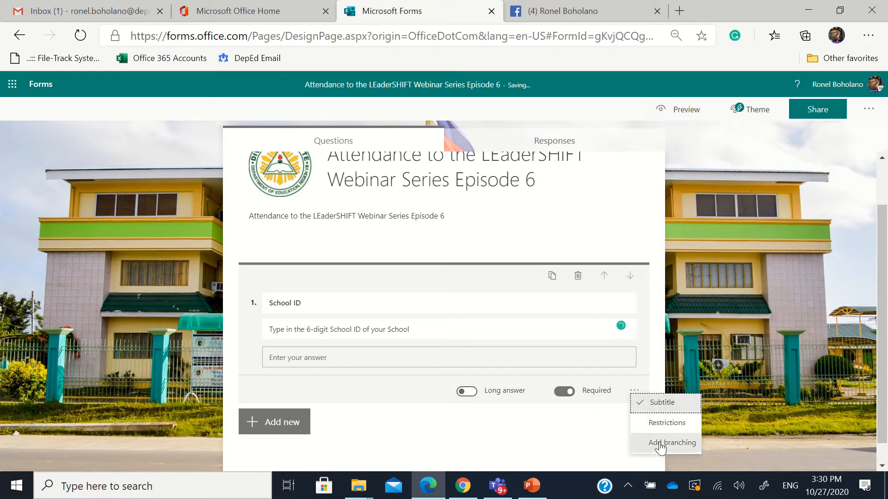
click(667, 423)
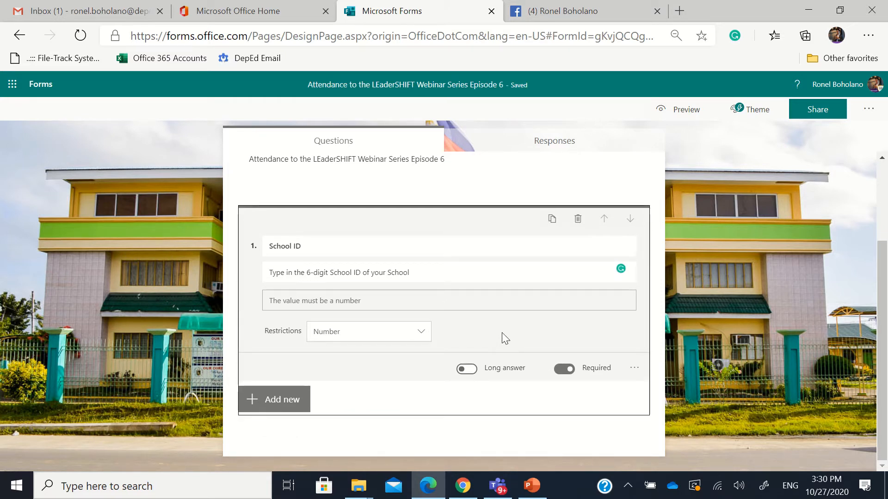
click(281, 400)
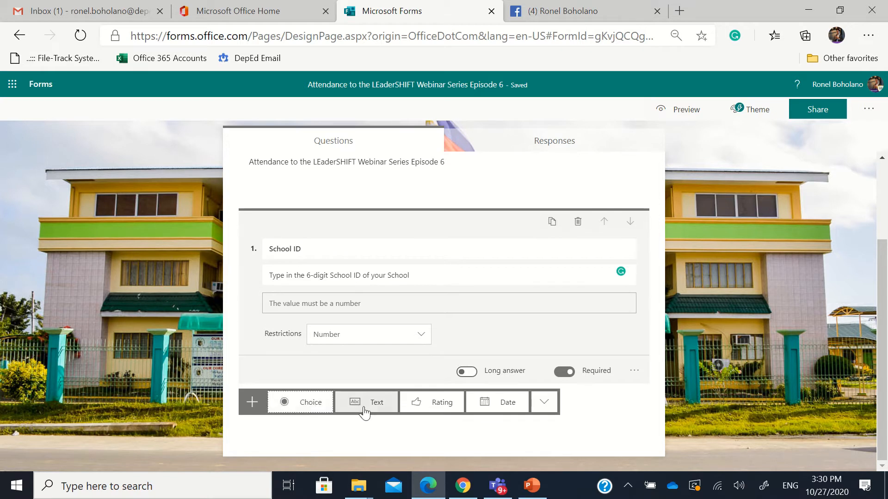
- Add a text question School Name with subtitle 'Write in Full and in Proper Form'
click(366, 402)
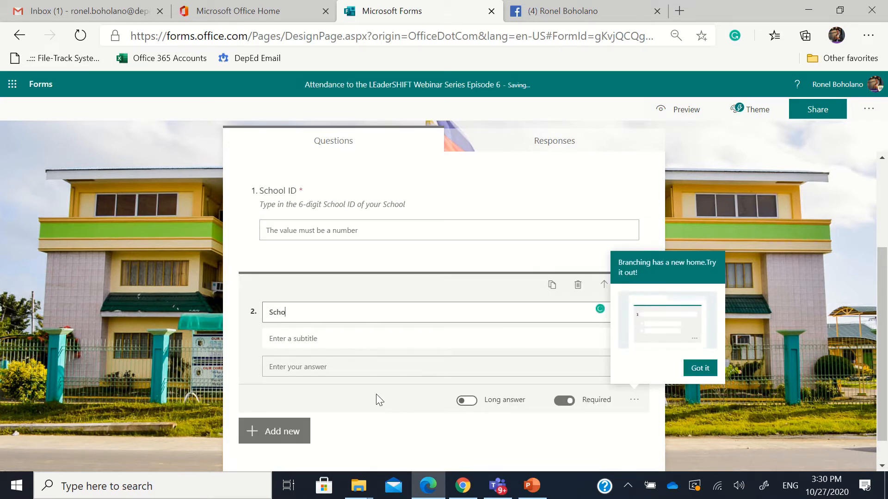
text(ol Name)
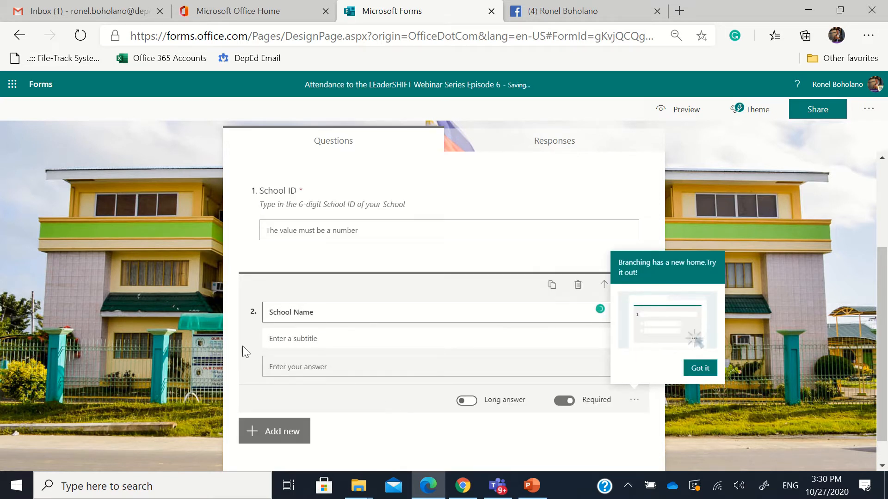
text(W)
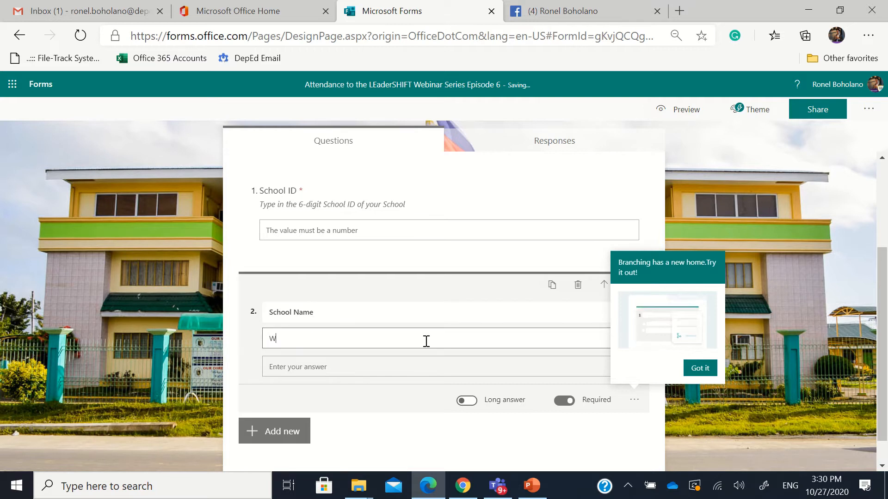
text(rite in Full)
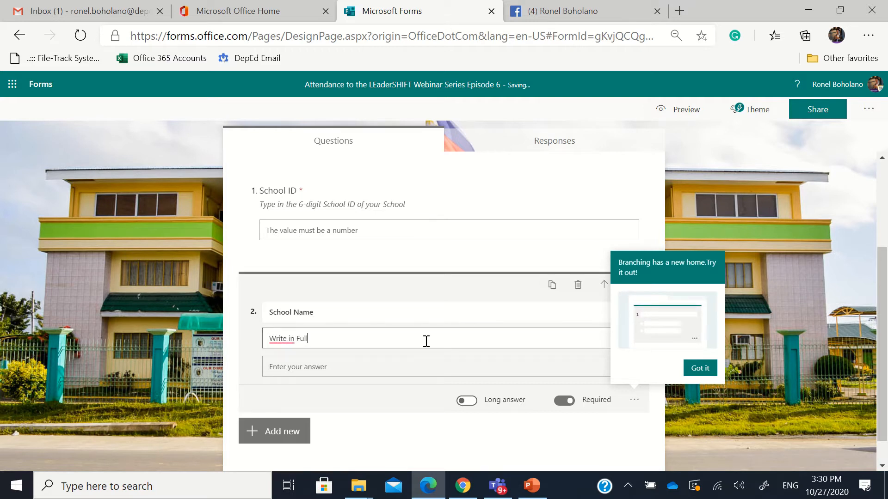
text(and in)
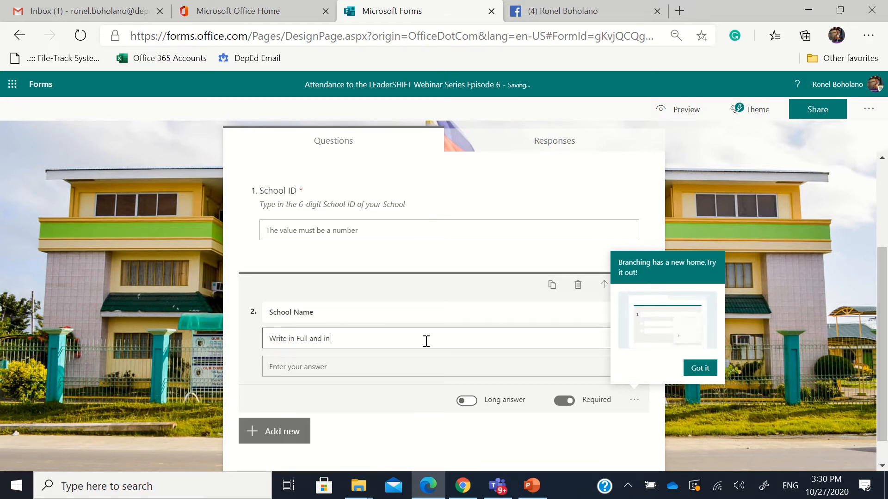
text(Proper Form)
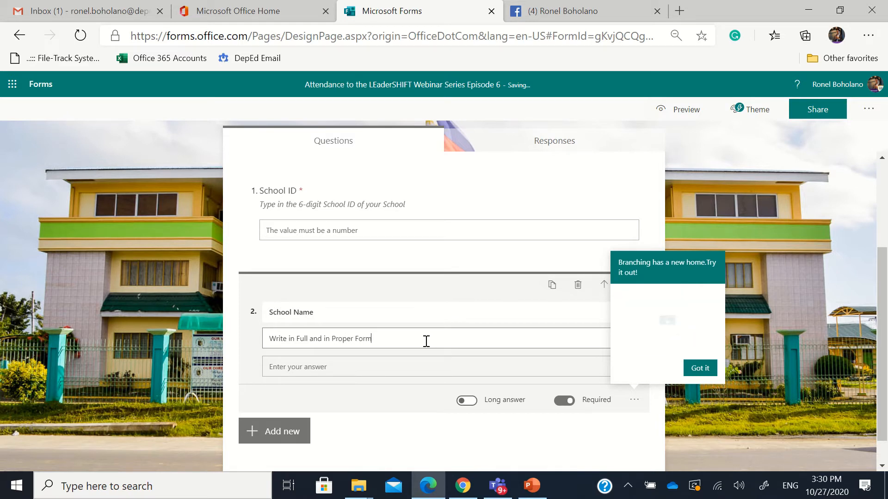
- Append the example '(Minuswang Elementary School)', correcting the misspelled Elementary, and dismiss the Grammarly popup
text((M)
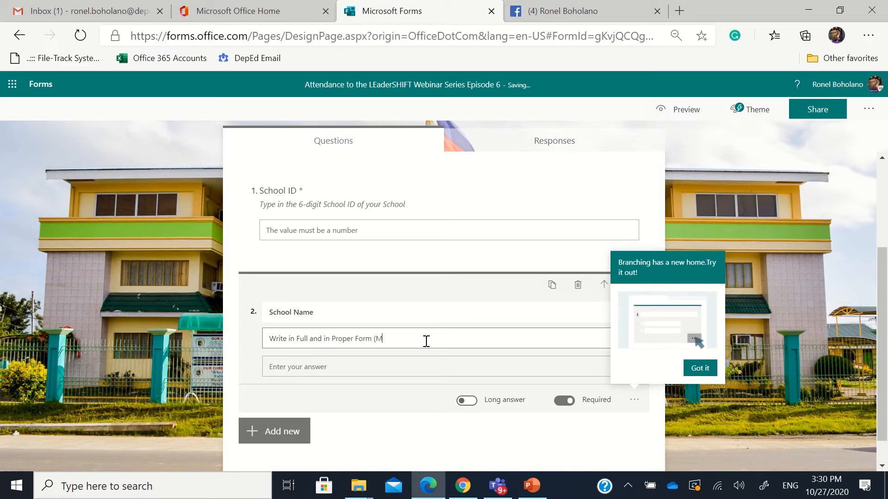
text(inuswang Elemenetary School)
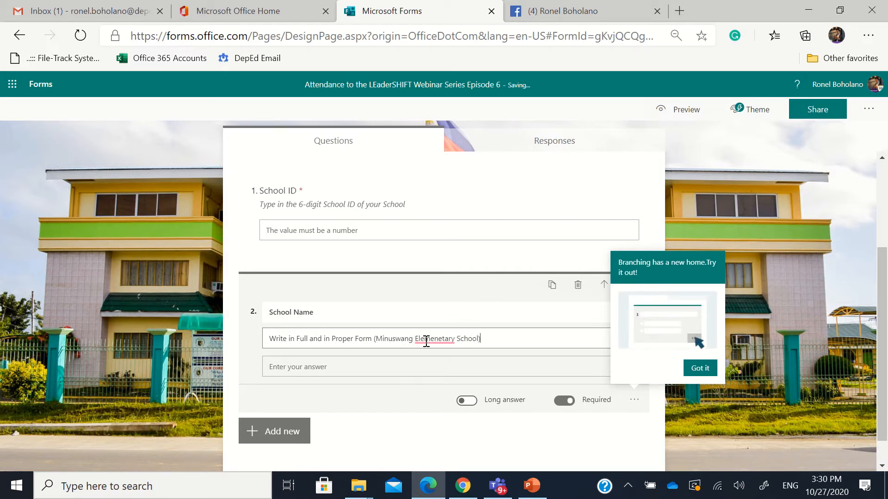
right_click(435, 339)
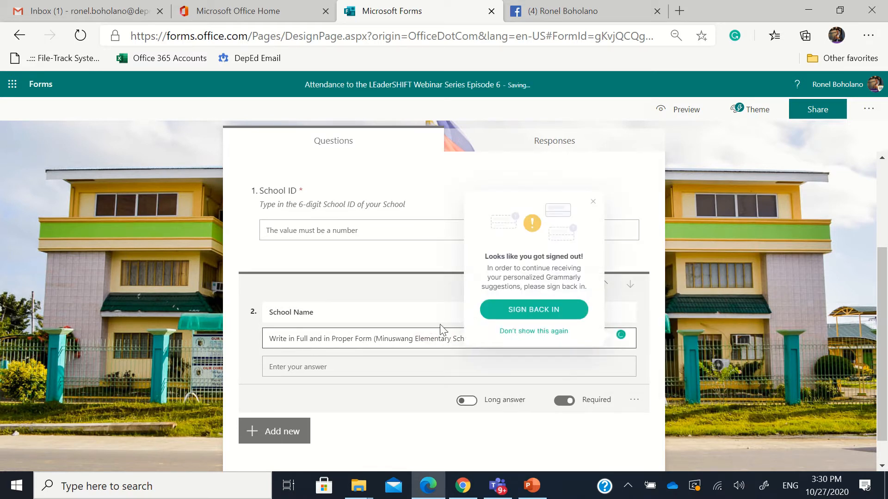
click(593, 201)
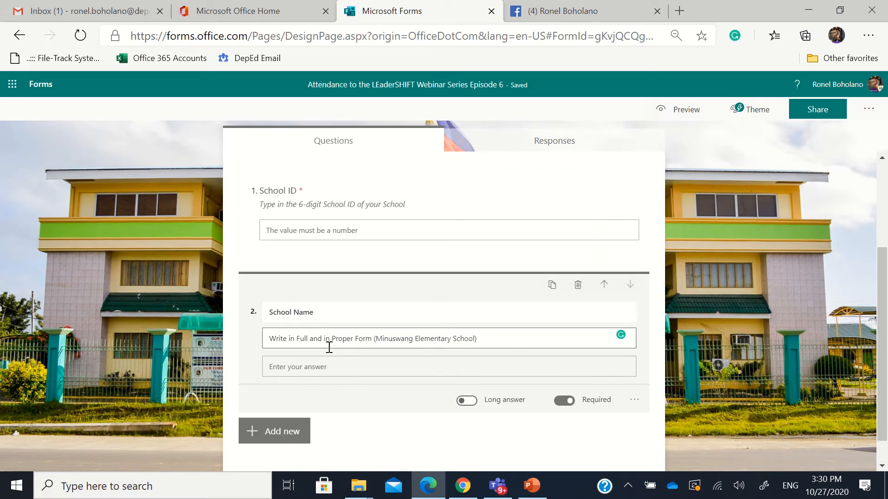
mouse_move(452, 362)
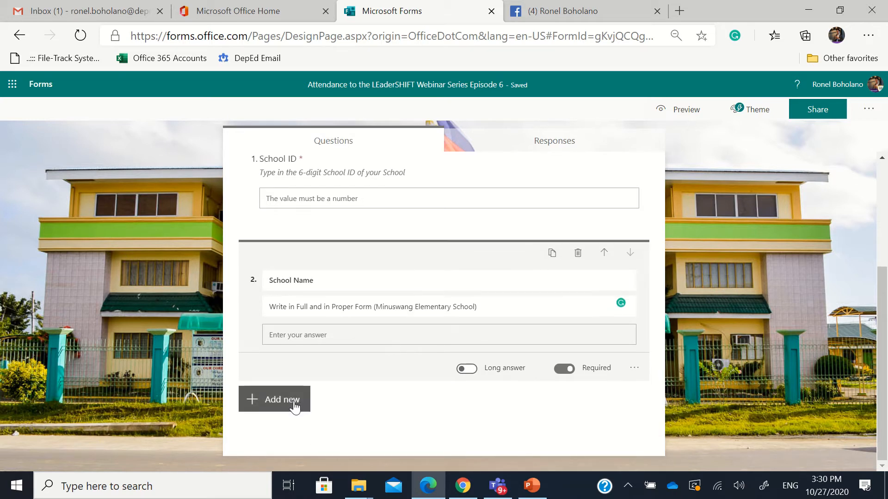
- Add a third text question titled District
click(273, 399)
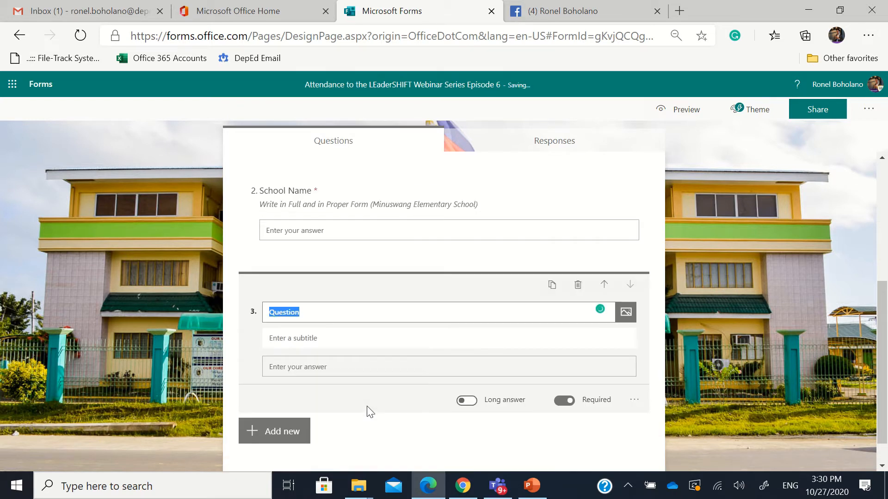
text(District)
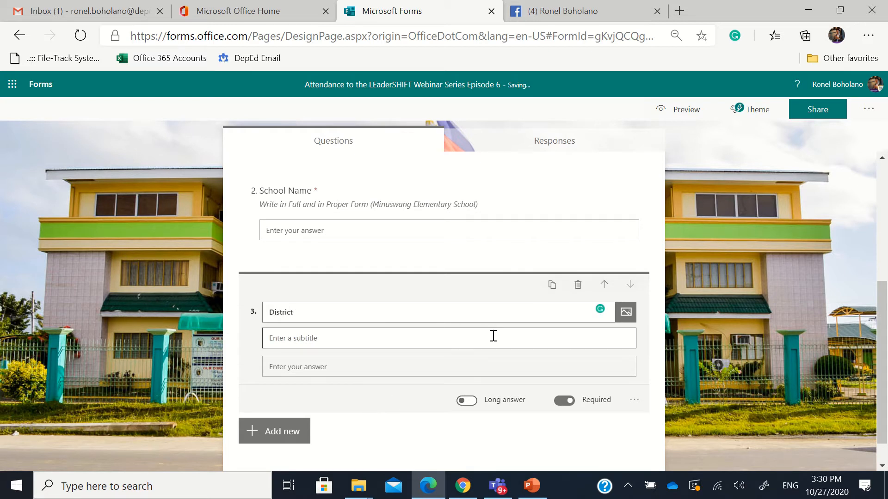
click(295, 312)
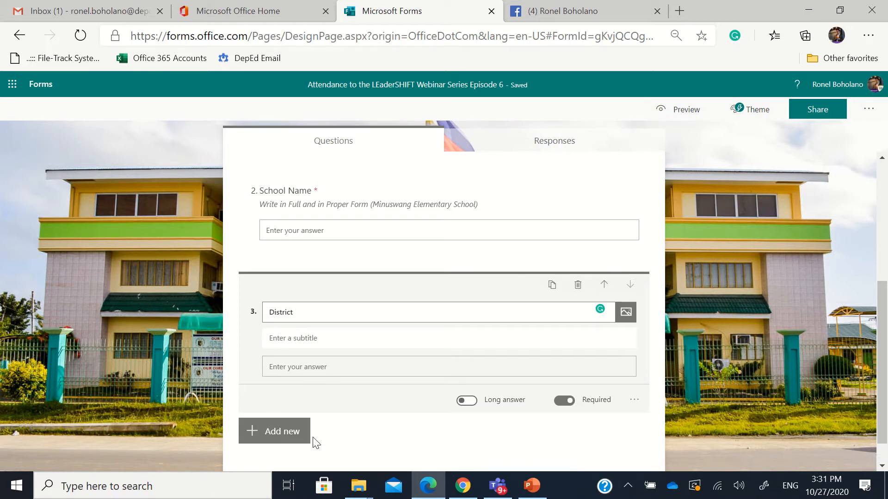
- Add a choice question Area with options Area I, Area II-A, Area II-B and Area III
click(274, 431)
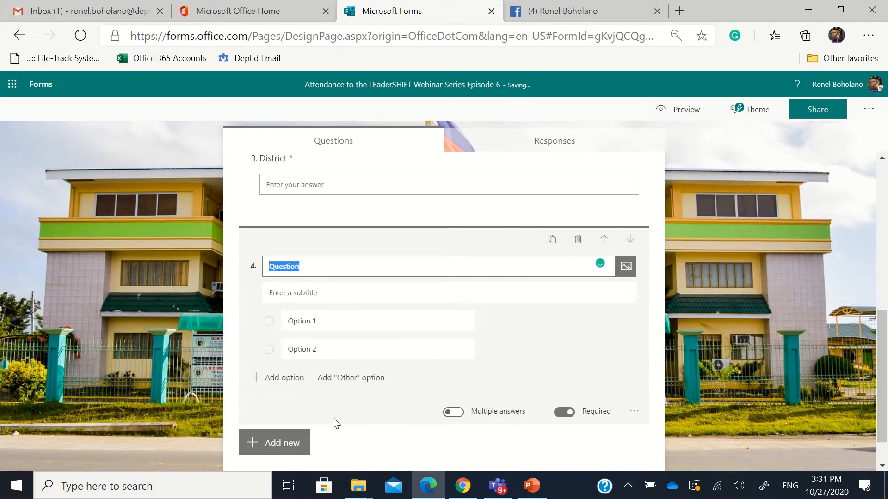
text(An)
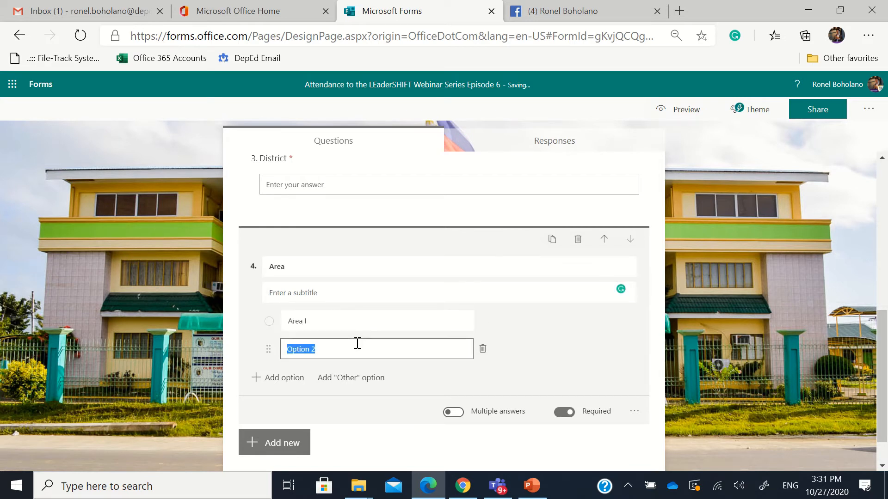
text(Area II-A)
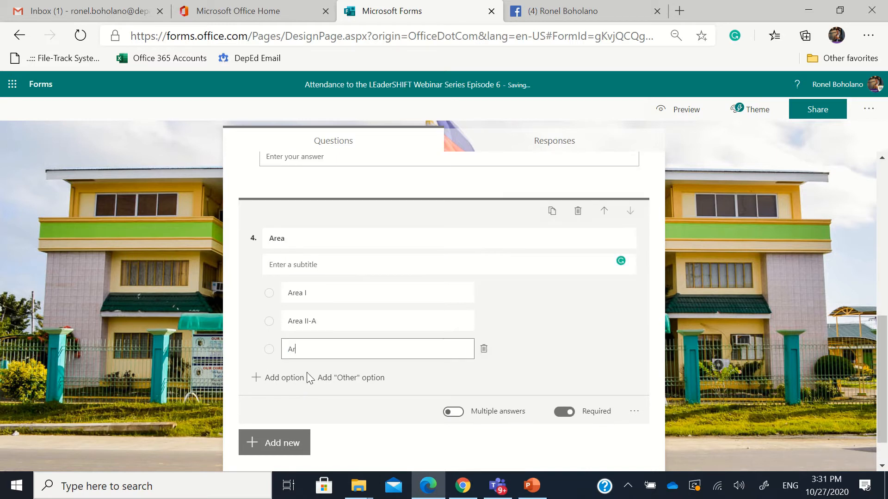
text(ea II-B)
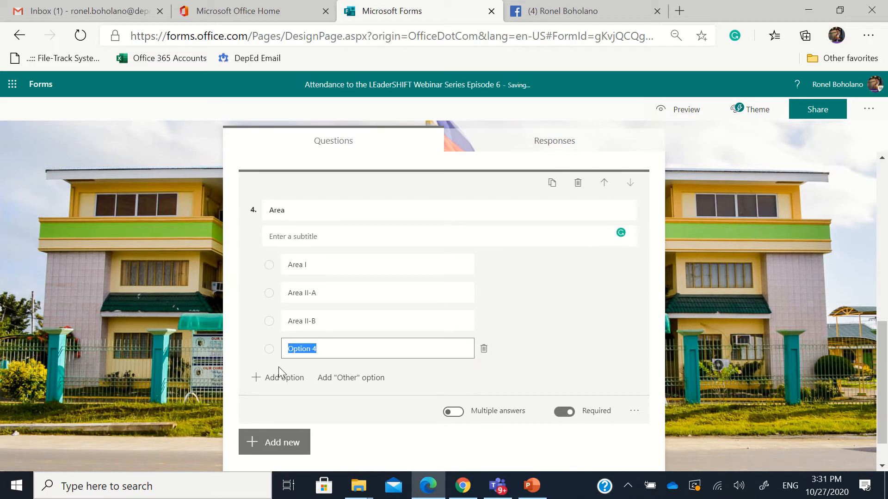
text(Area III)
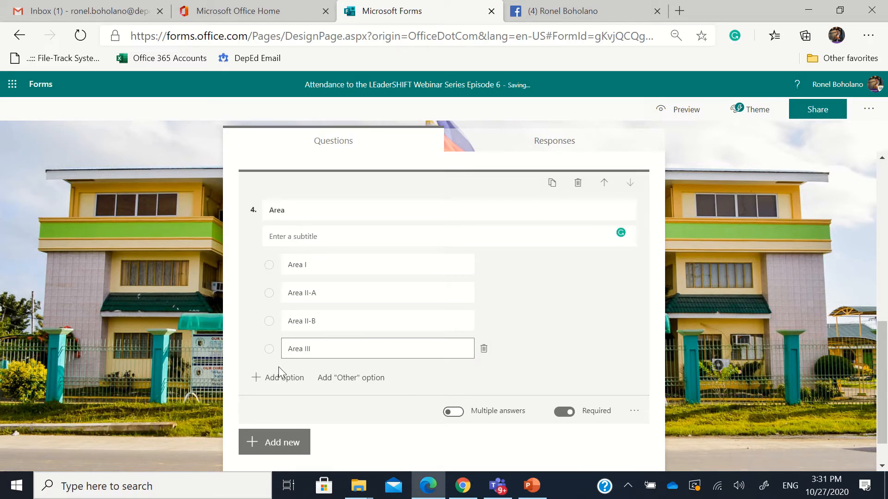
- Add the remaining options Area IV, Area V-A and Area V-B to the Area question
click(283, 377)
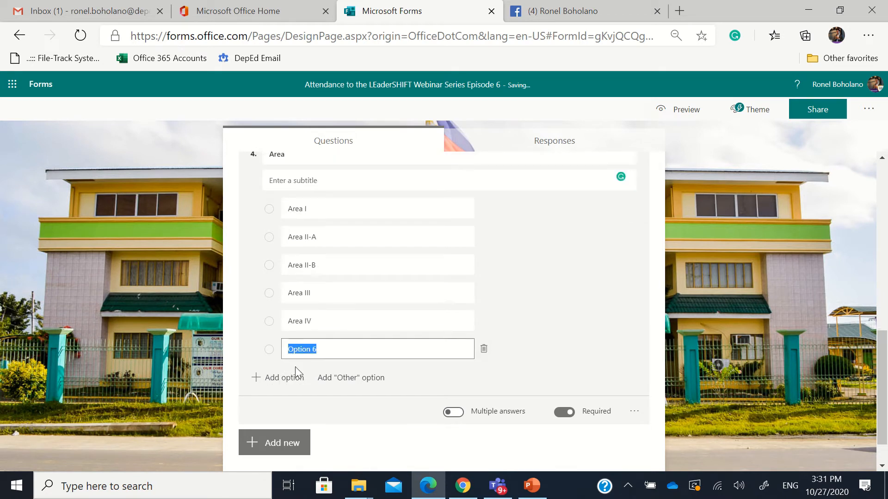
text(Area V-A)
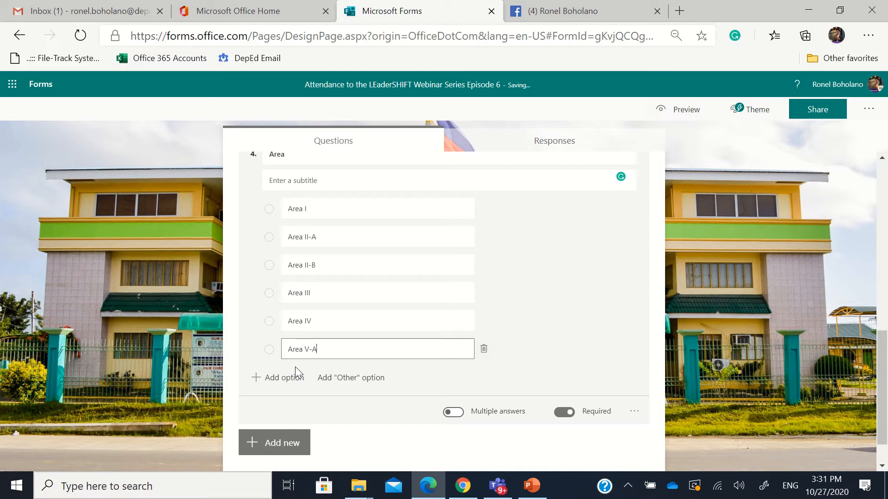
click(283, 378)
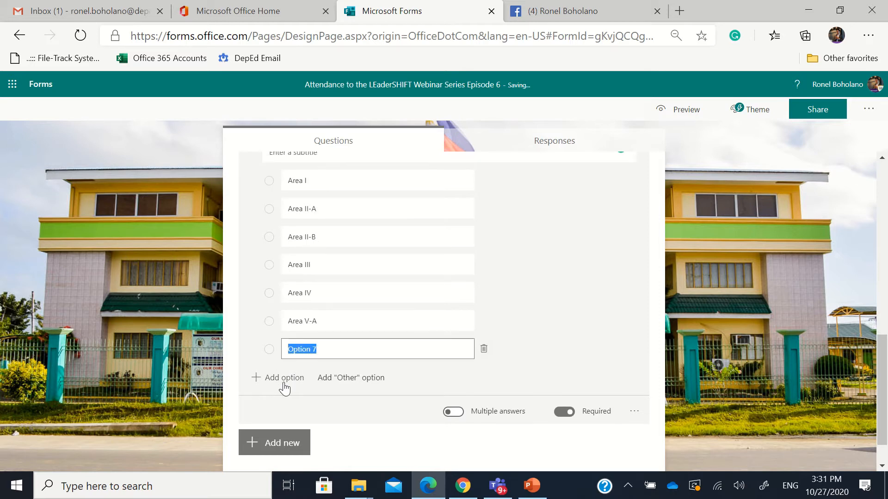
text(Area V-B)
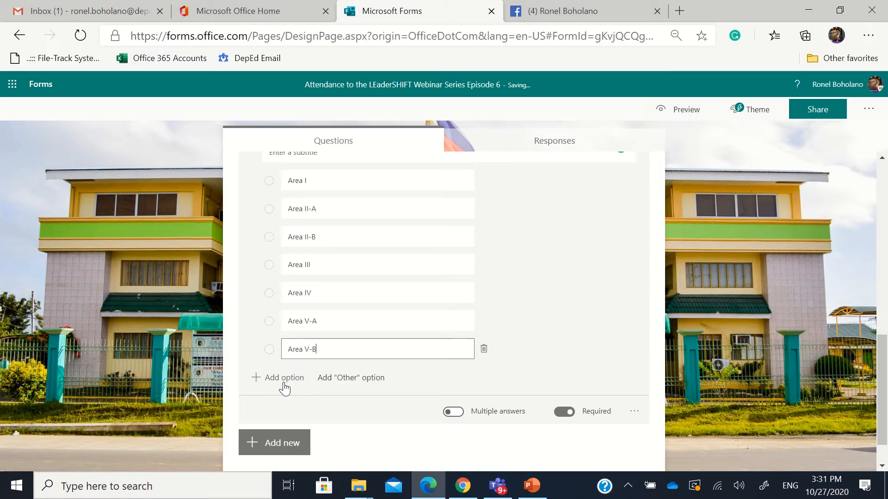
scroll(up, 3)
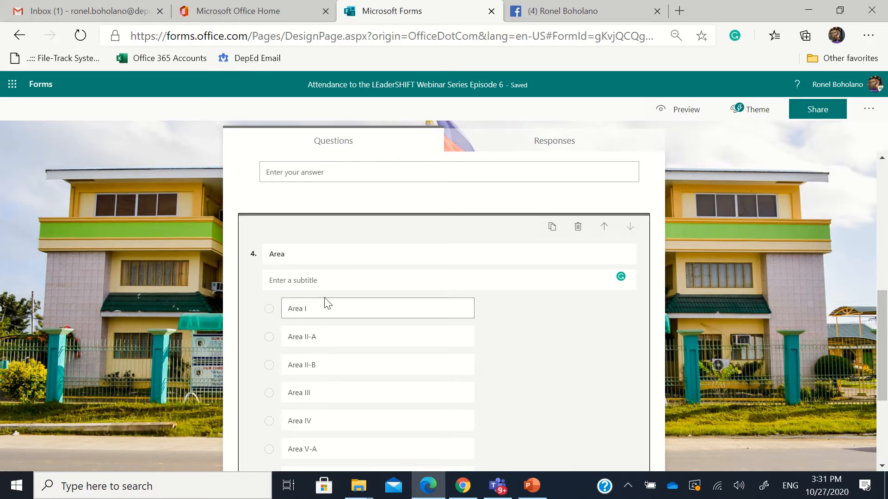
mouse_move(539, 324)
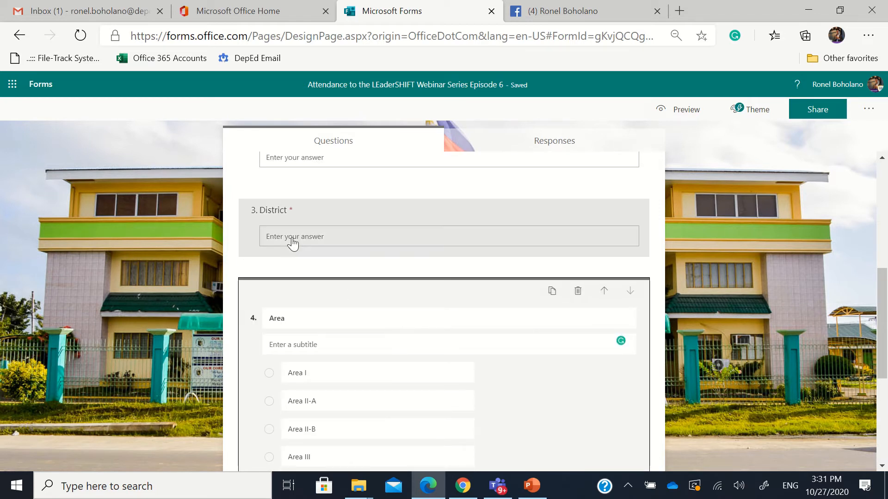
mouse_move(303, 246)
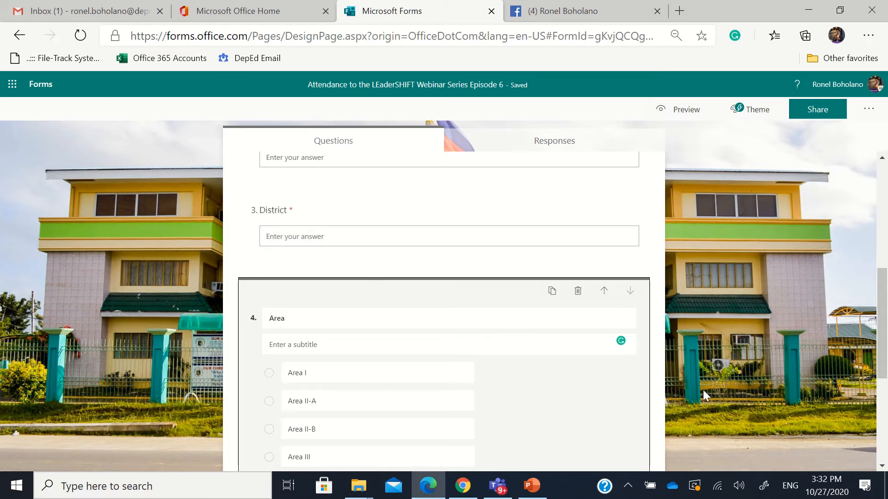
scroll(down, 3)
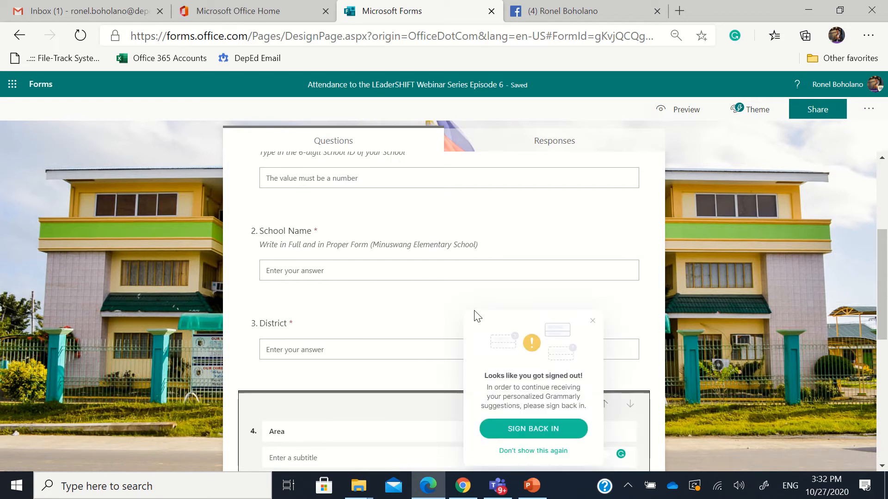
scroll(down, 3)
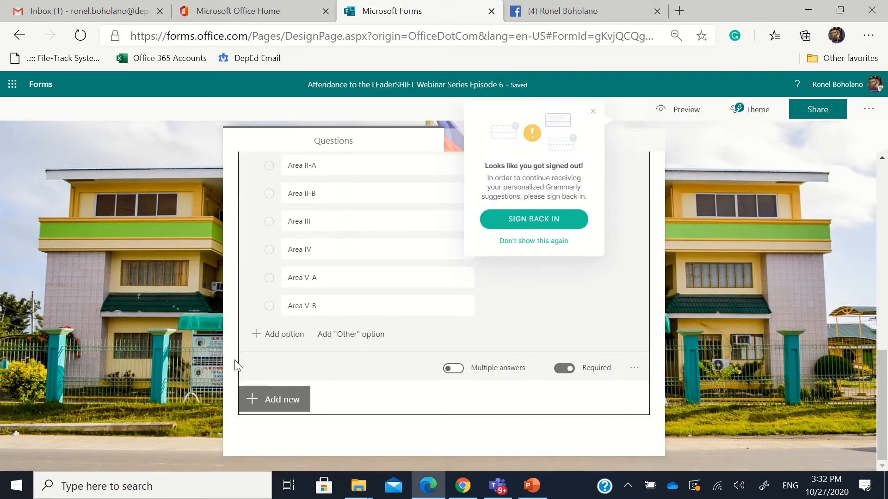
- Insert a new Section after the Area question from the More question types list
click(283, 399)
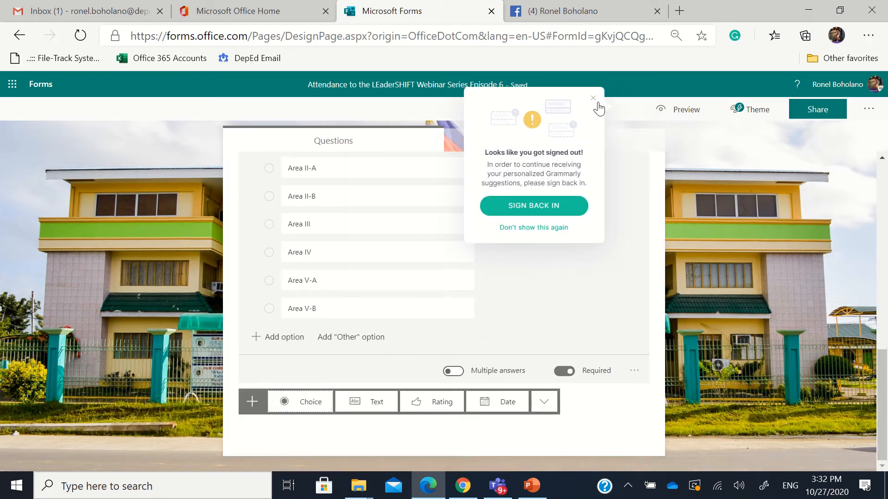
click(593, 98)
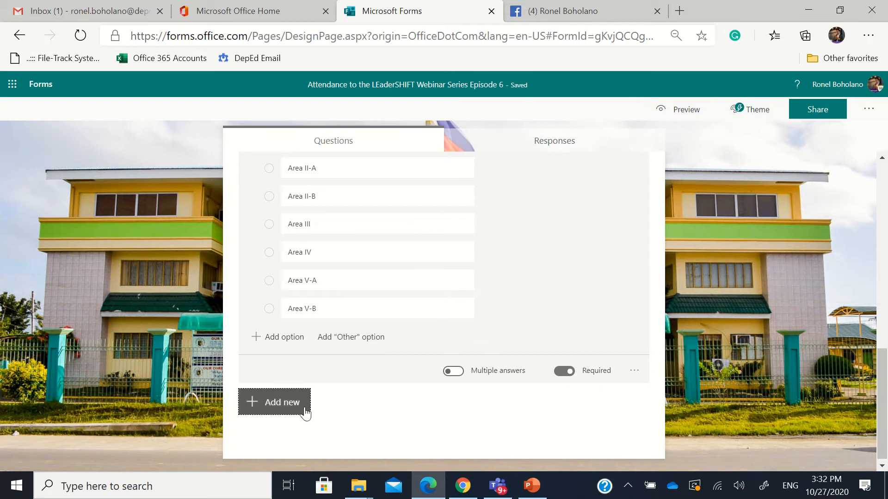
click(274, 402)
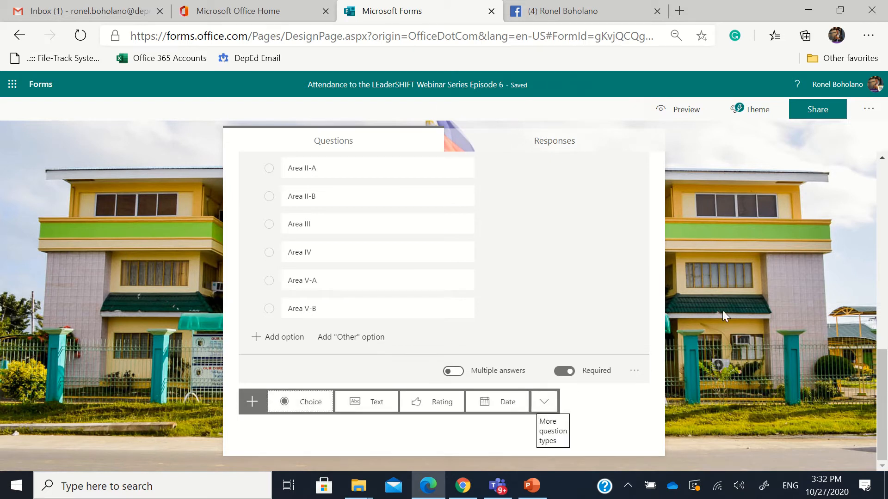
click(543, 401)
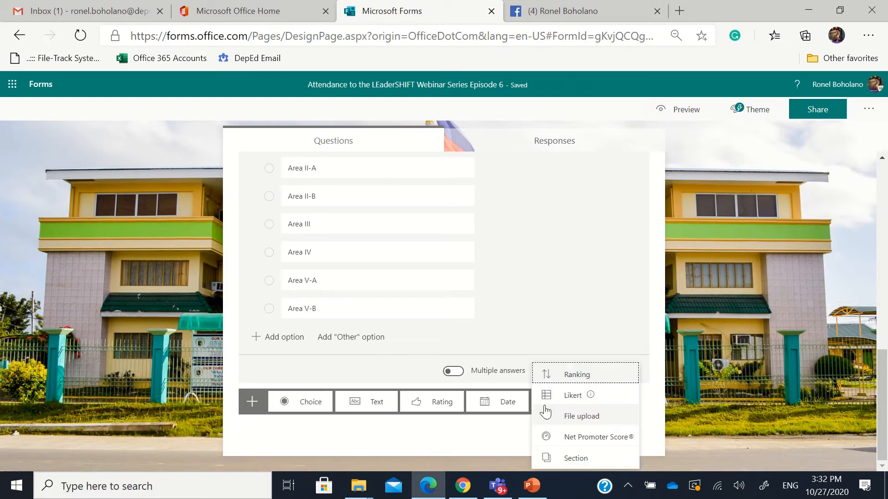
mouse_move(569, 467)
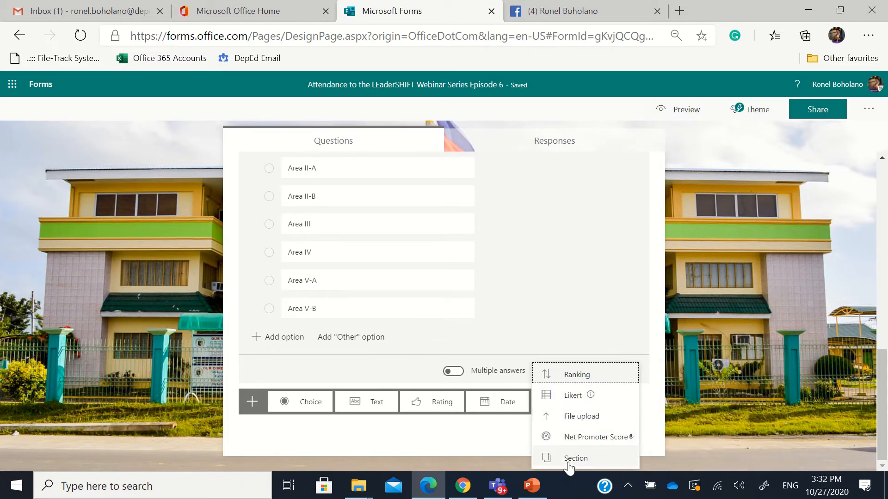
mouse_move(568, 461)
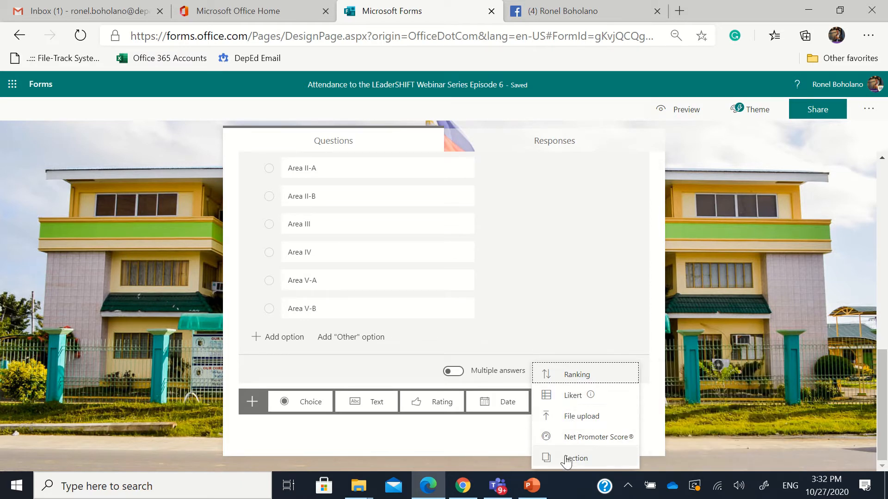
click(575, 458)
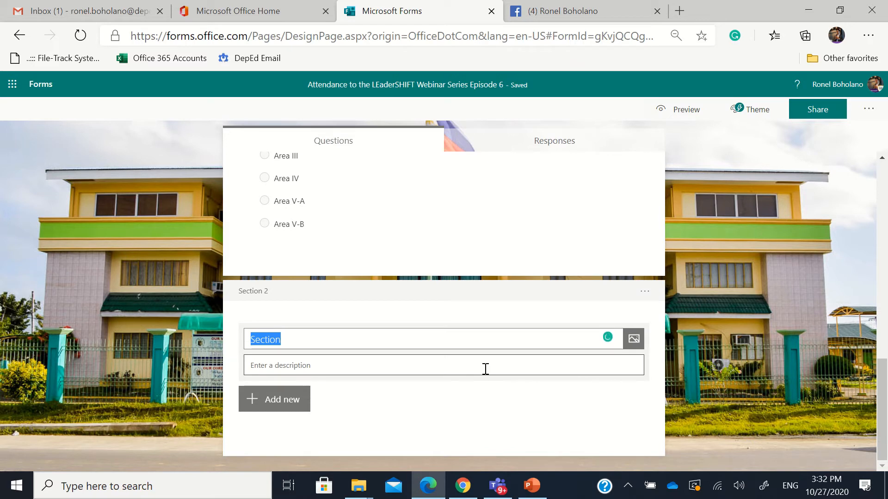
- Title the section Personal Information and reuse that text as its description
text(Person)
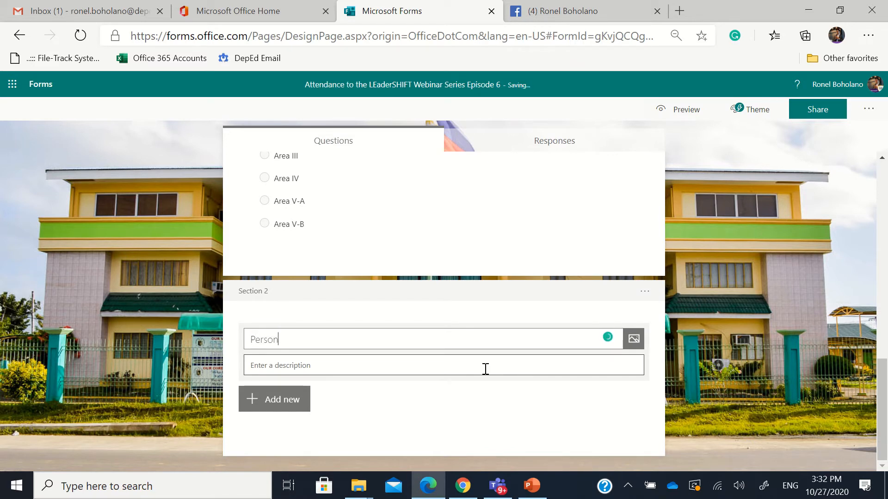
text(al Information)
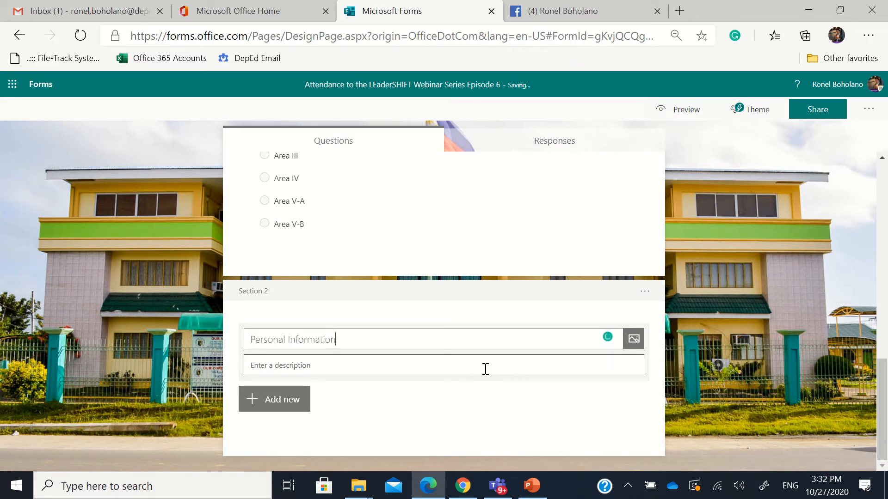
triple_click(292, 340)
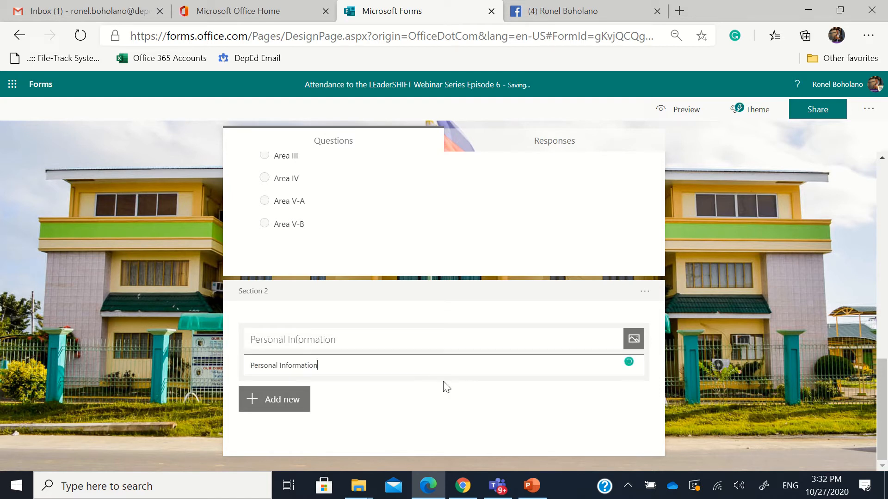
mouse_move(633, 339)
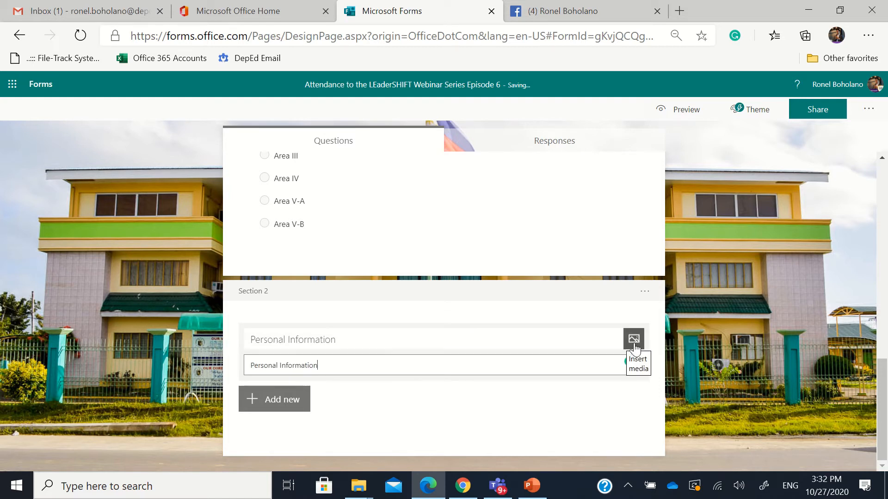
click(634, 340)
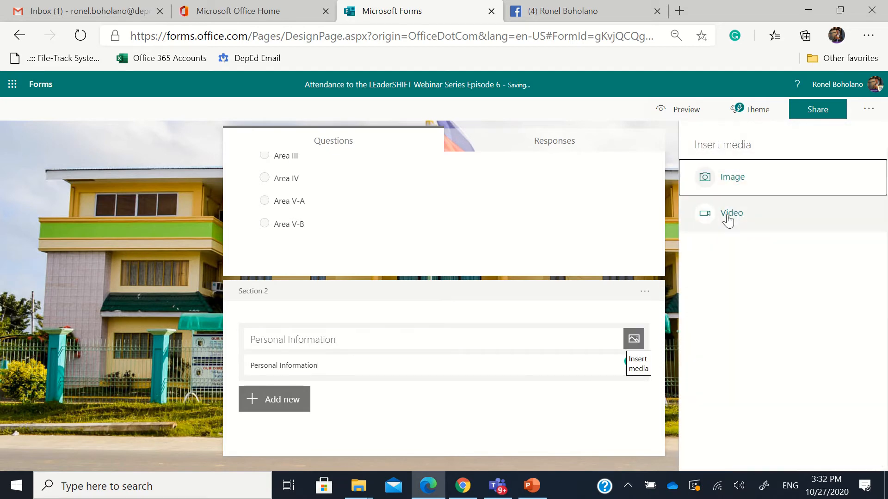
mouse_move(193, 309)
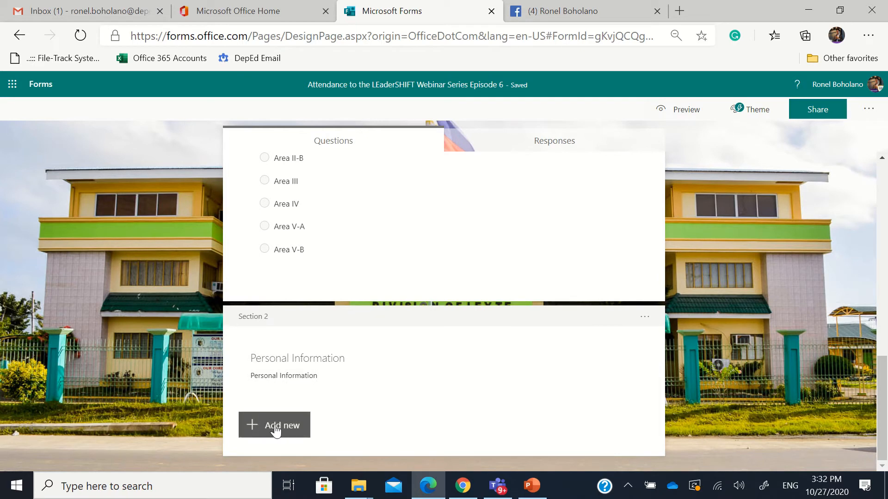
- Add a text question titled Given Name under Personal Information
click(274, 426)
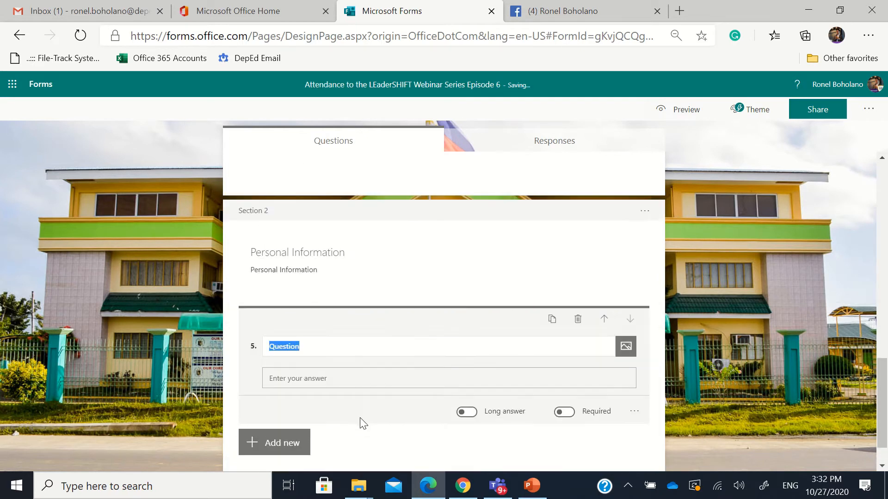
text(Fu)
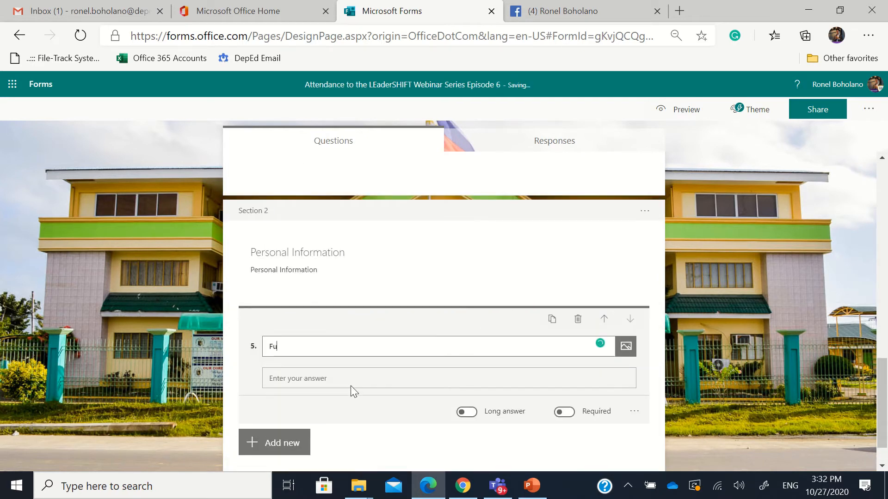
text(First)
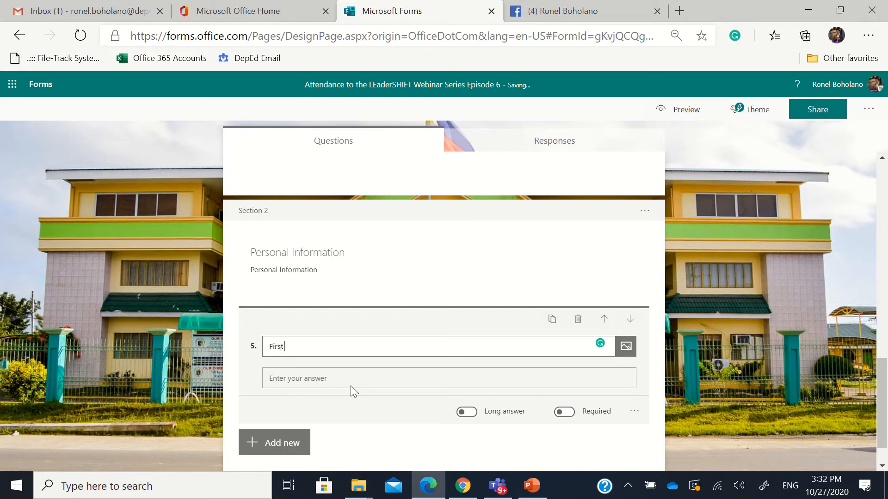
text(Given Name)
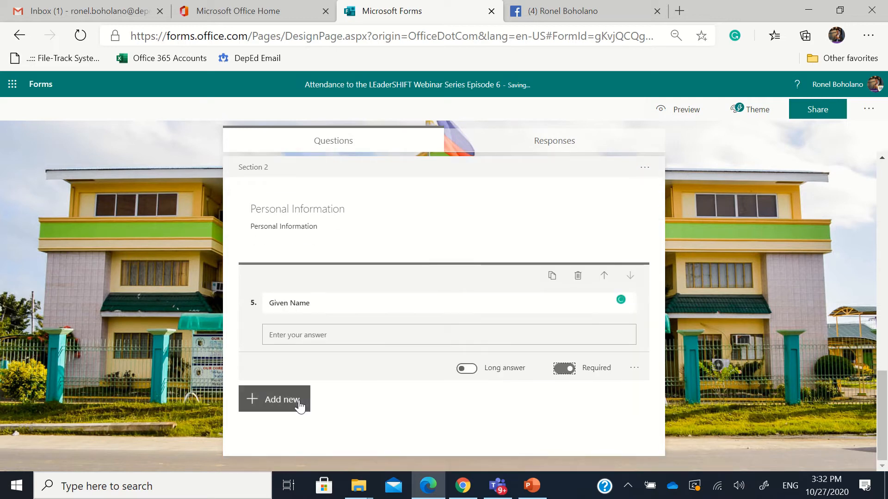
click(274, 399)
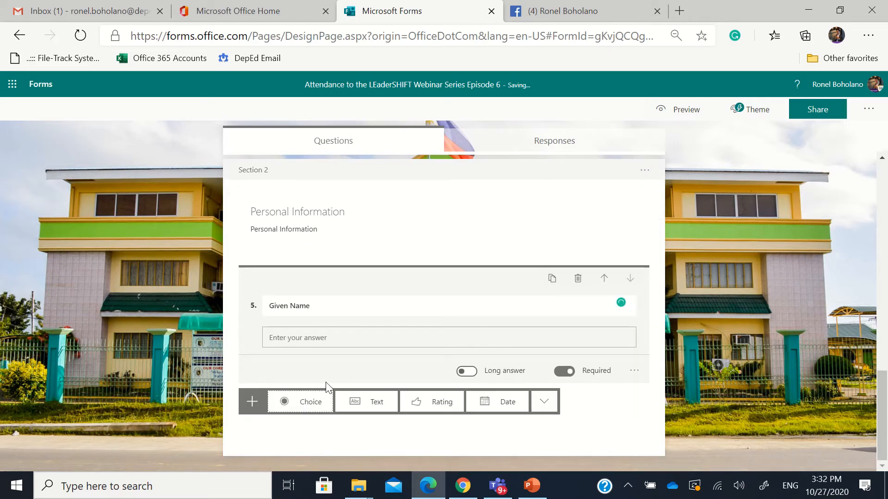
click(366, 401)
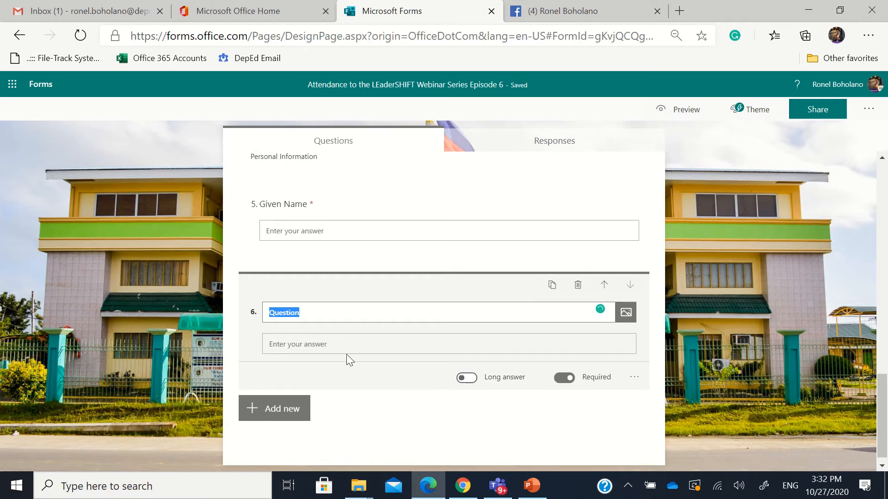
scroll(down, 3)
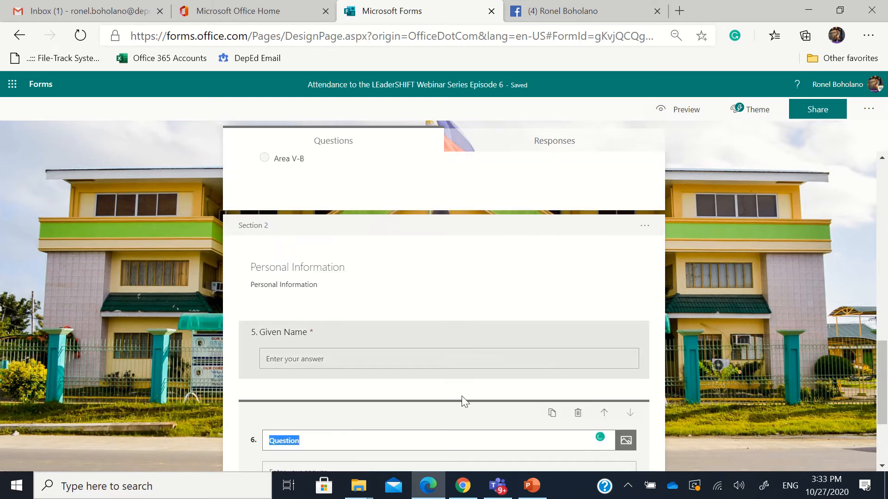
- Duplicate Given Name and retitle the copy Middle Initial
click(577, 412)
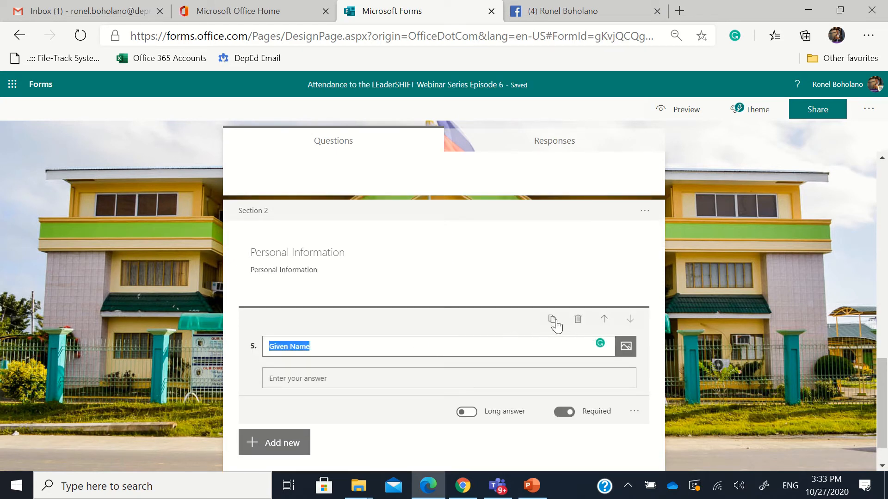
mouse_move(551, 319)
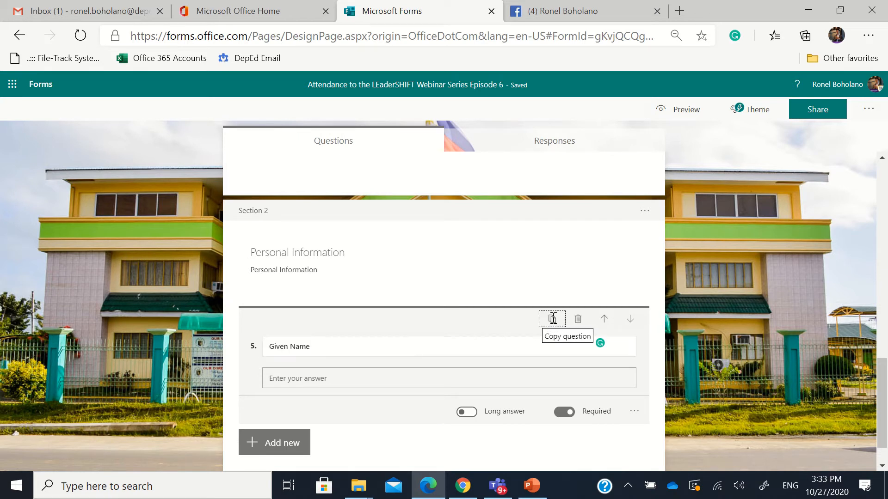
click(551, 319)
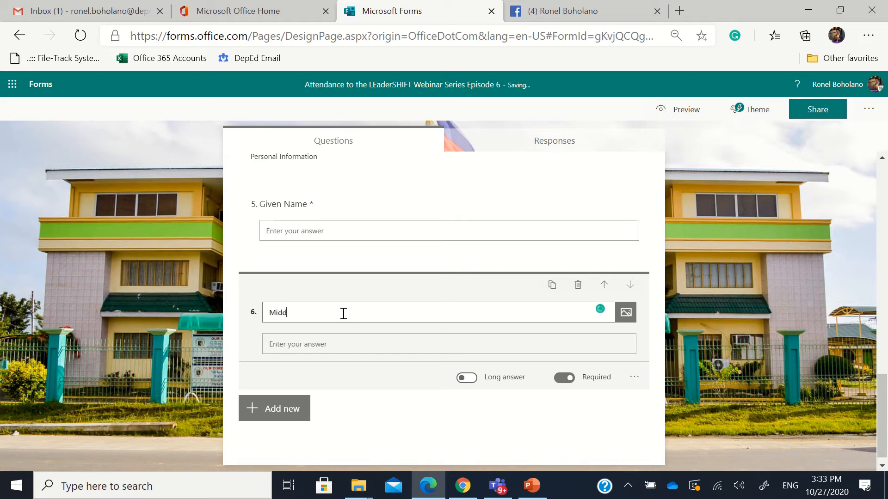
text(le)
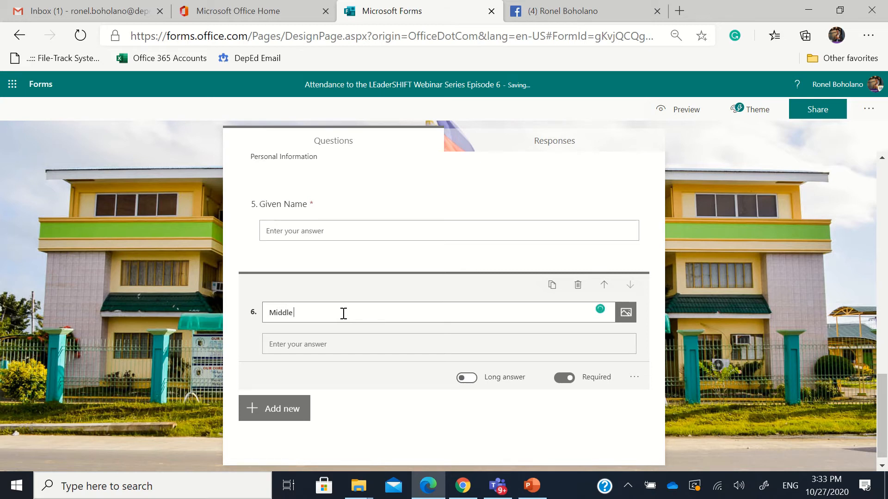
text(Initial)
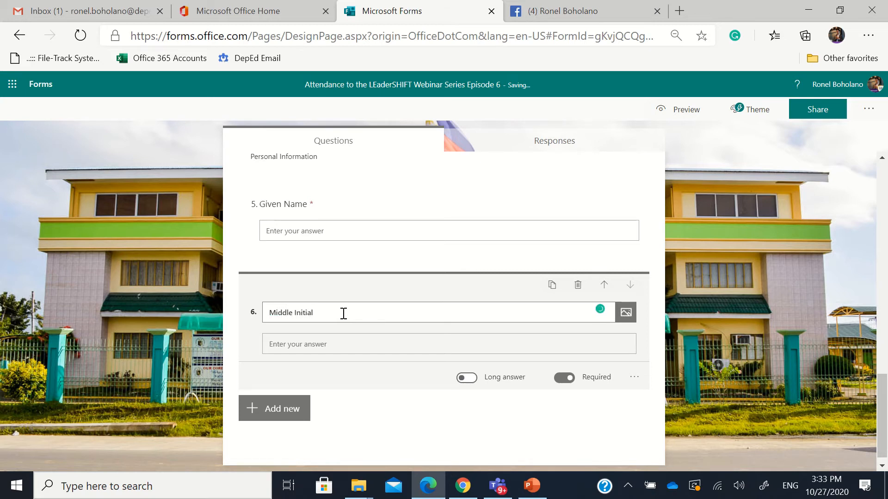
mouse_move(397, 341)
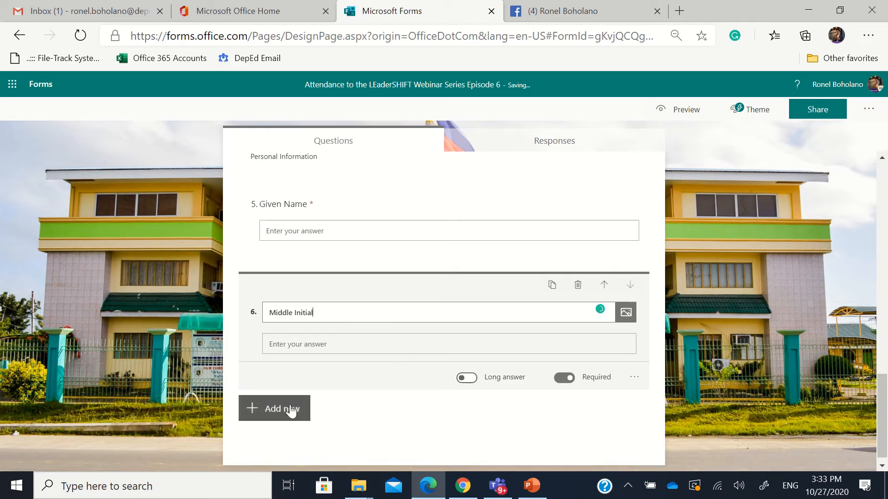
- Add another text question titled Last Name
click(274, 408)
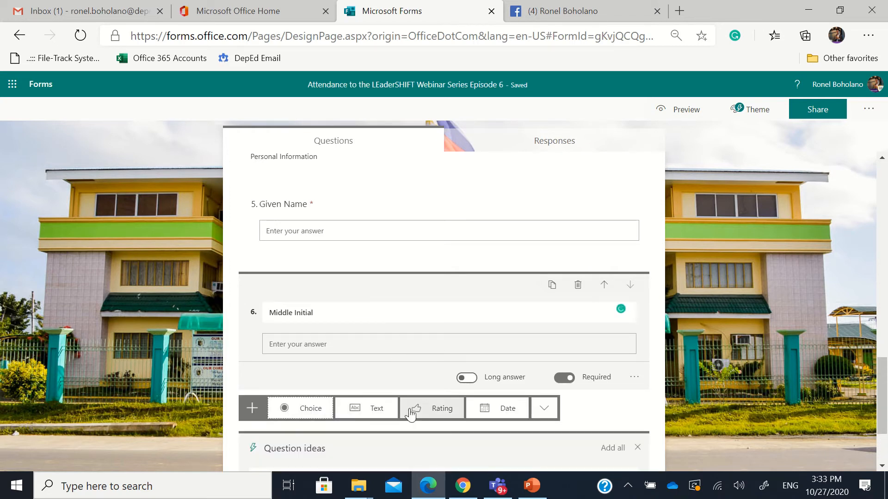
click(376, 408)
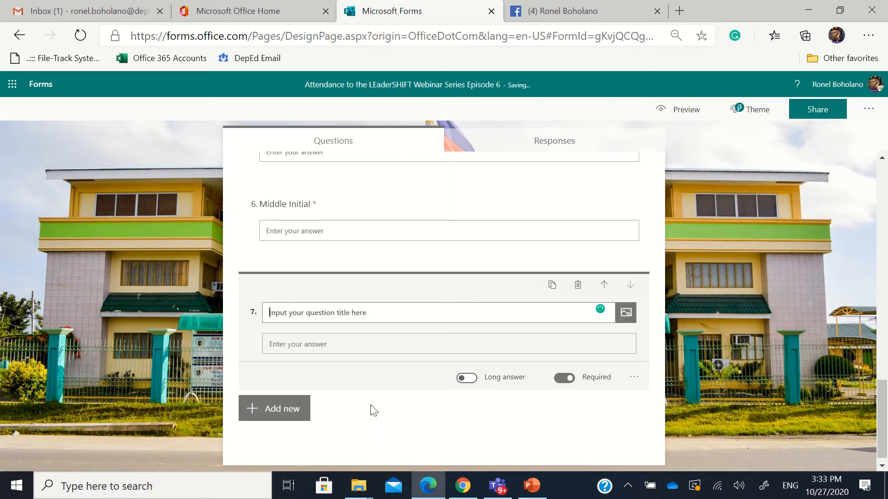
text(Last Name)
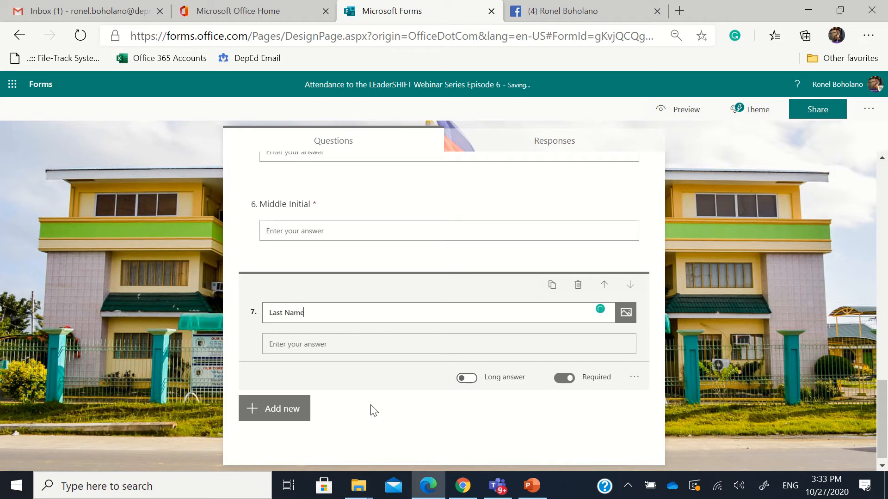
scroll(up, 3)
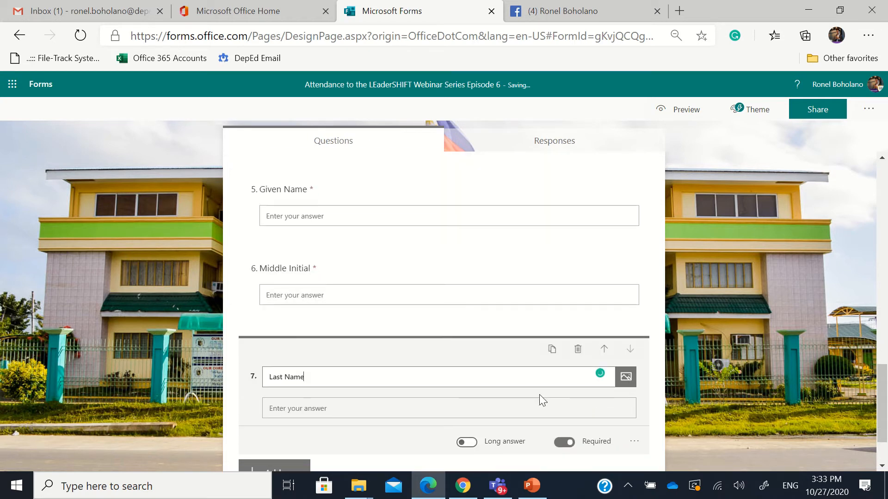
mouse_move(604, 350)
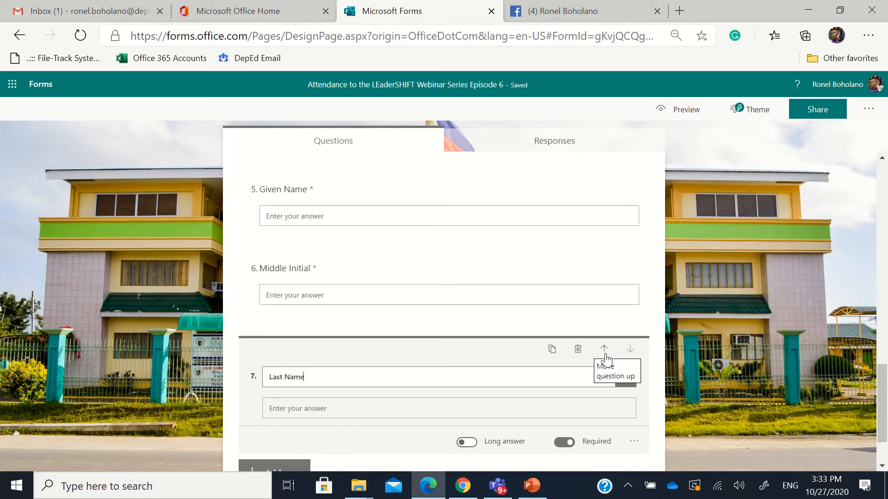
click(604, 350)
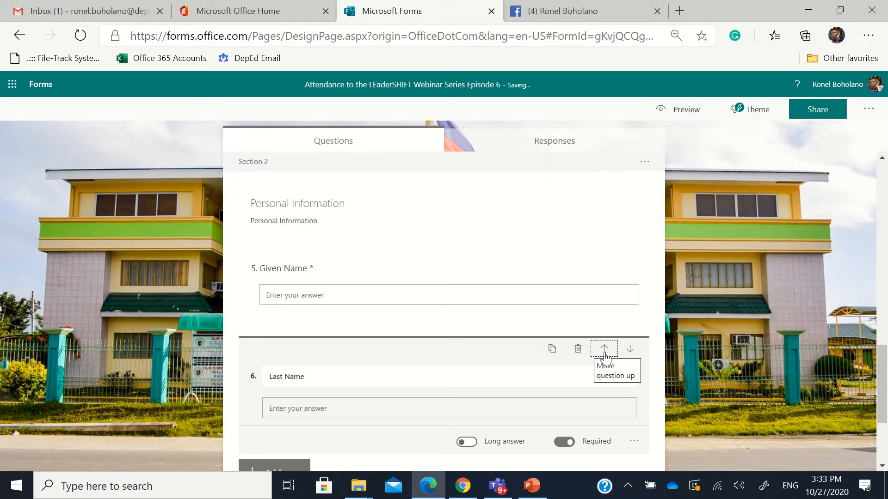
click(603, 349)
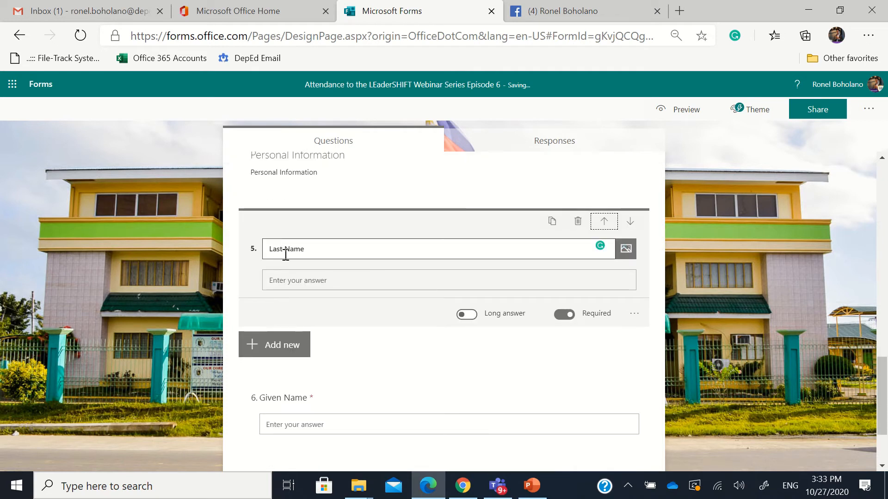
scroll(down, 3)
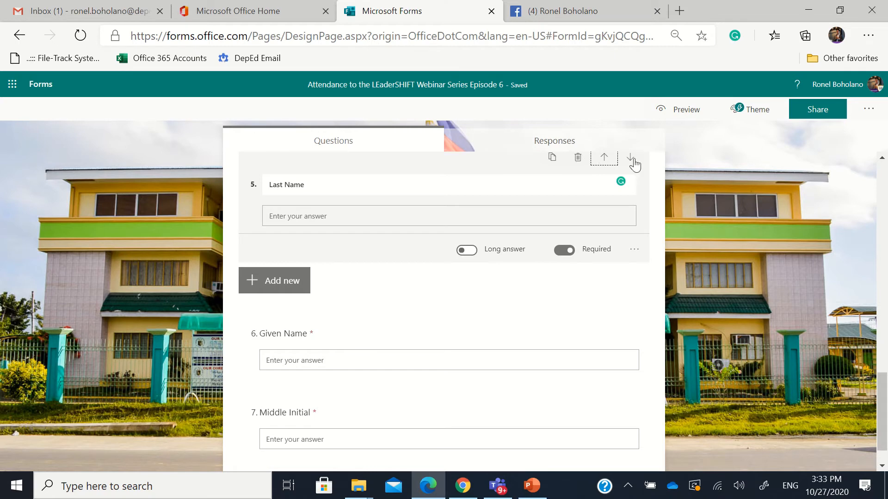
click(630, 157)
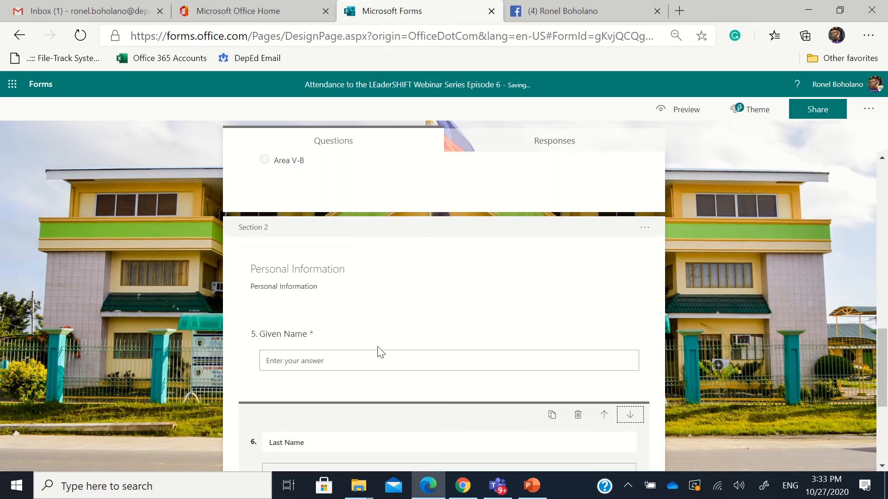
scroll(down, 3)
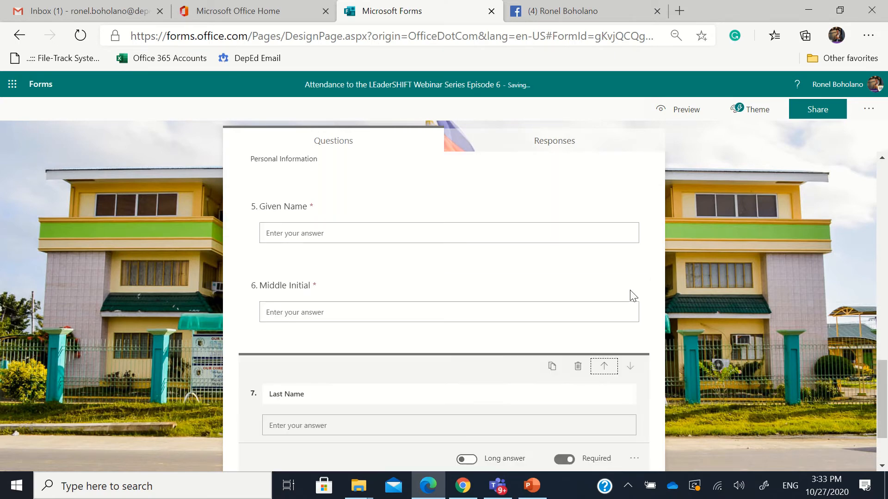
mouse_move(604, 366)
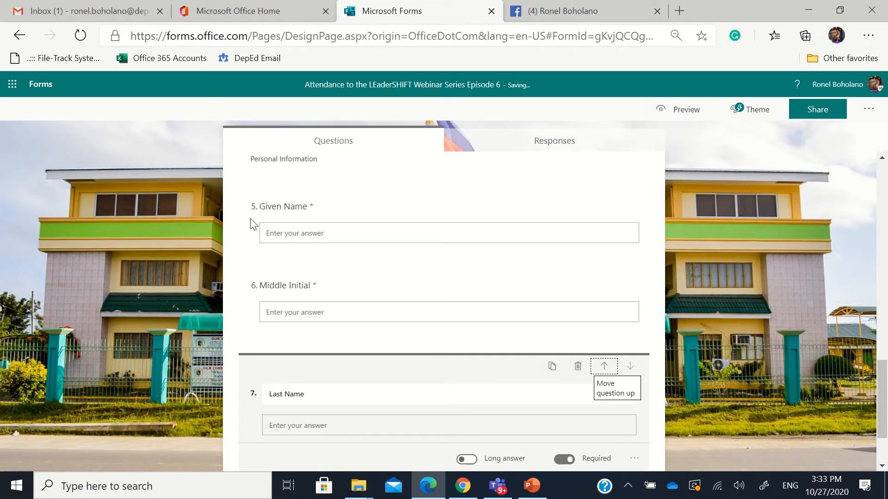
mouse_move(246, 316)
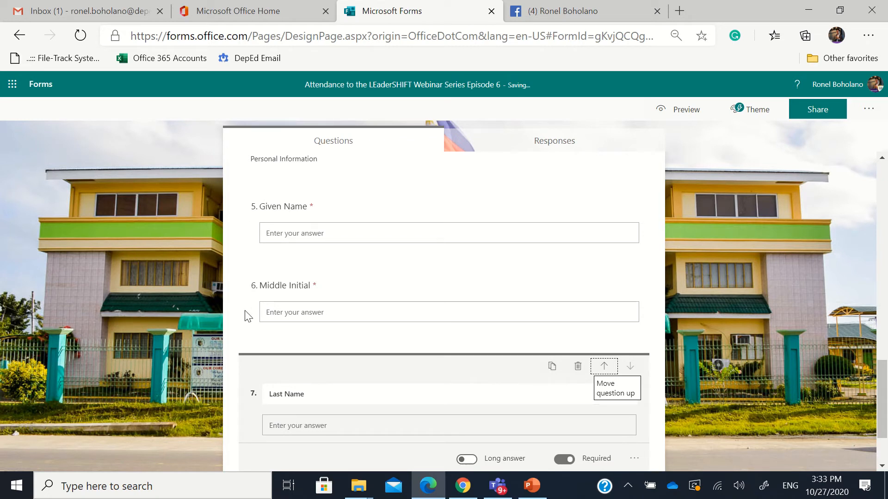
mouse_move(238, 395)
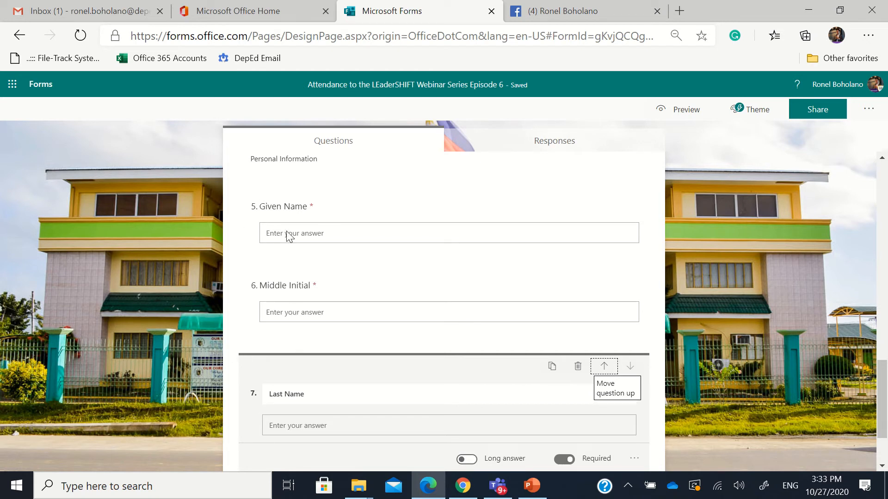
scroll(down, 3)
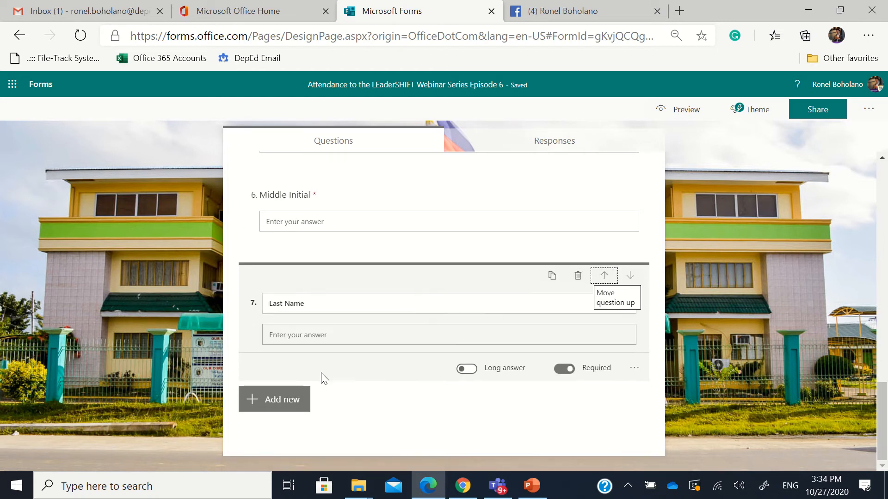
- Add a text question 8 titled 'Office 365 Account' after Last Name
click(273, 399)
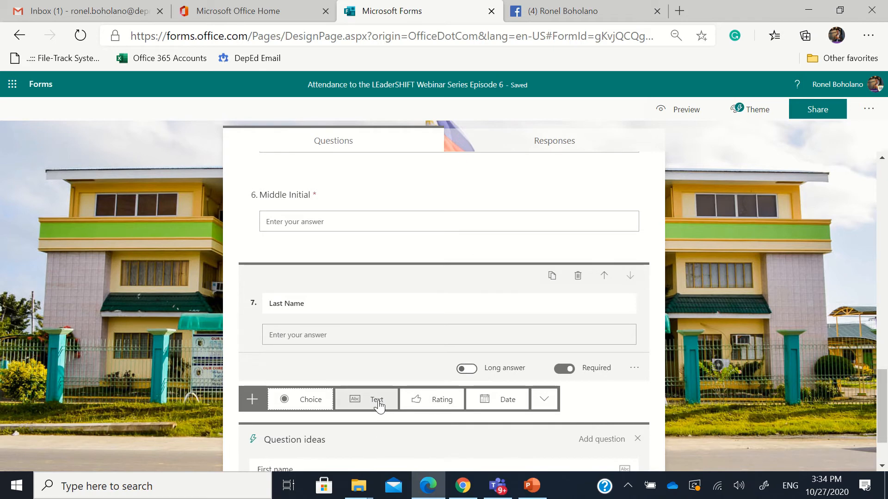
click(365, 400)
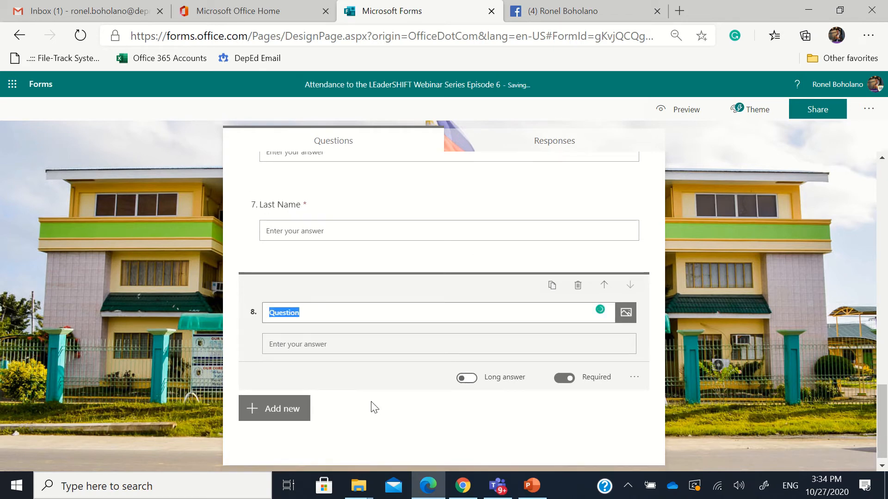
text(Office 365)
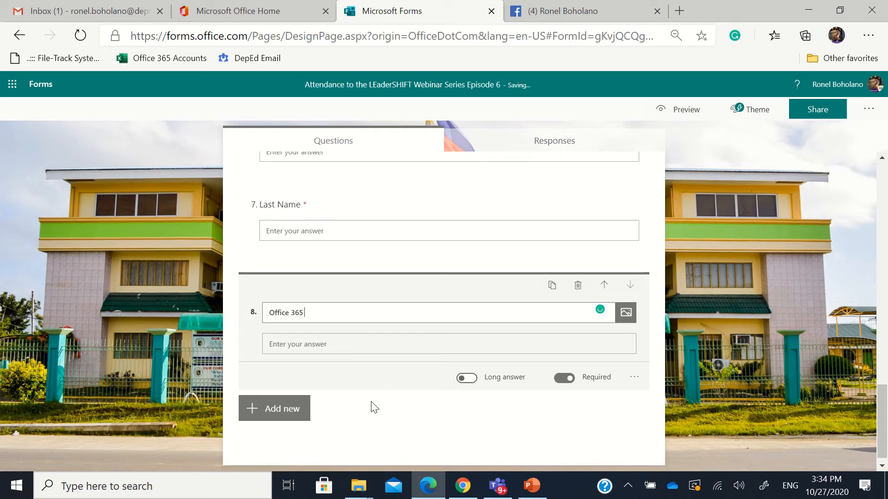
text(Account)
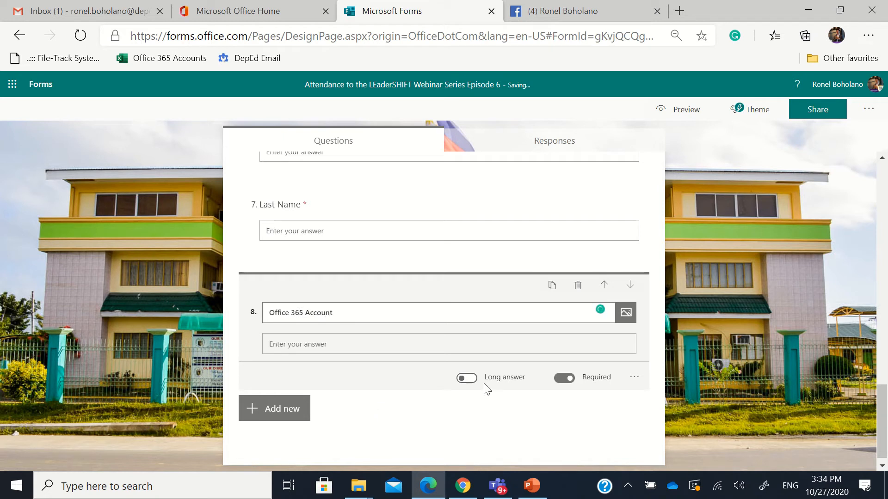
mouse_move(757, 333)
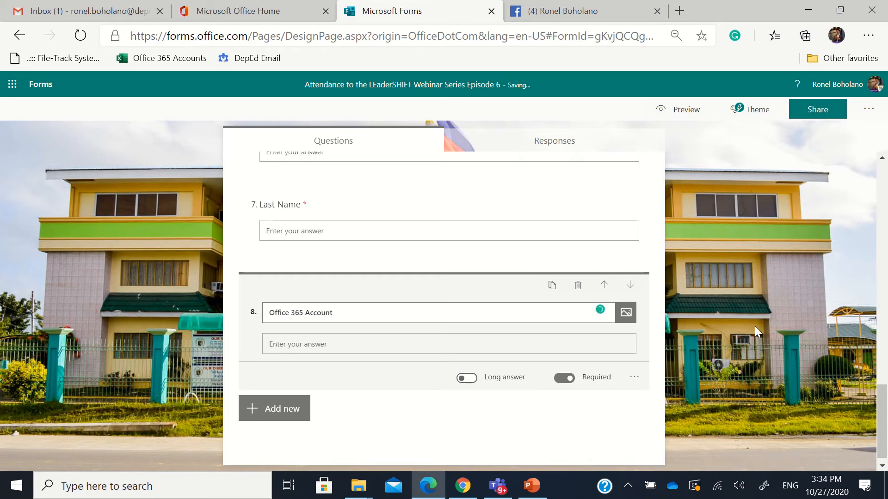
scroll(up, 3)
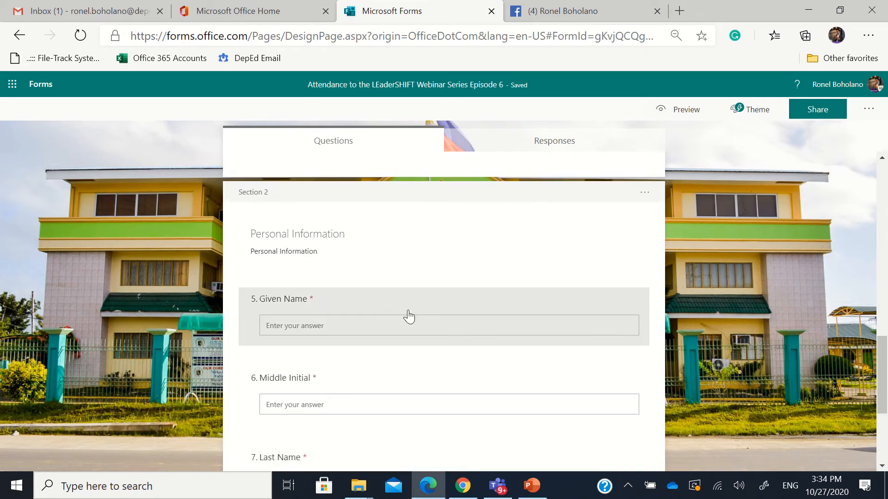
scroll(down, 3)
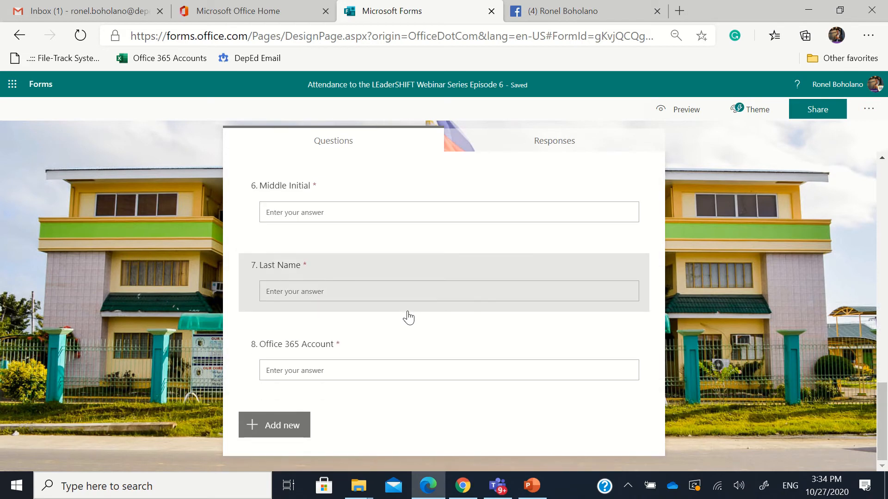
scroll(up, 3)
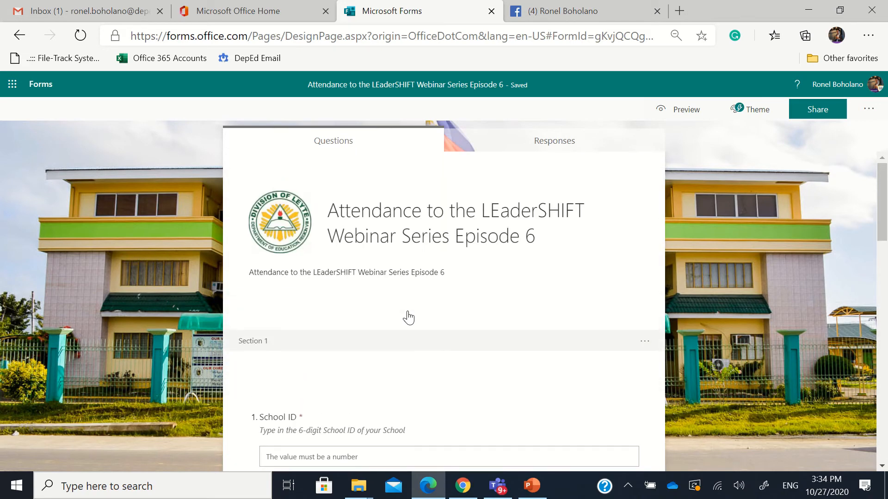
scroll(down, 3)
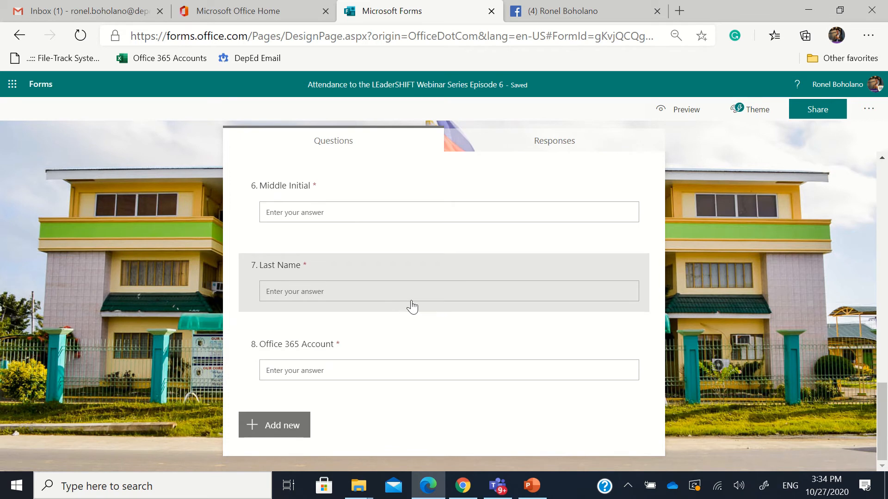
mouse_move(299, 433)
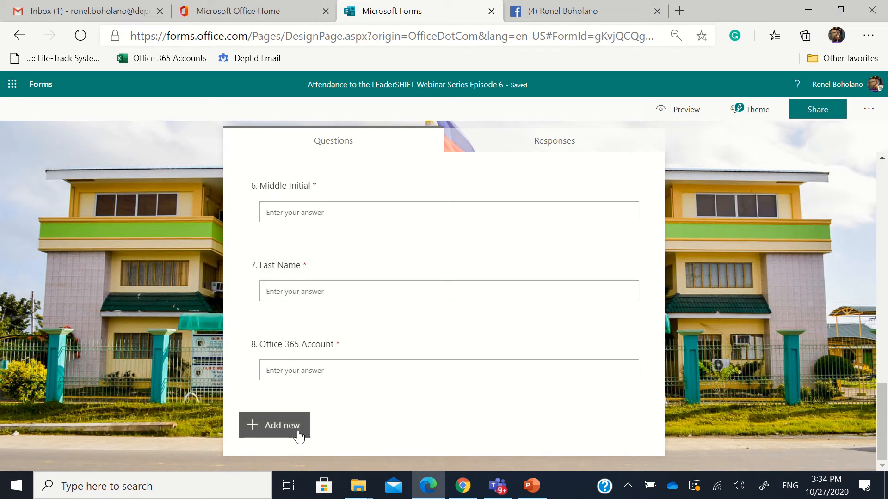
- Add a Section after question 8, remove just the section, then list the extra question types again
click(274, 425)
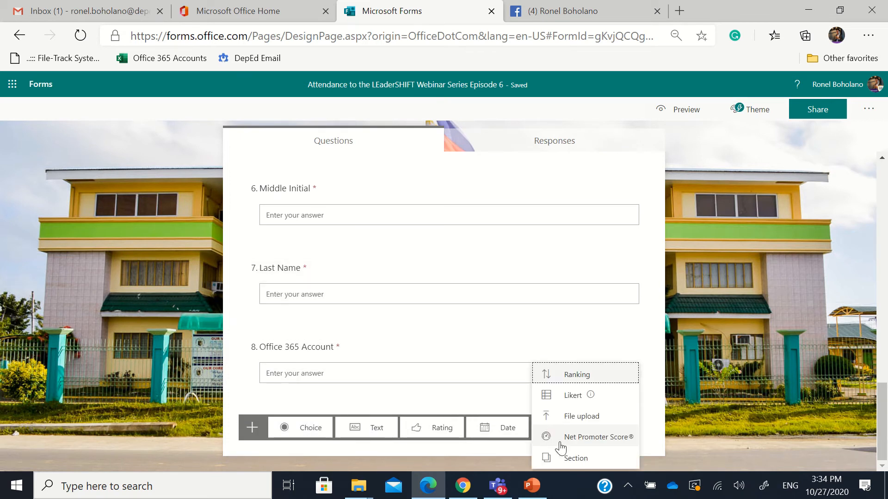
mouse_move(565, 466)
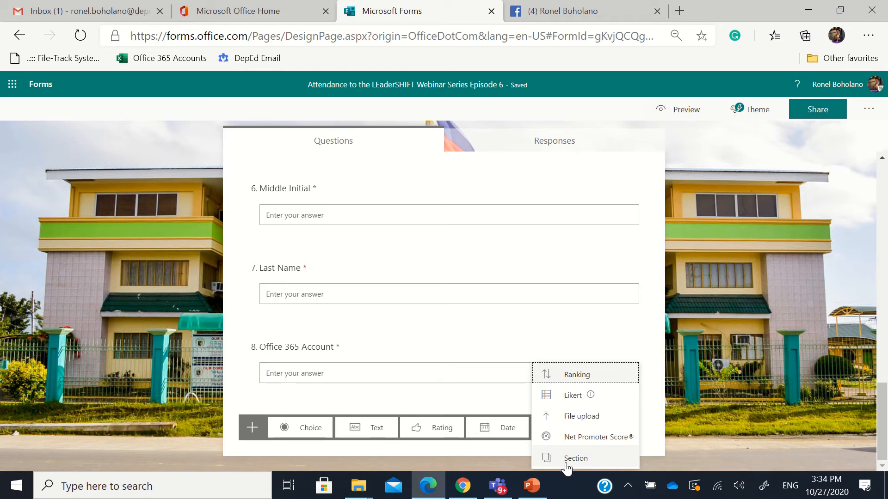
click(575, 458)
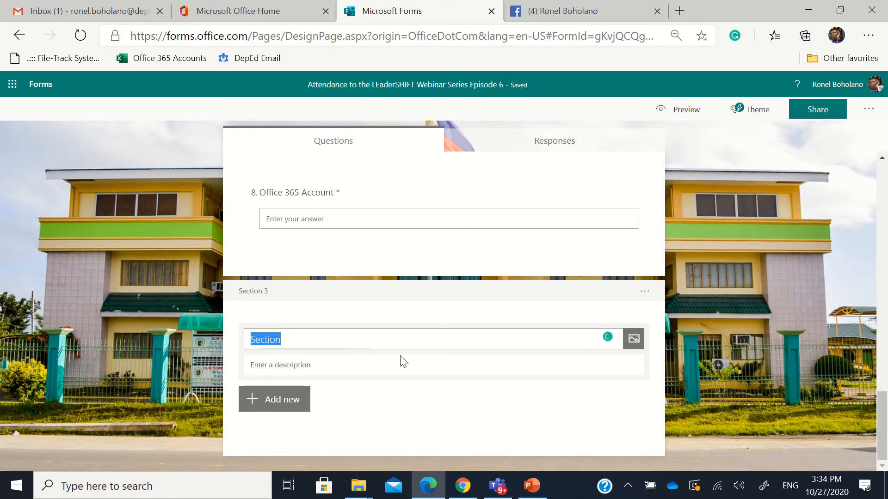
click(643, 292)
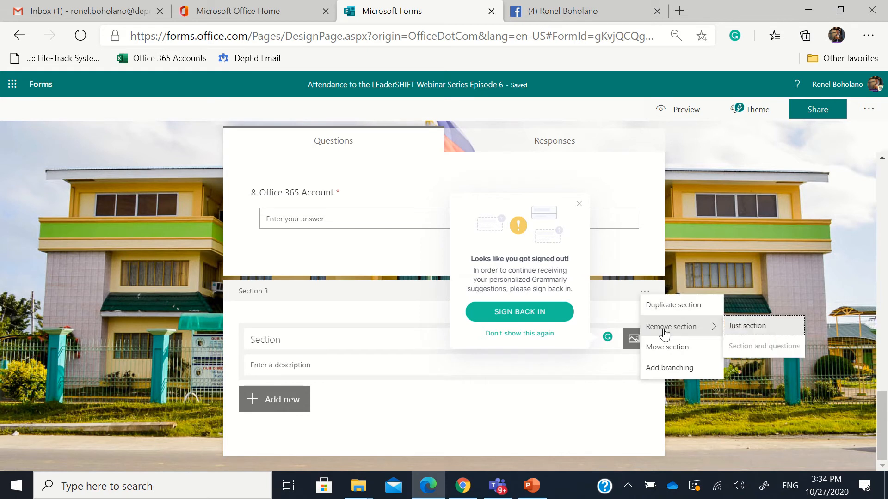
click(748, 326)
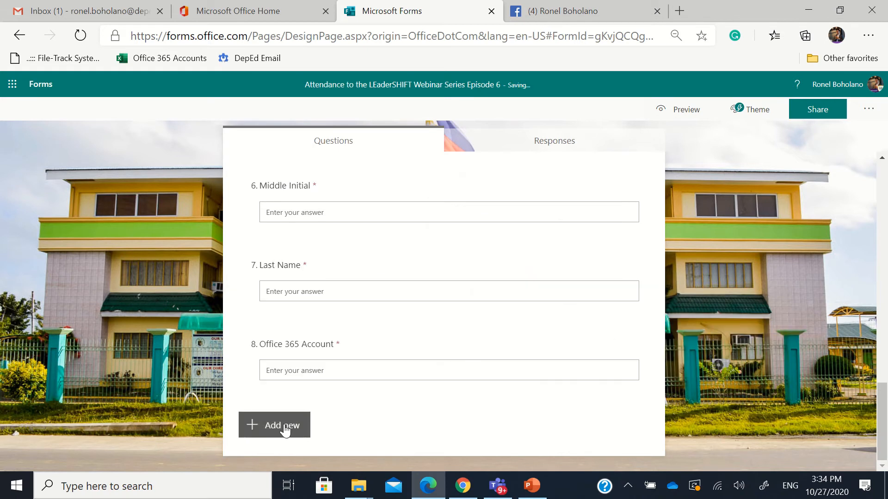
click(274, 426)
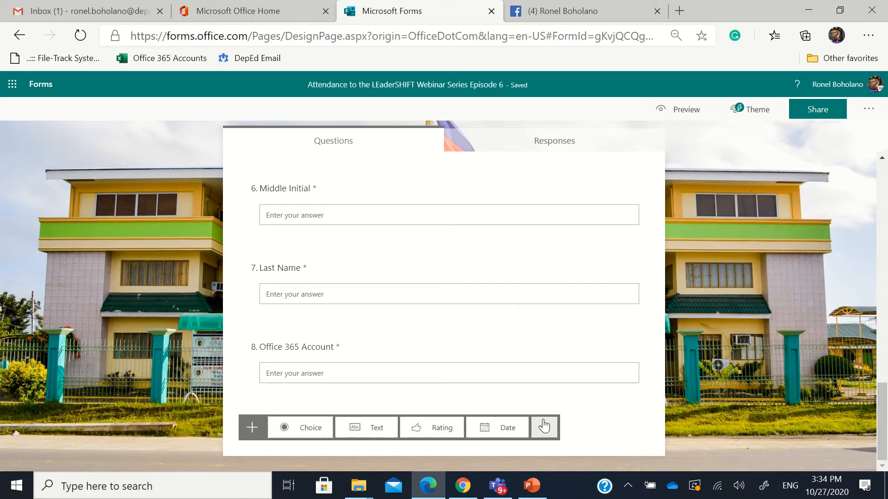
click(543, 427)
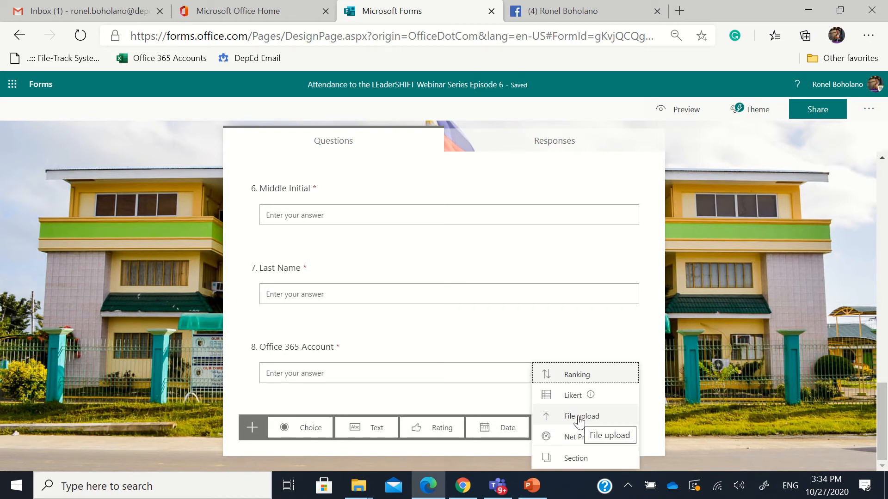
mouse_move(573, 395)
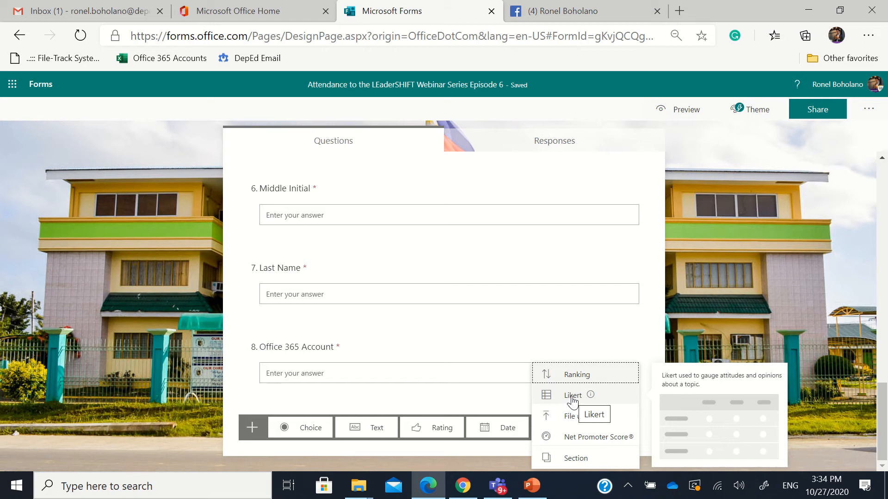
mouse_move(576, 375)
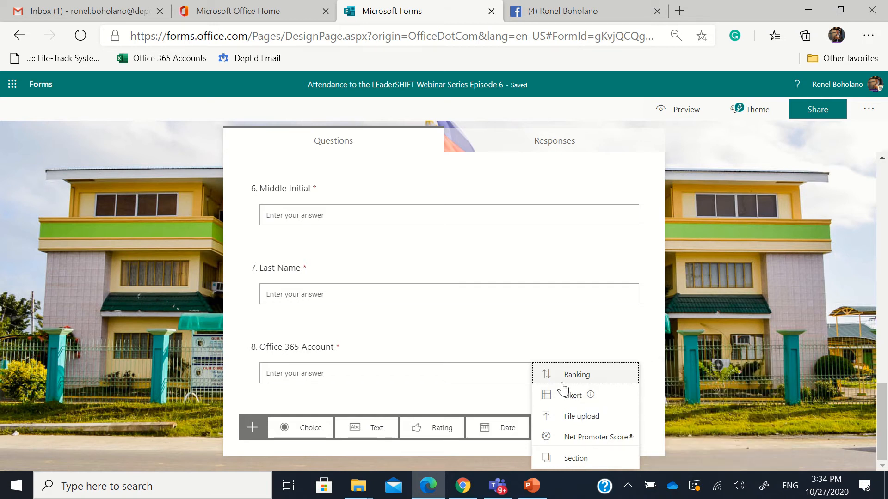
mouse_move(554, 409)
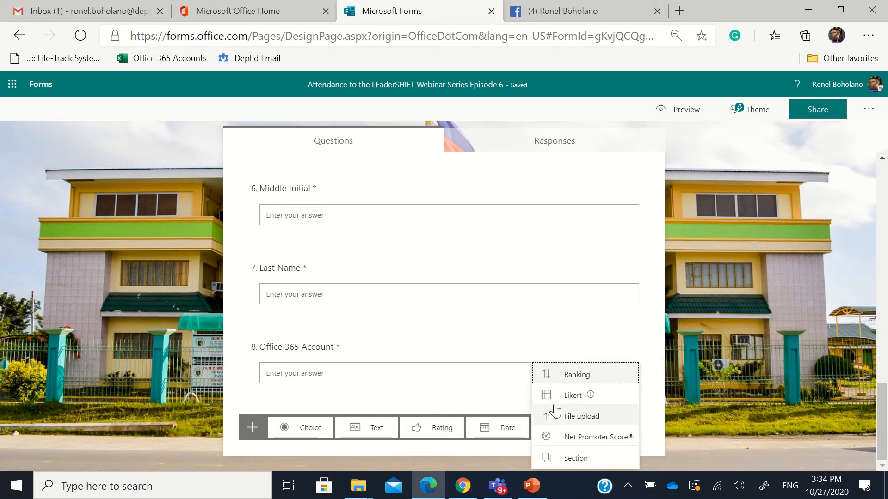
mouse_move(581, 416)
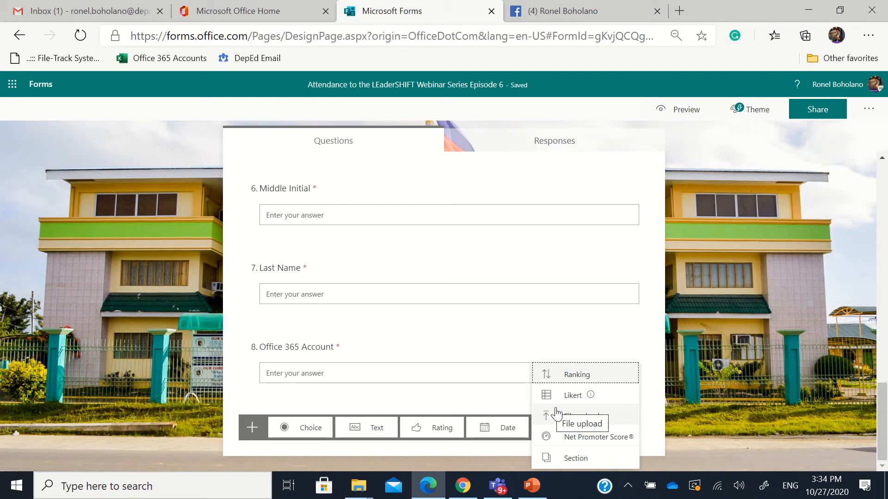
mouse_move(554, 412)
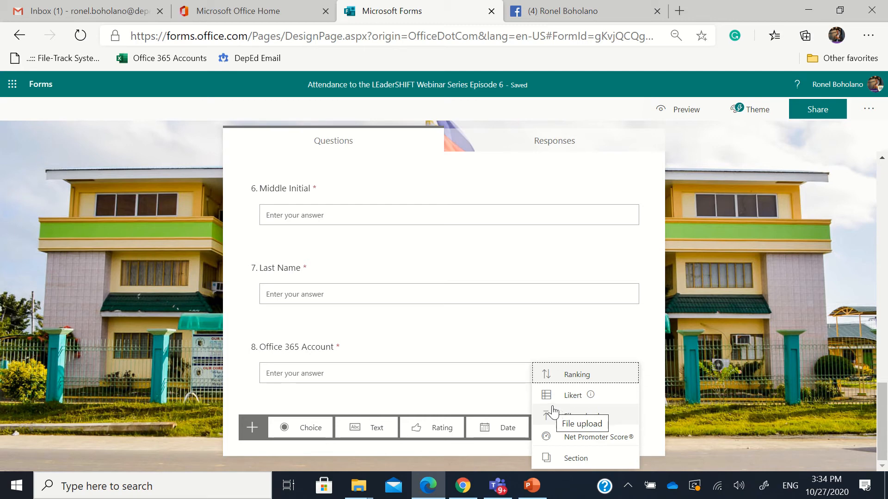
- Add rating question 9: 'In total, how would you describe your experience in this Webinar?'
click(431, 431)
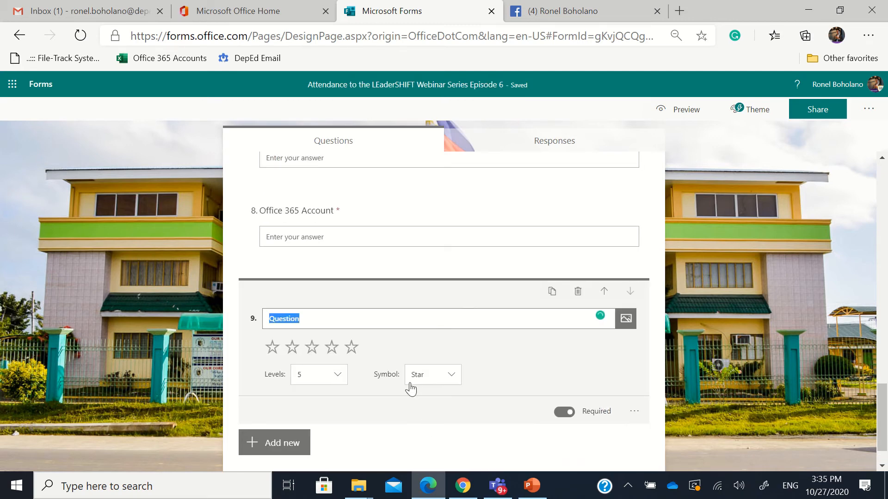
text(In total, how wo)
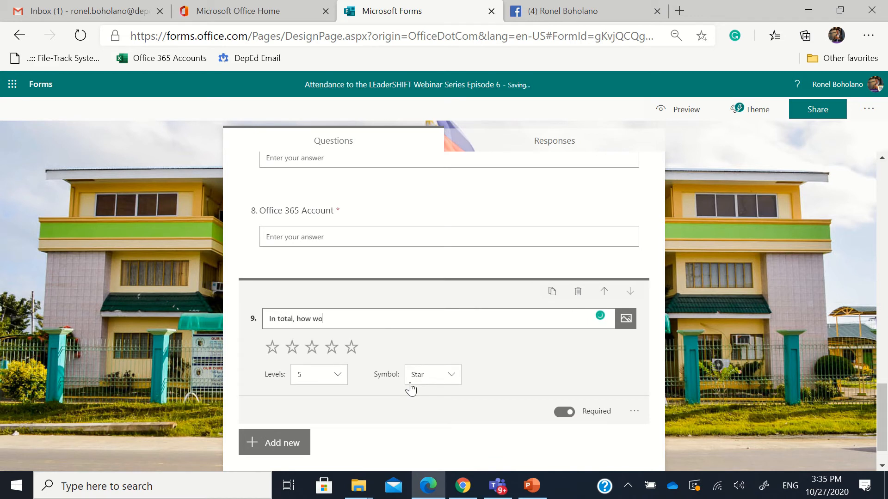
text(uld you)
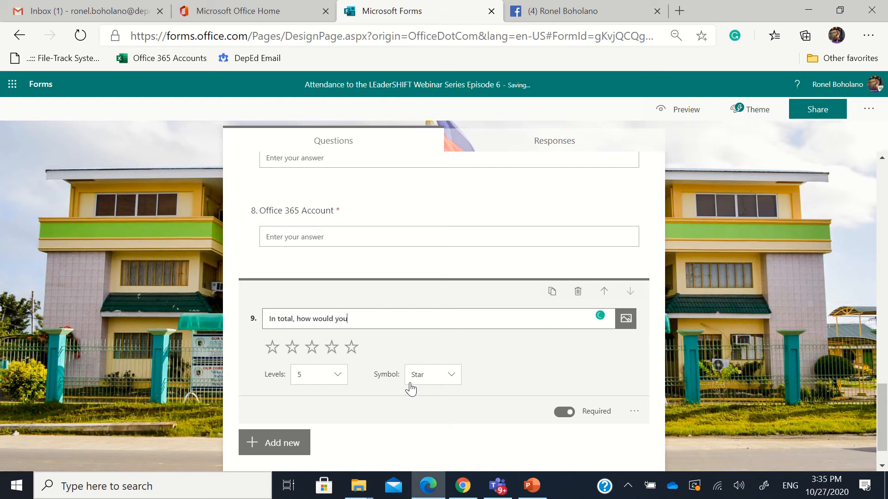
text(describe your)
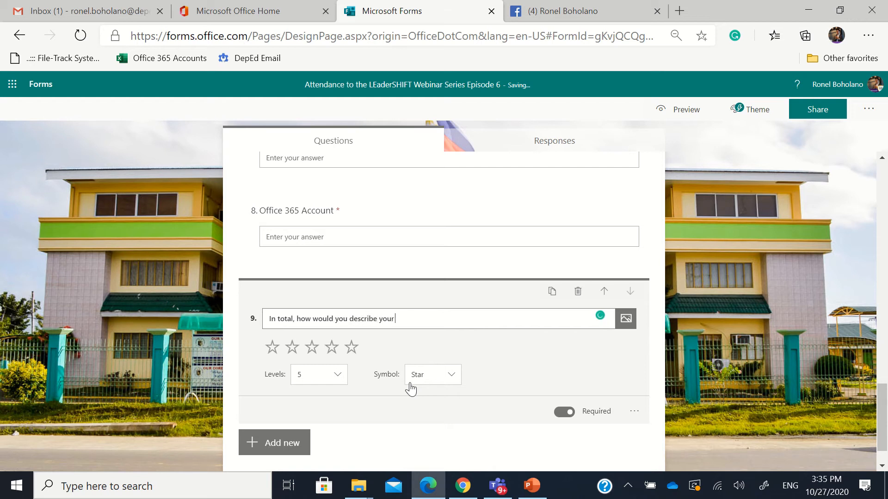
text(experience in t)
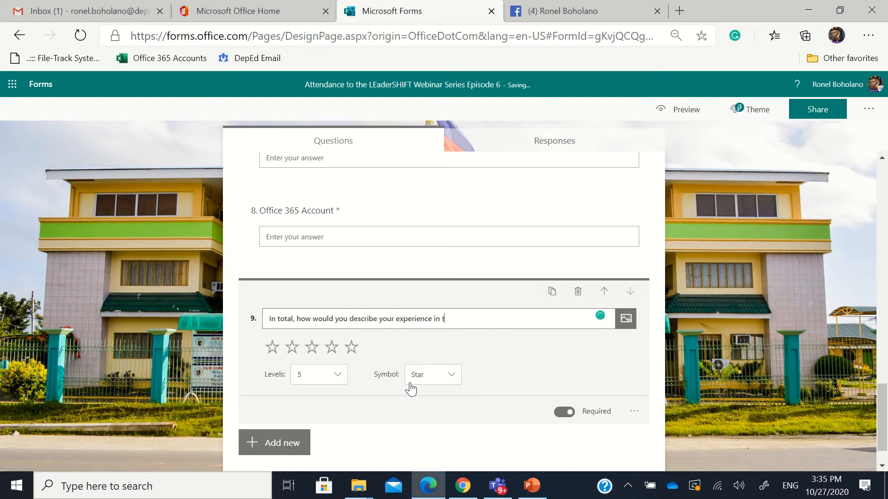
text(his)
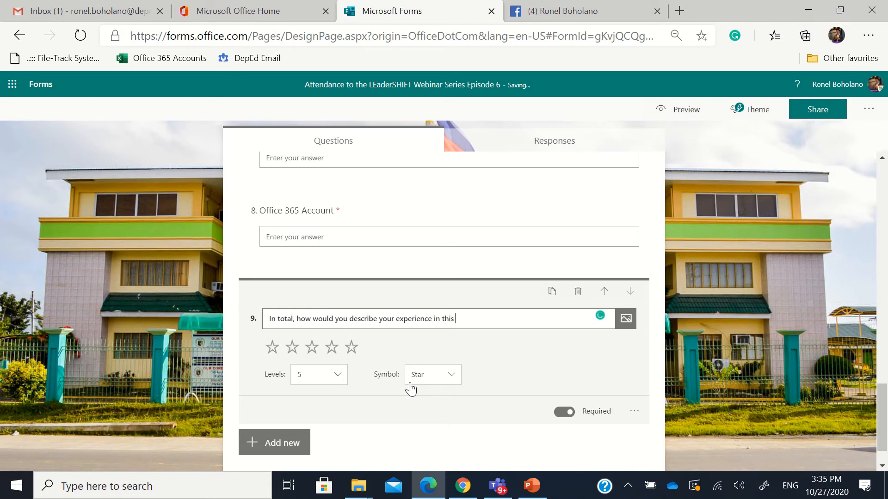
text(Webinar)
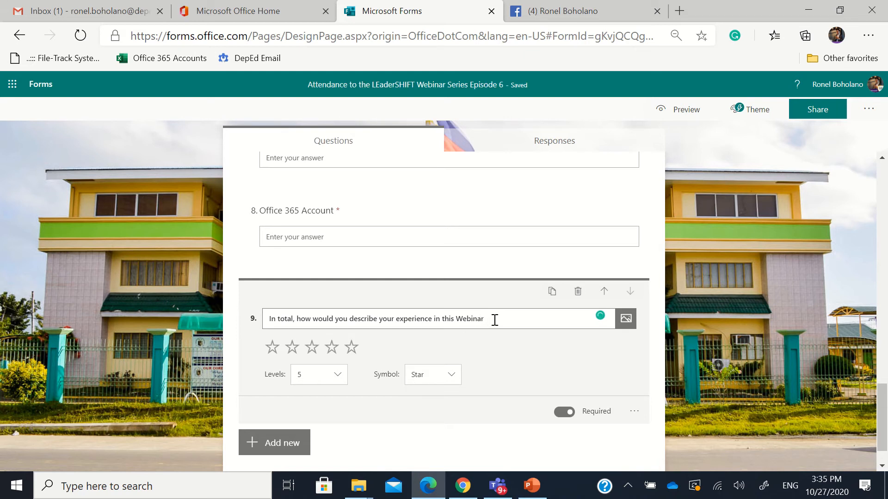
text(?)
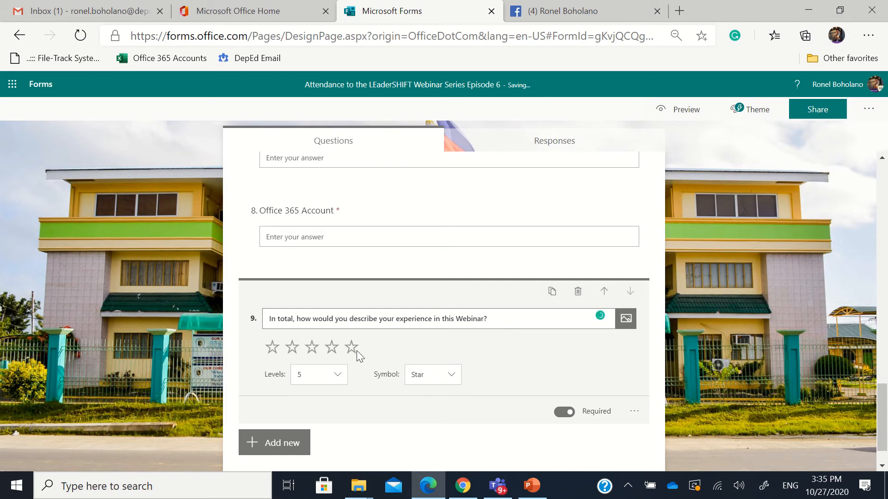
click(432, 374)
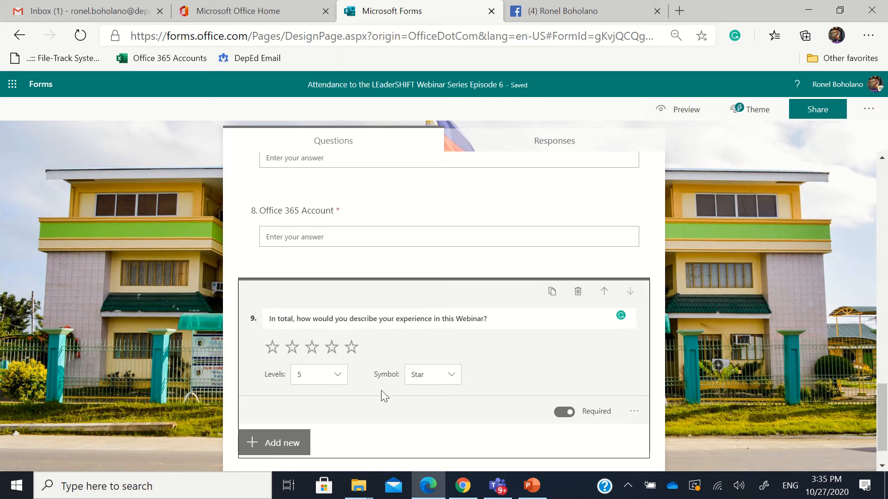
scroll(up, 3)
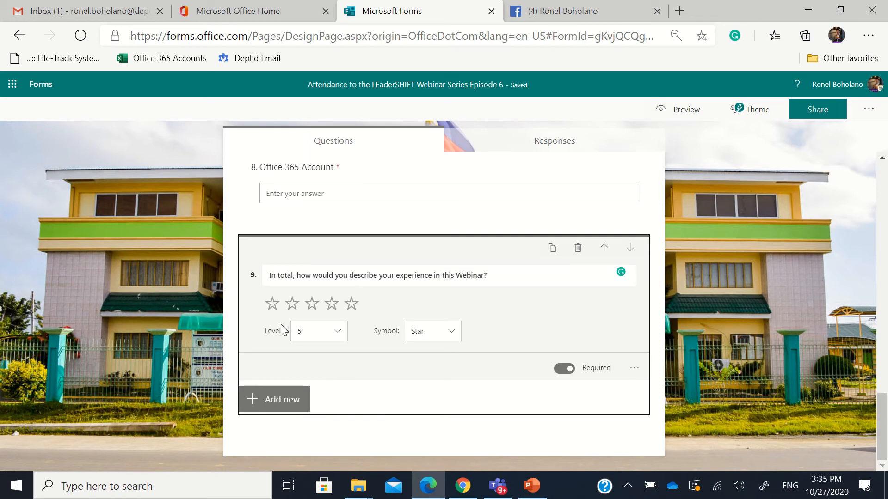
mouse_move(335, 338)
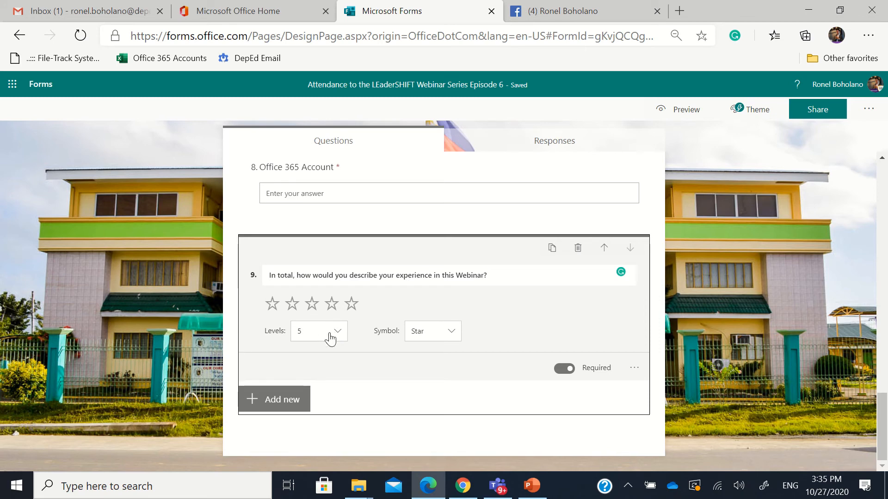
- Set the rating to four levels, enable labels and start the 1 Star label as 'Not Satisfied'
click(318, 331)
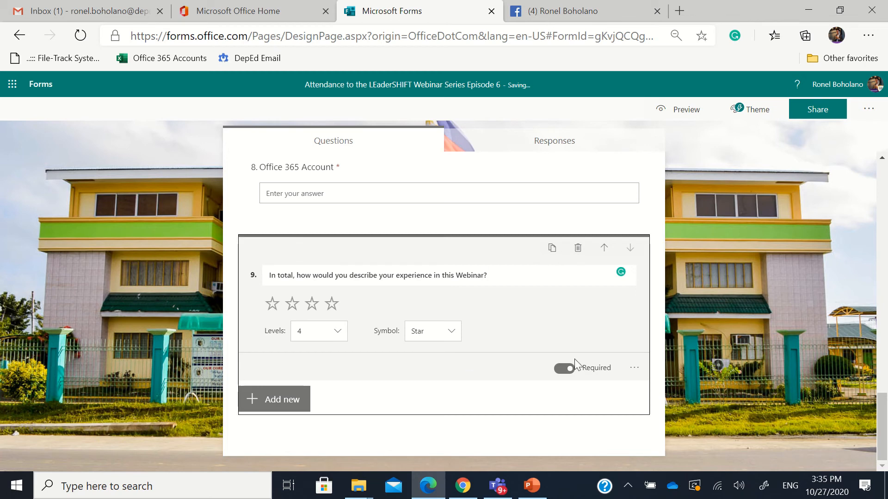
click(635, 368)
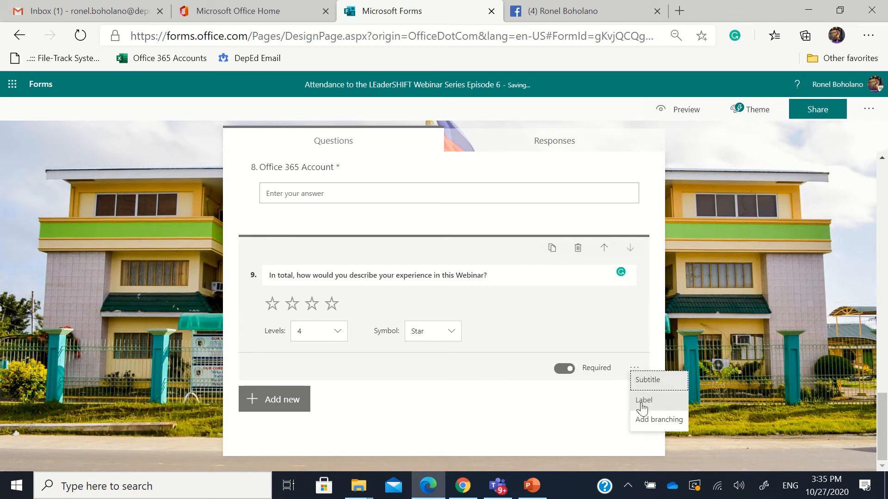
click(644, 401)
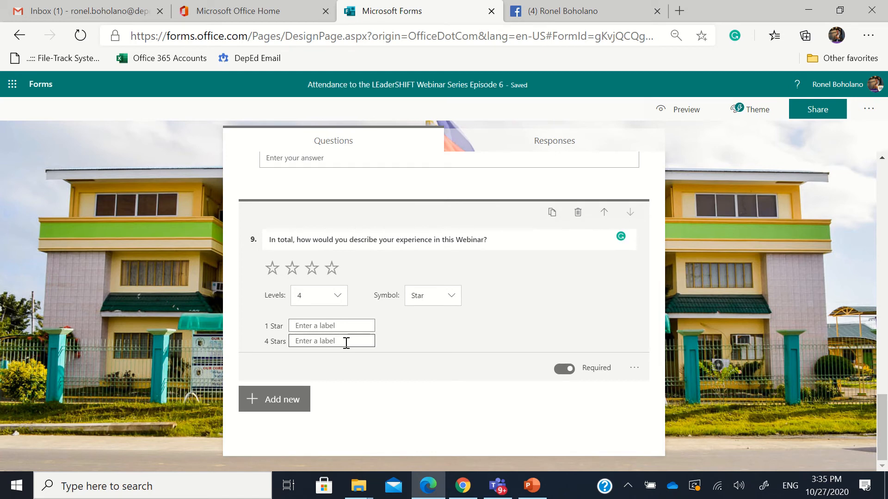
text(Not)
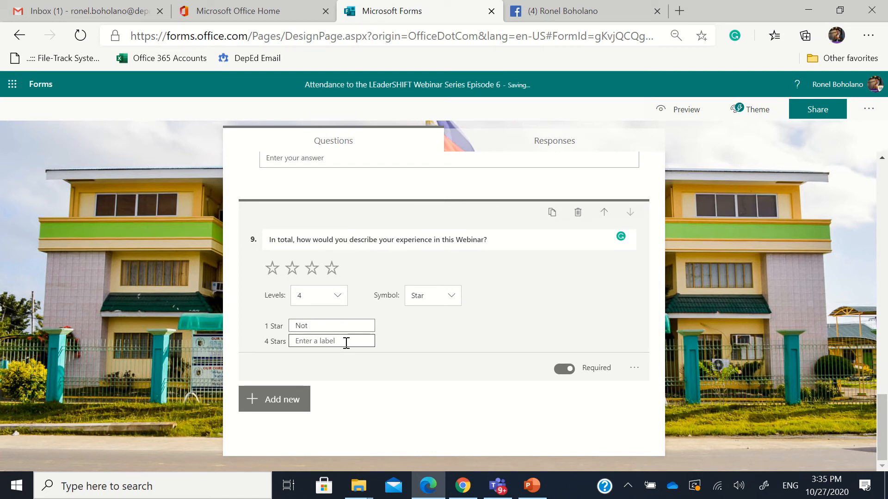
text(Satisfied)
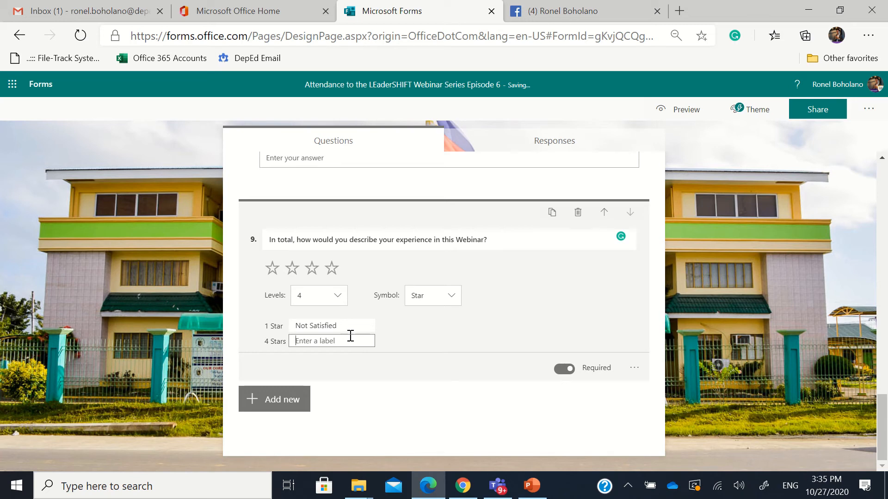
- Label the 4 Stars level 'Very Satisfied', correcting the misspelling
text(Very)
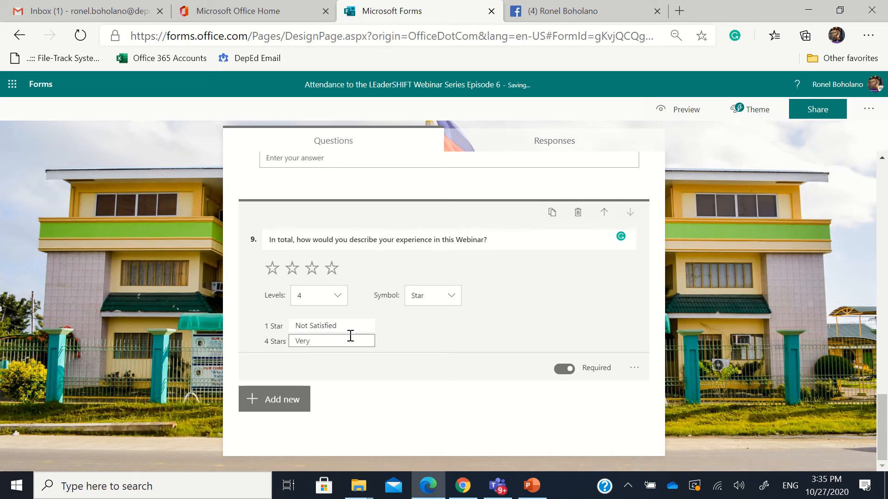
click(331, 342)
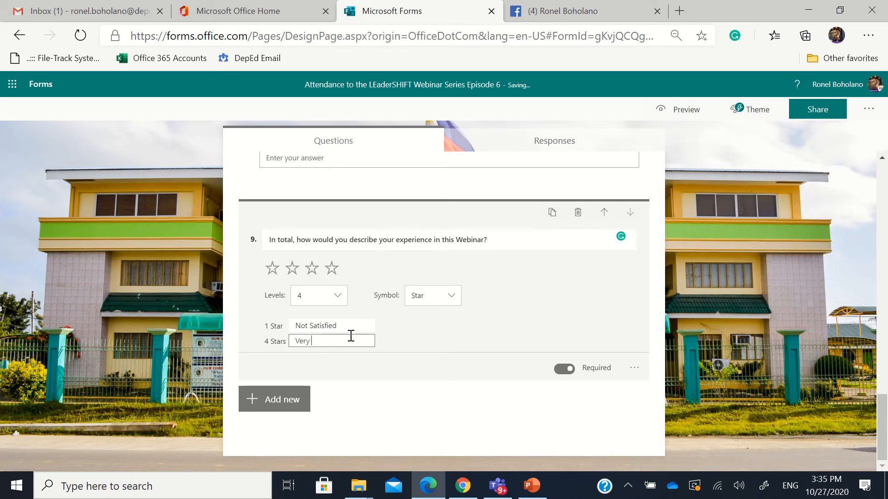
text(Satisifed)
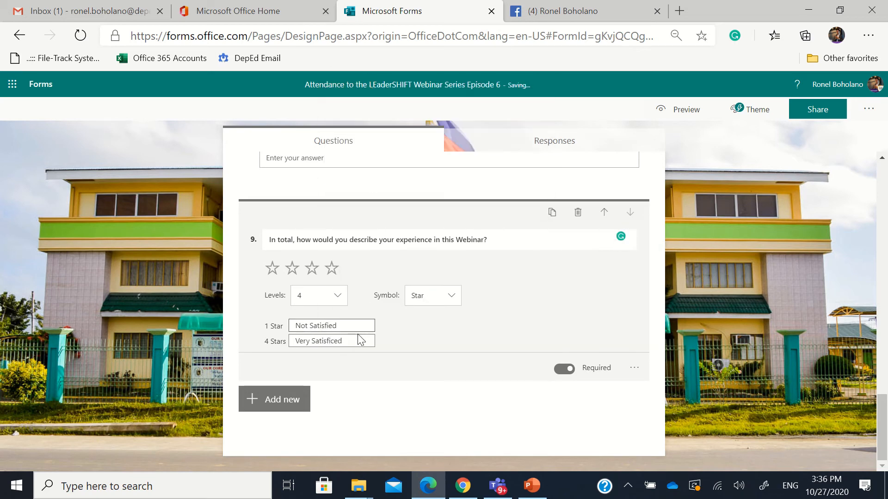
click(331, 341)
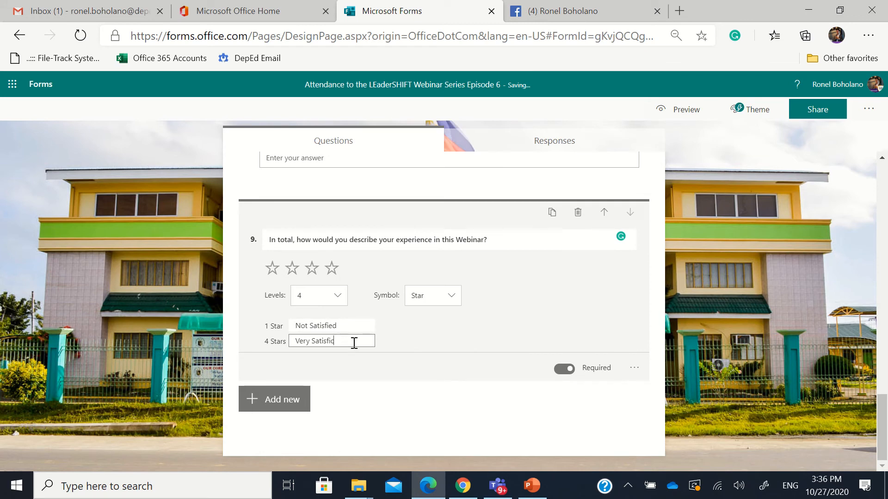
key(Backspace)
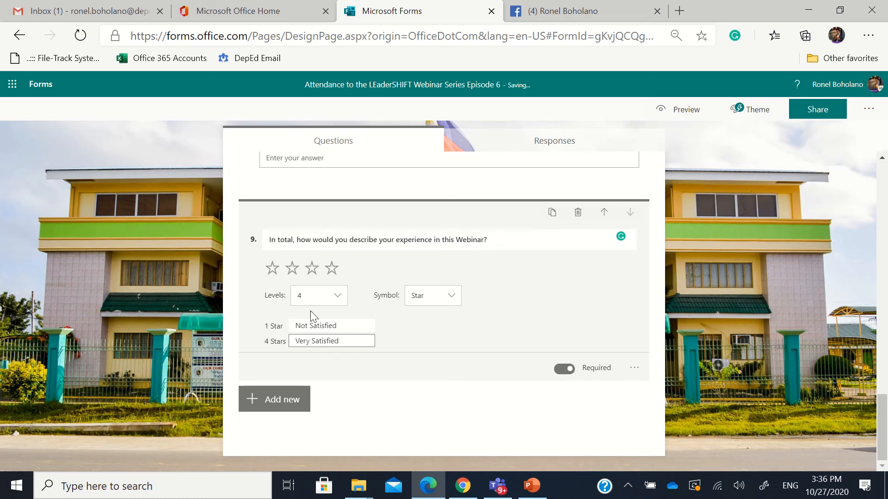
- Change the 1 Star label to 'Very Dissatisfied', checking its spelling
click(331, 324)
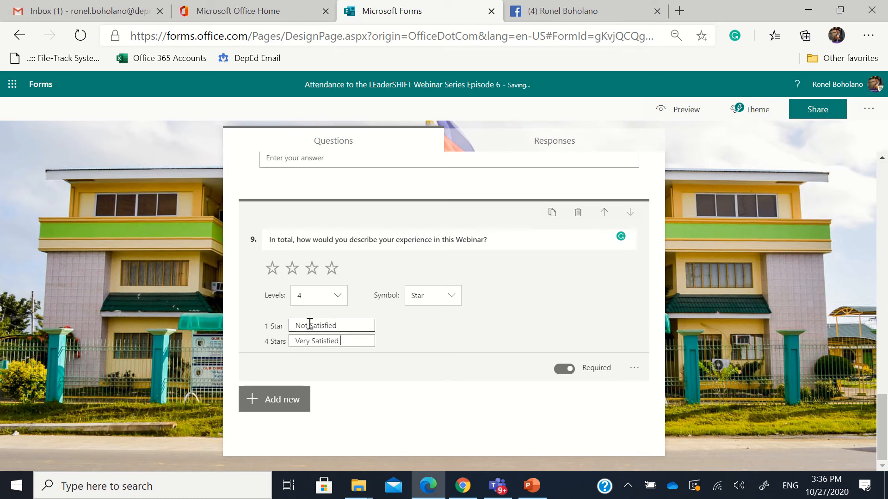
double_click(301, 326)
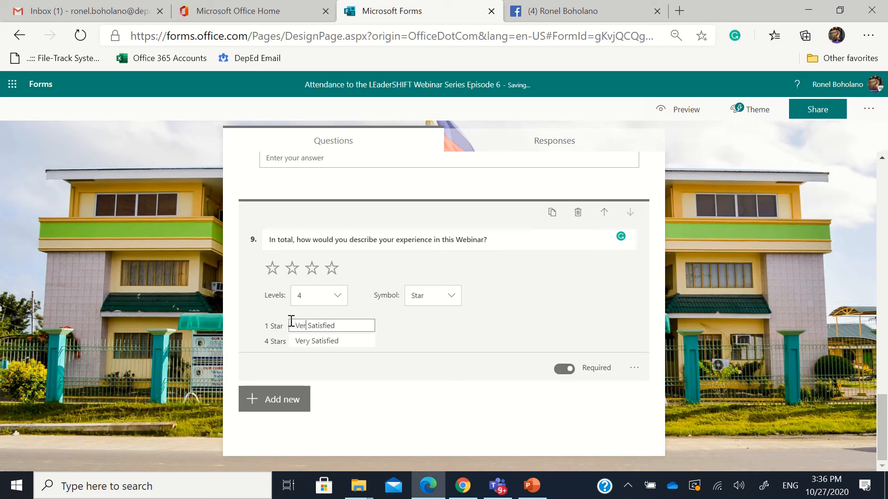
text(D)
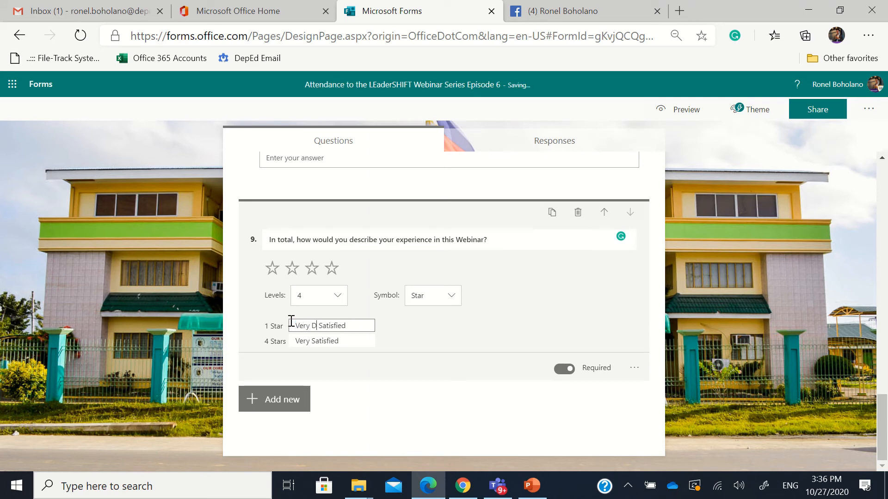
text(iss)
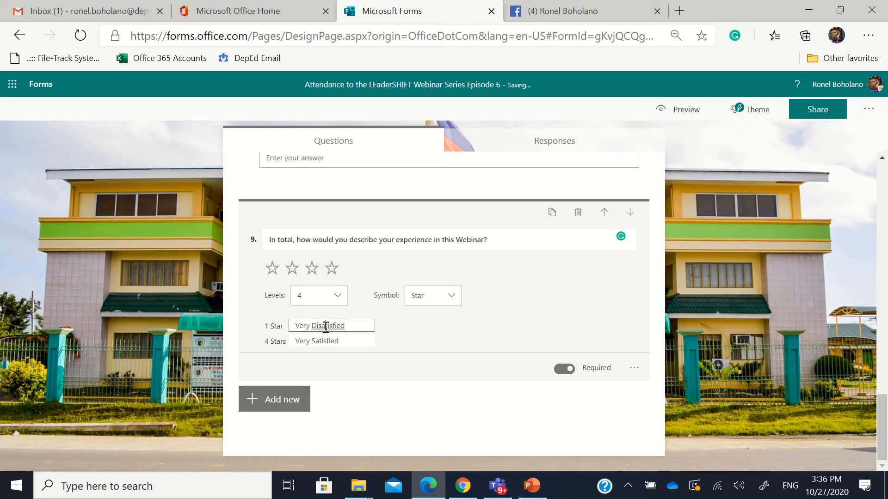
right_click(325, 326)
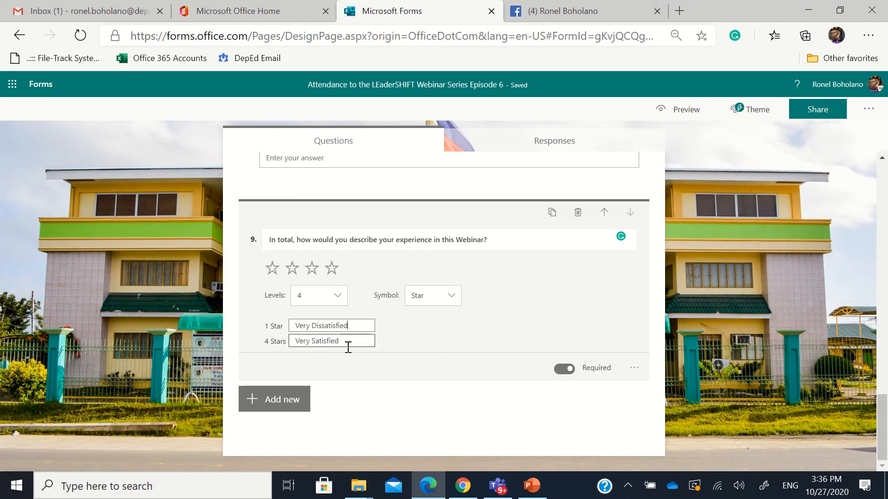
scroll(up, 3)
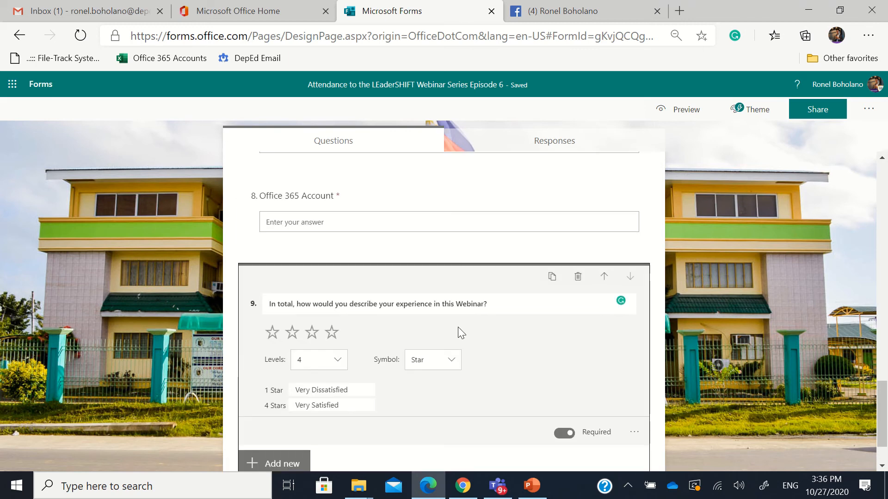
scroll(up, 3)
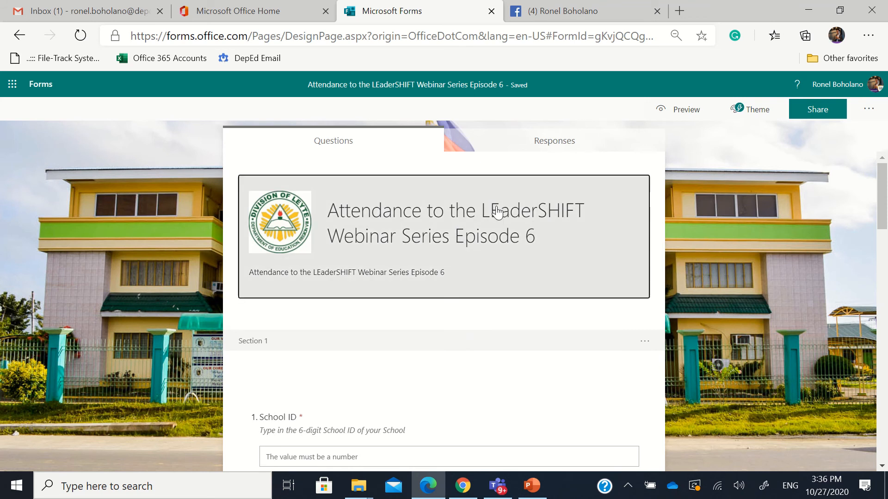
- Correct the form title to 'Attendance to the LeaderSHIFT Webinar Series Episode 6'
click(453, 210)
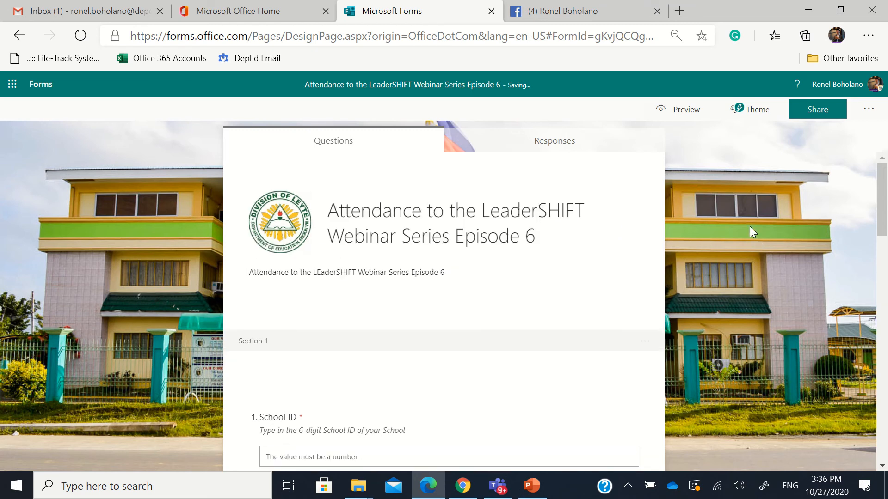
mouse_move(823, 119)
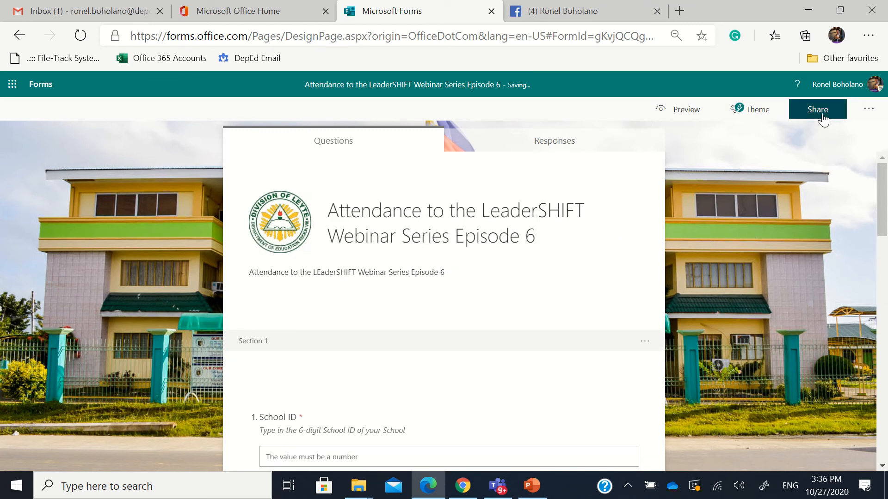
- In Share, toggle who can respond and leave it restricted to people in the organization
click(816, 109)
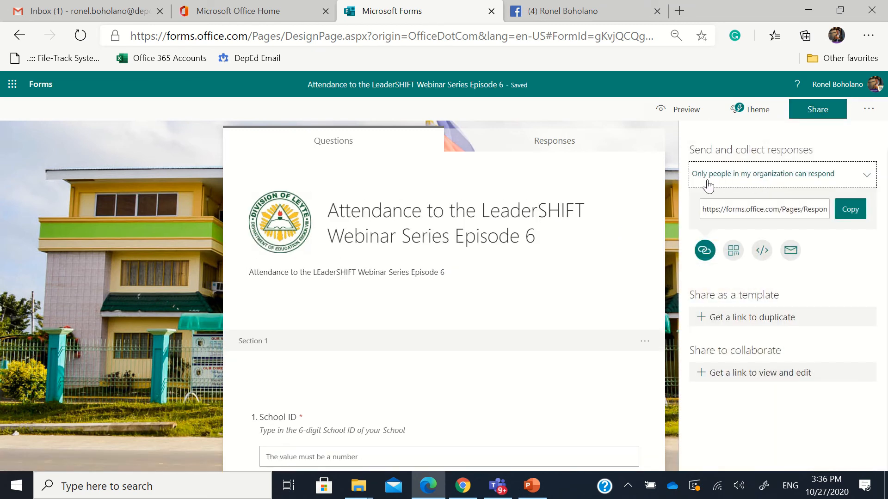
mouse_move(795, 182)
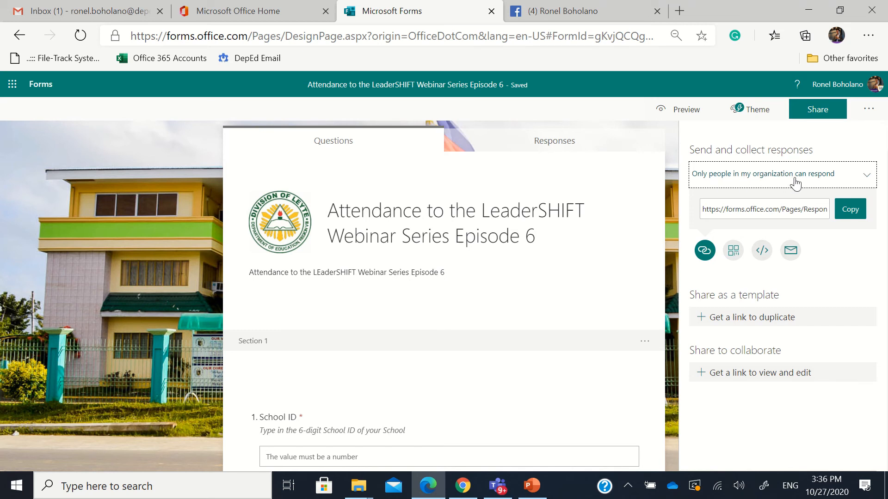
mouse_move(798, 181)
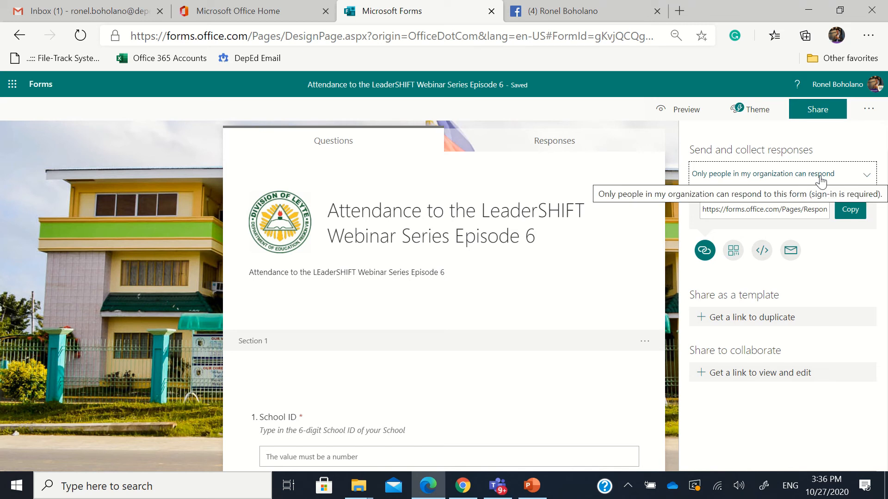
mouse_move(813, 186)
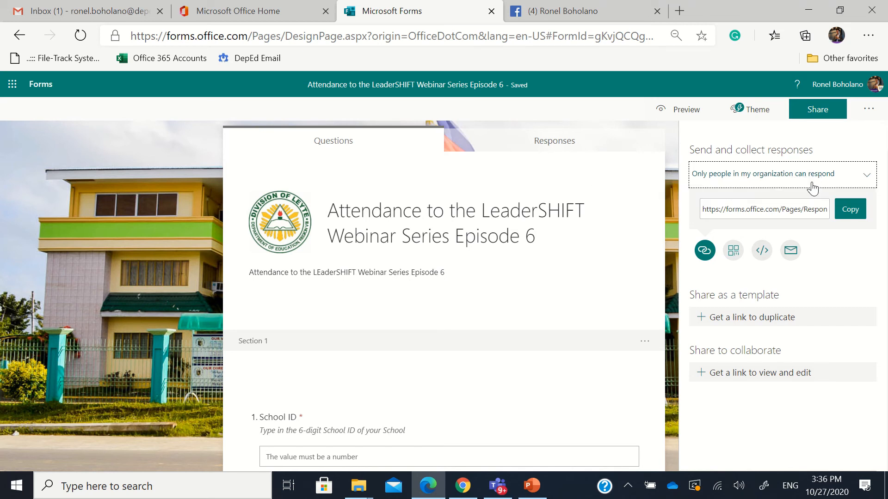
mouse_move(851, 182)
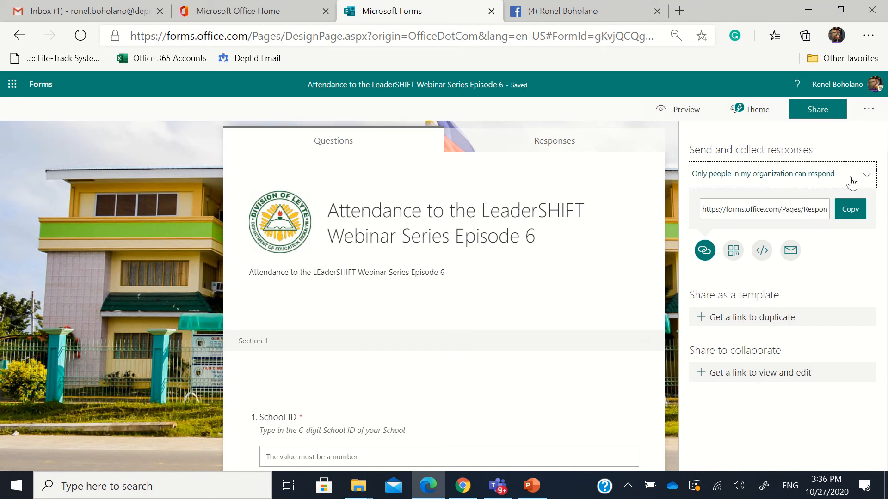
click(782, 174)
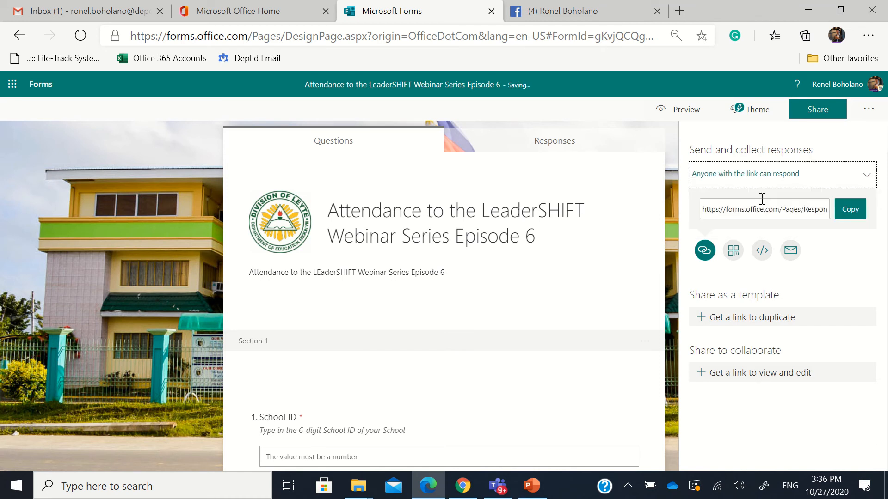
mouse_move(796, 180)
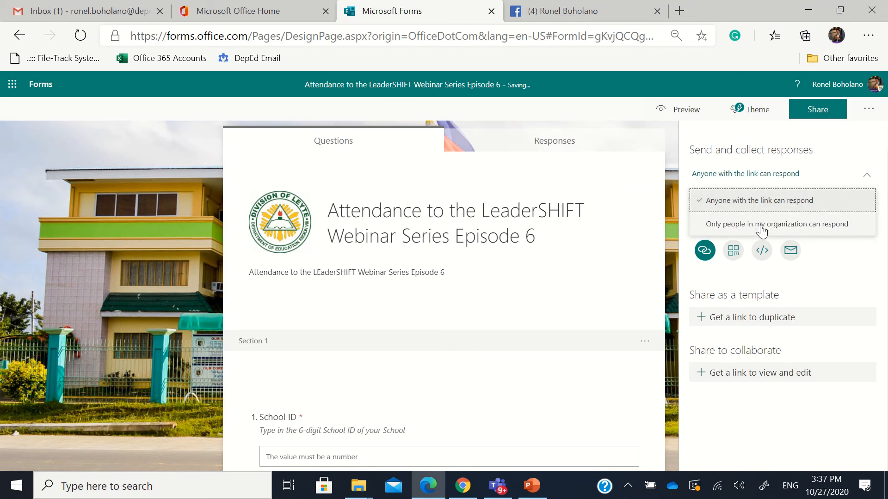
mouse_move(762, 232)
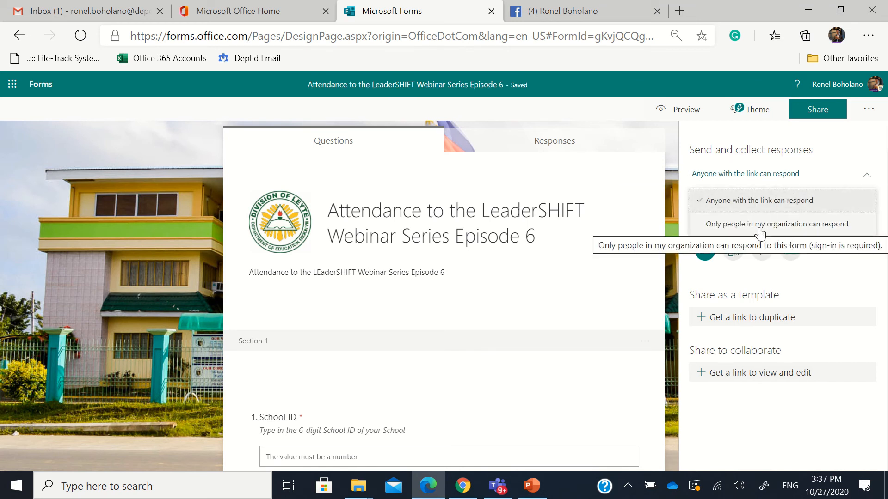
click(777, 224)
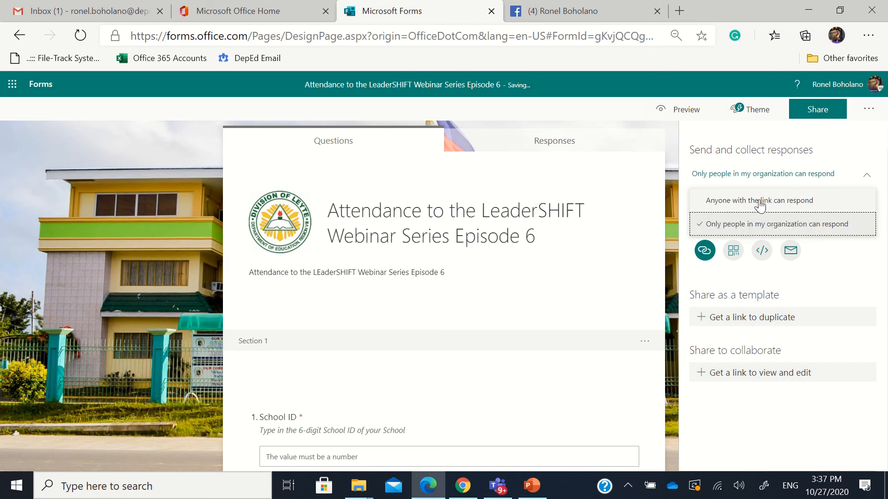
click(759, 200)
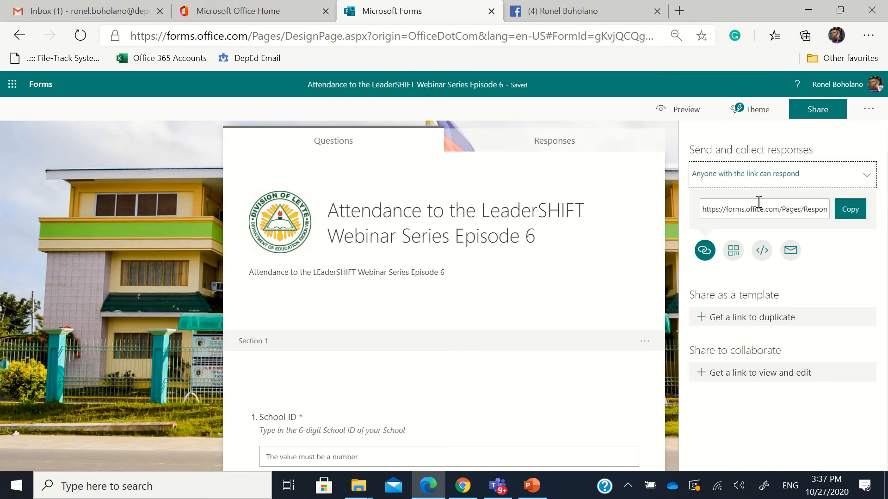
mouse_move(773, 202)
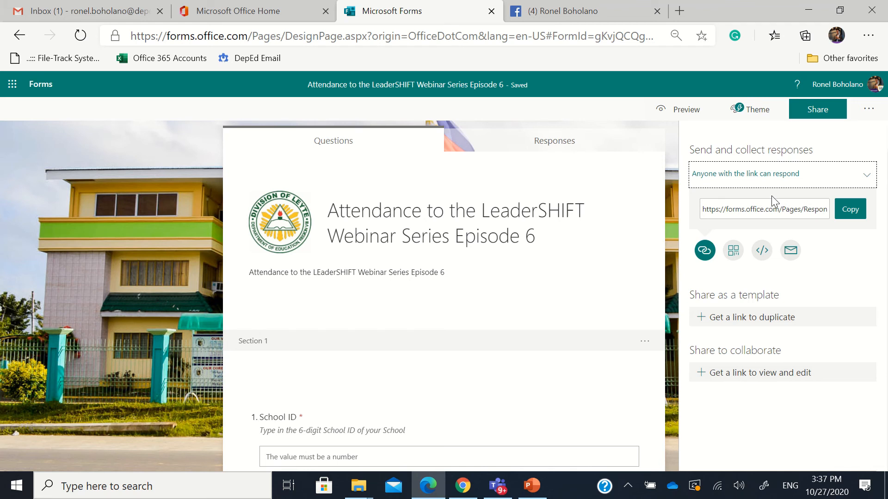
mouse_move(726, 190)
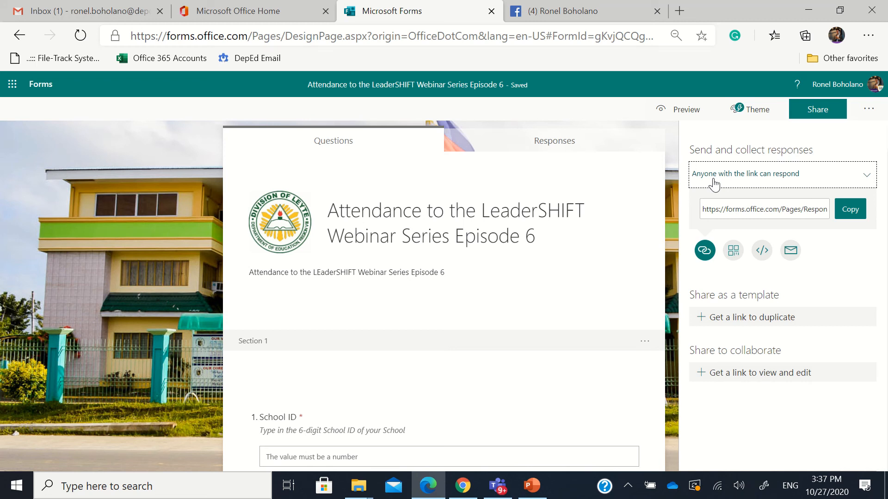
click(781, 174)
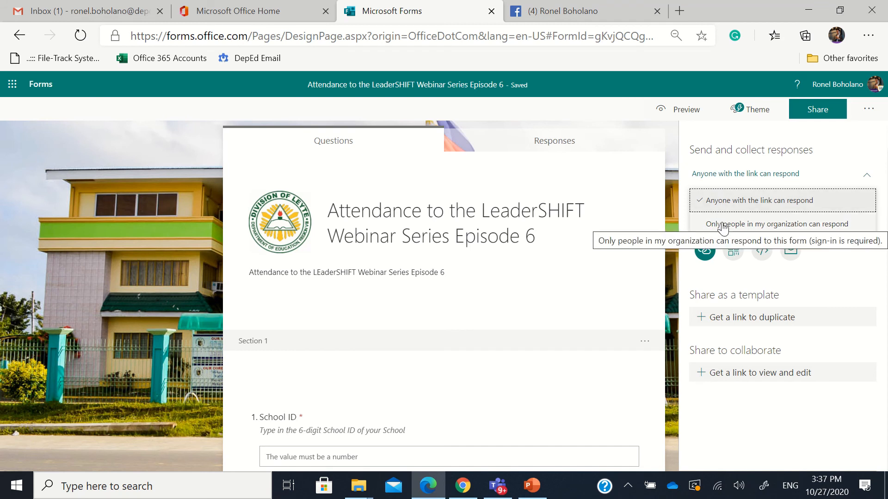
click(777, 223)
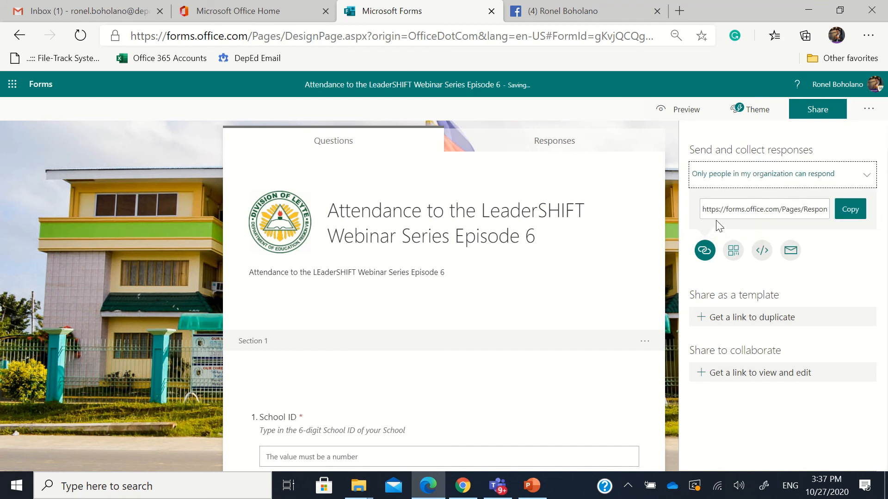
mouse_move(616, 110)
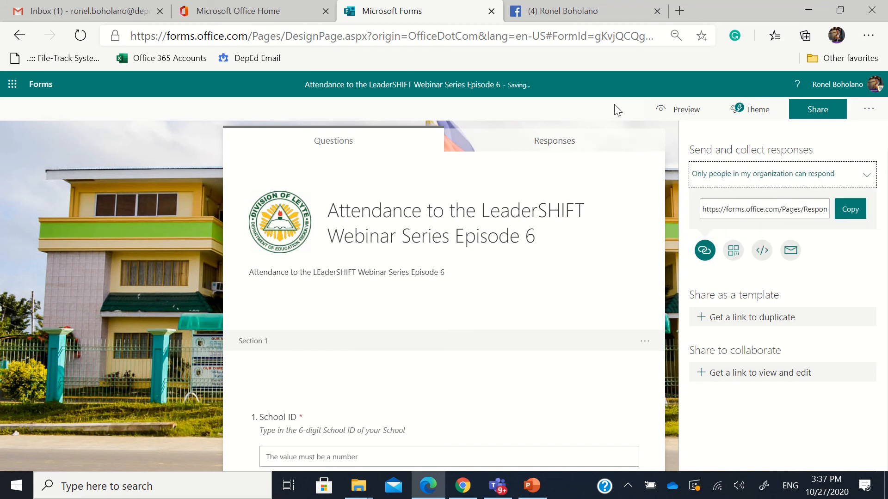
mouse_move(623, 97)
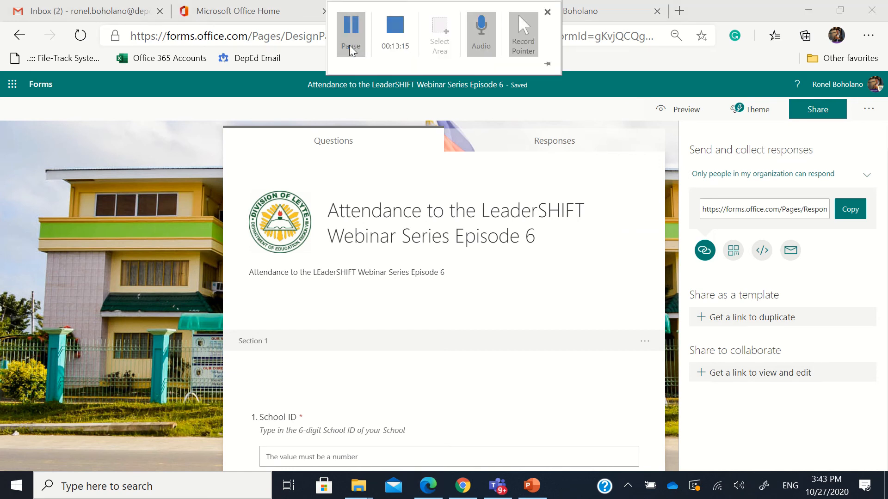
mouse_move(680, 141)
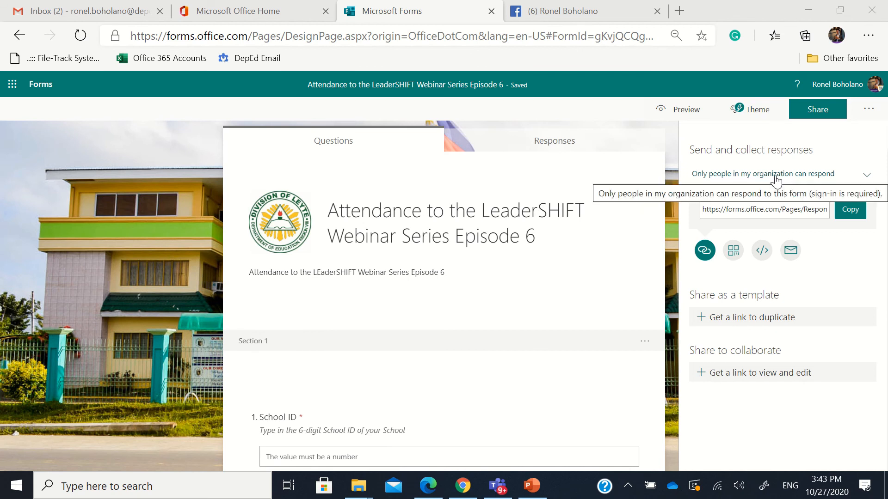
mouse_move(755, 230)
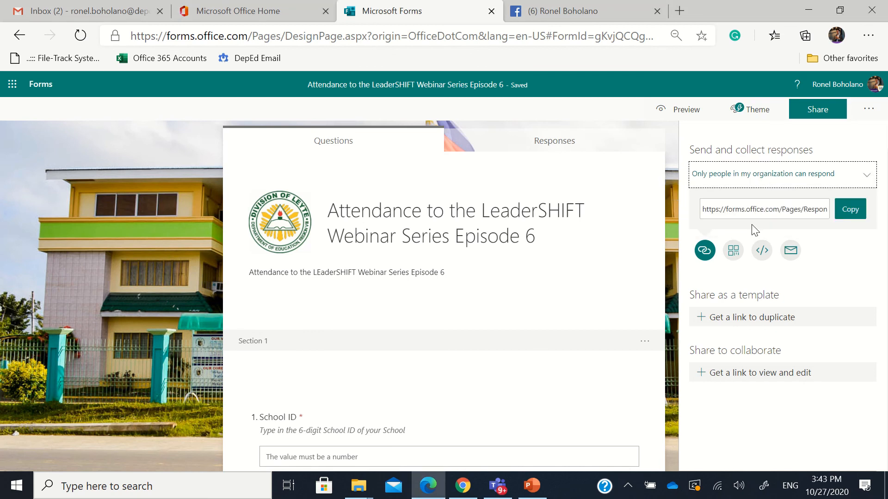
click(849, 209)
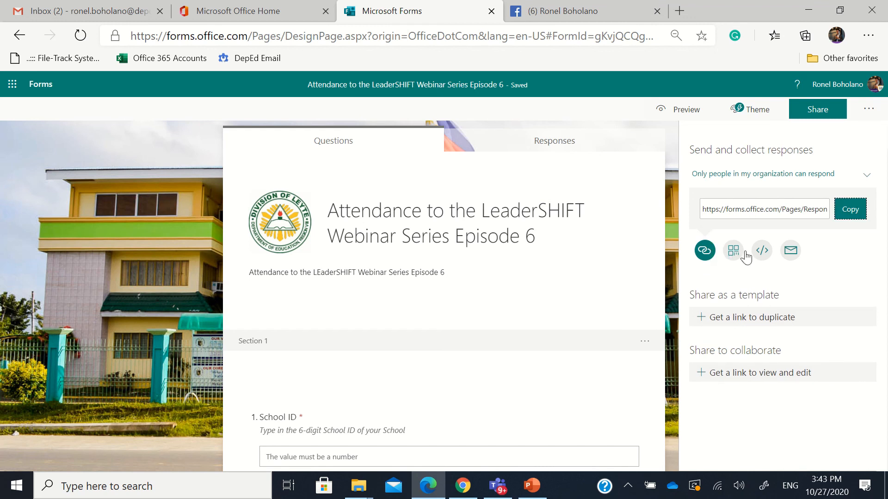
mouse_move(732, 251)
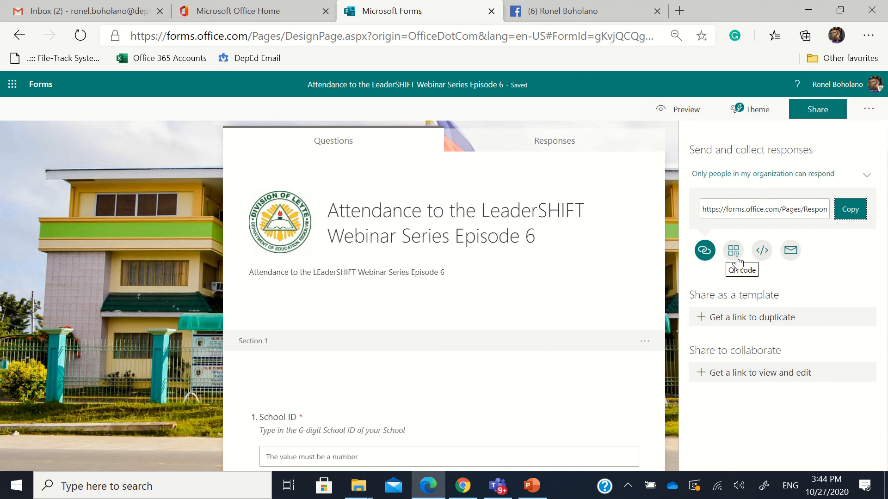
- Show the form's QR code and allow anyone with the link to respond
click(732, 250)
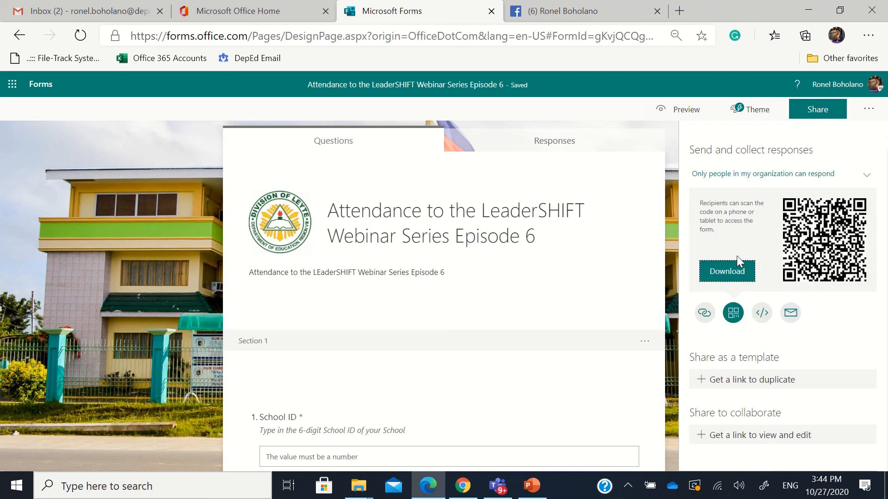
mouse_move(842, 185)
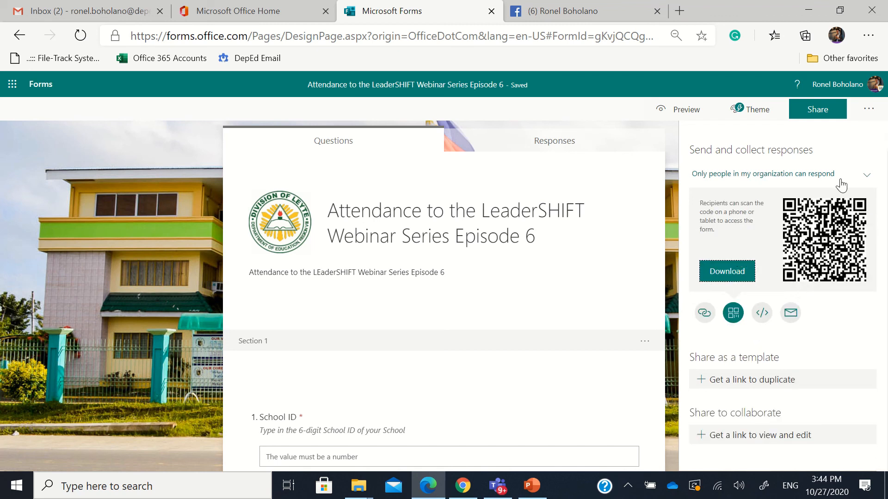
mouse_move(735, 283)
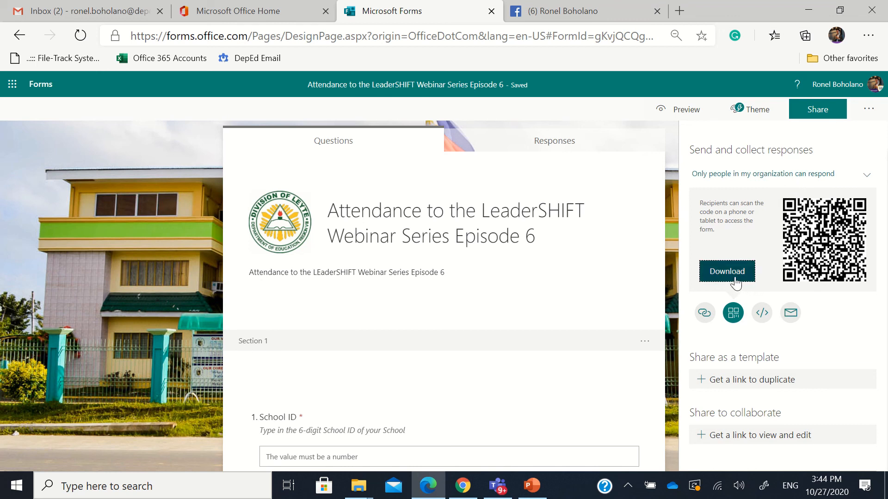
mouse_move(854, 282)
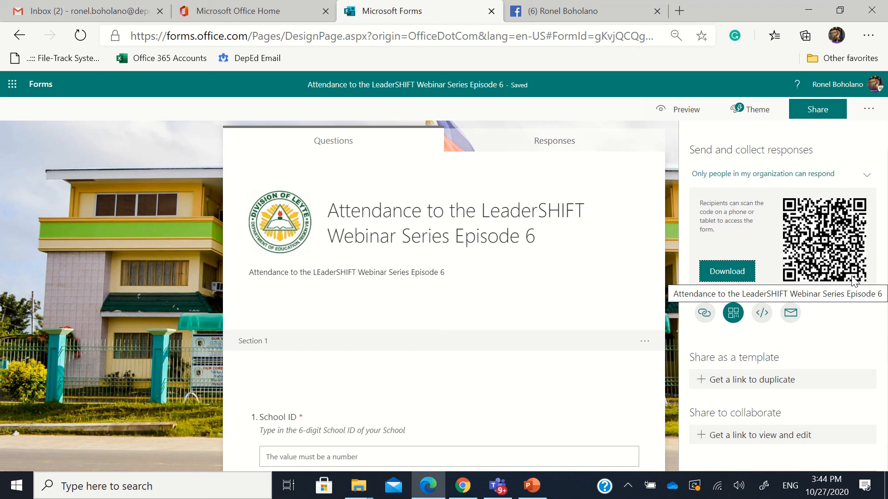
mouse_move(860, 177)
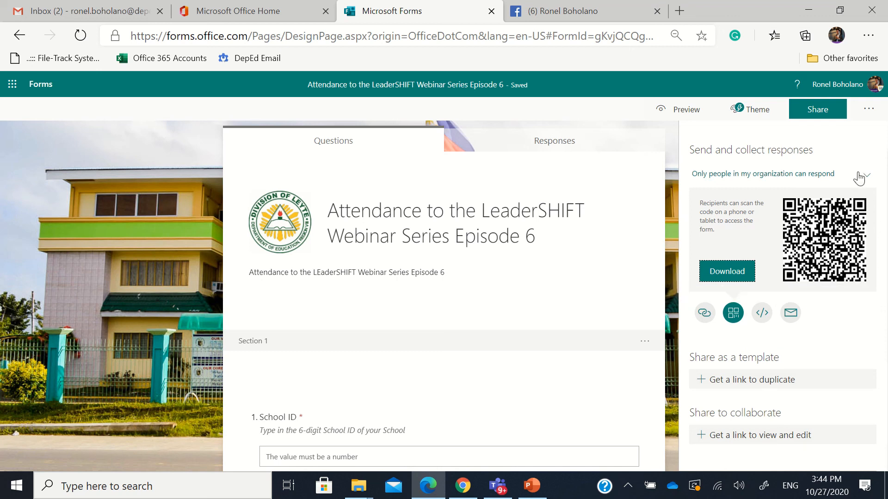
click(861, 176)
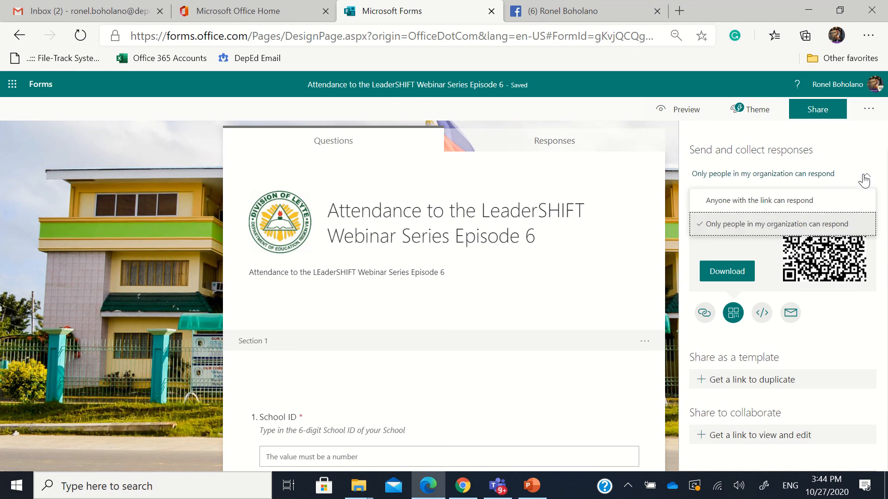
click(760, 200)
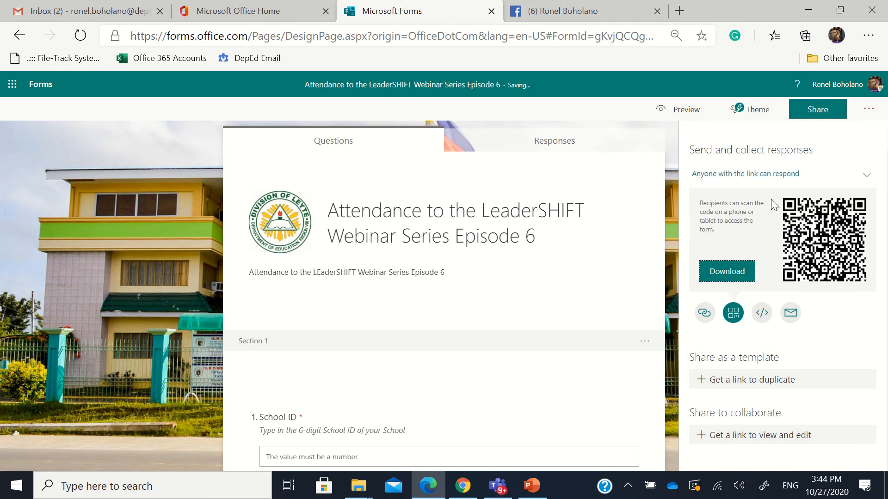
mouse_move(703, 313)
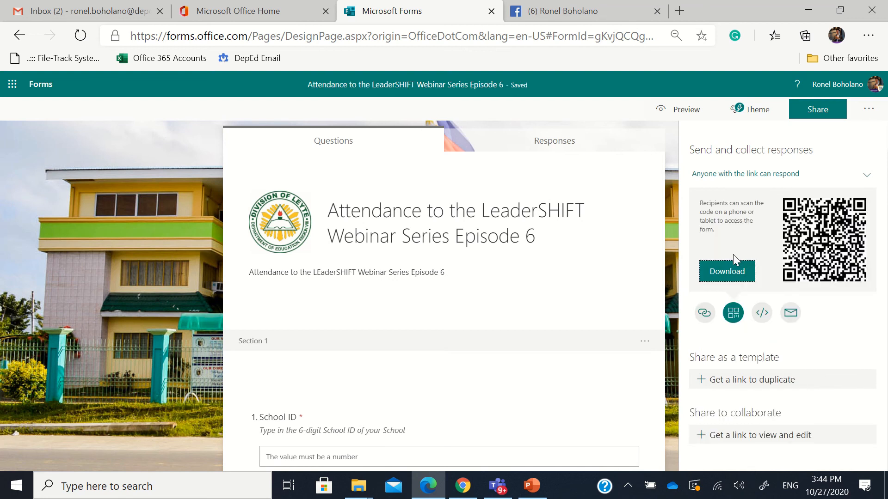
mouse_move(762, 312)
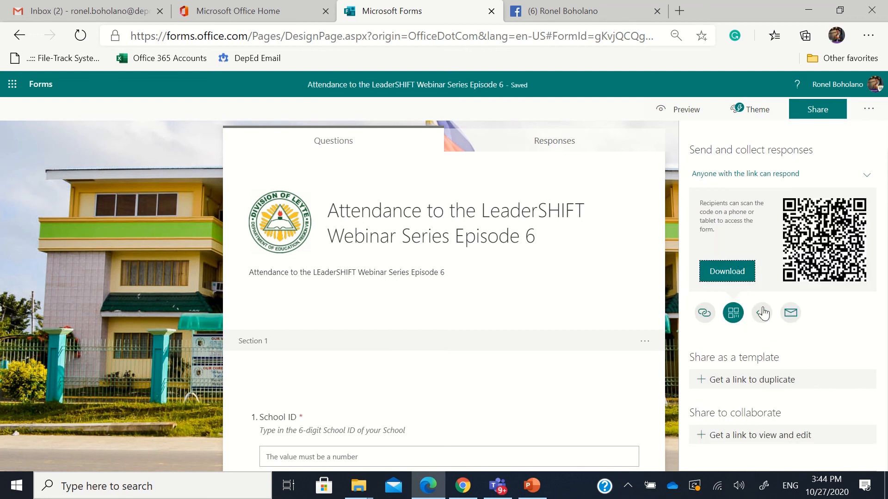
mouse_move(791, 313)
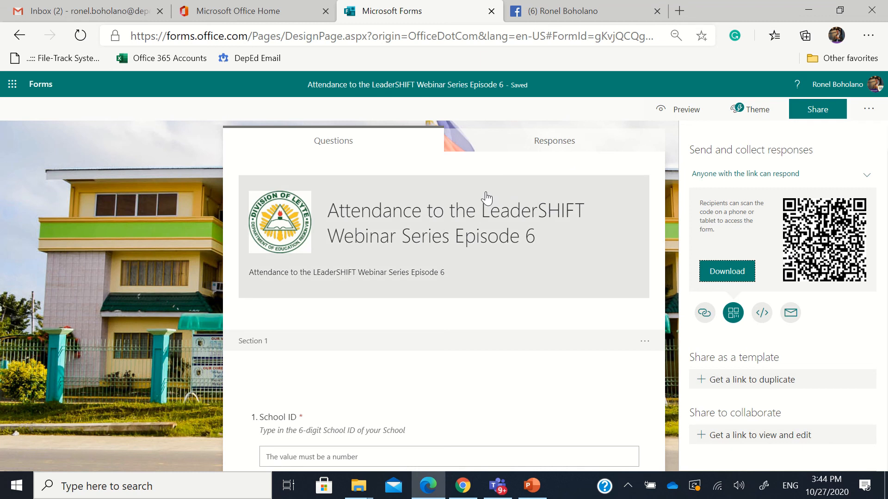
mouse_move(788, 321)
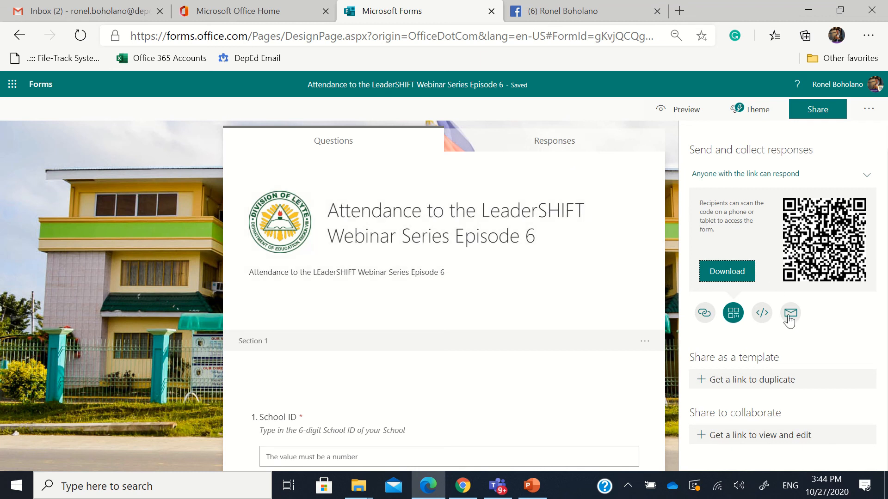
mouse_move(789, 312)
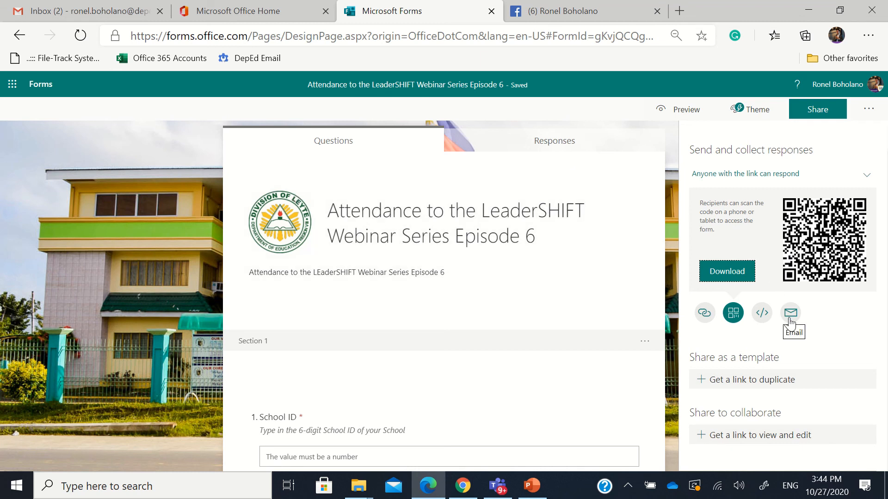
mouse_move(791, 320)
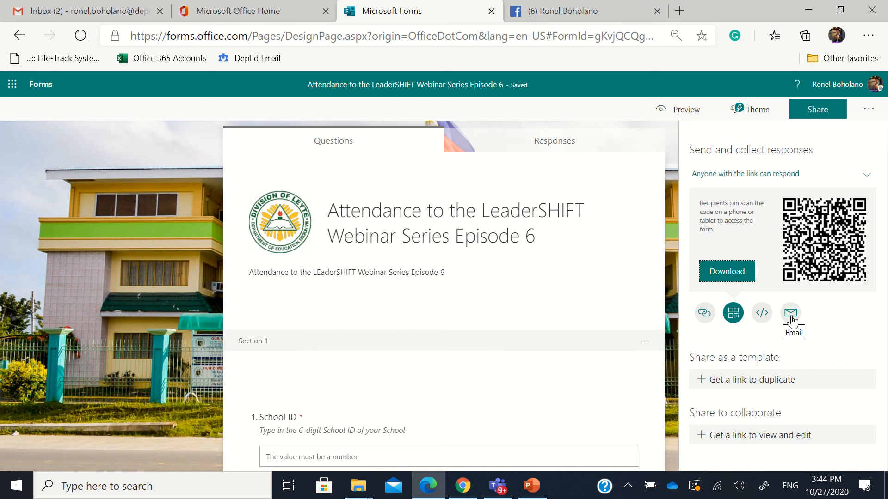
mouse_move(721, 150)
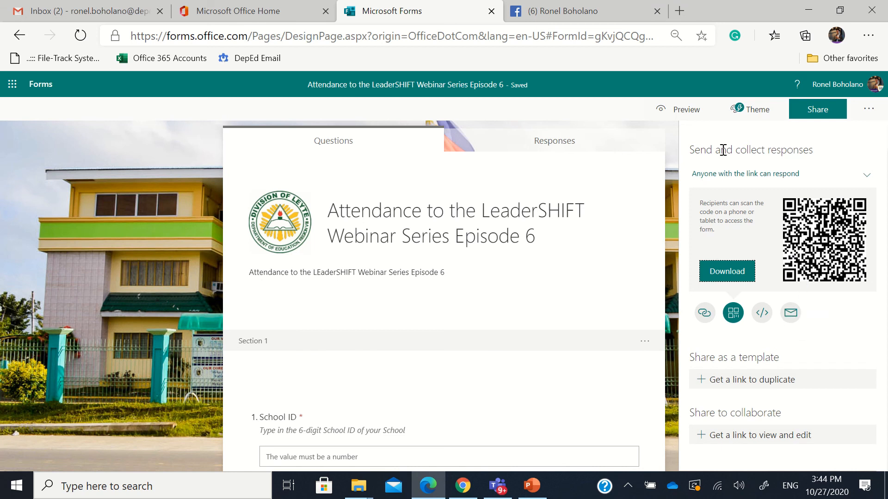
mouse_move(442, 146)
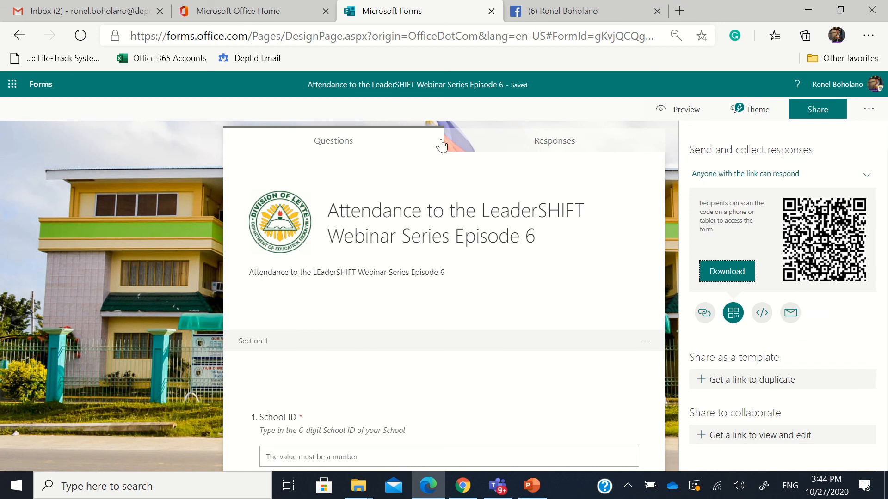
- View the Responses summary showing 0 responses and Active status
click(554, 141)
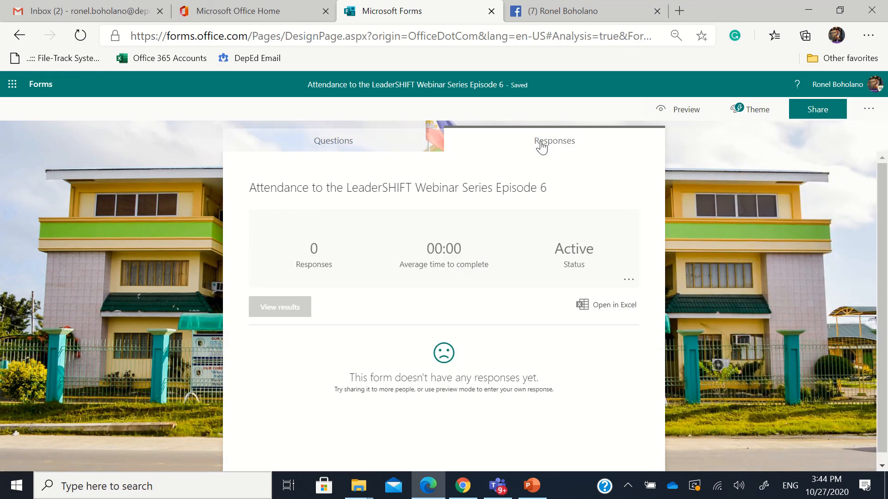
mouse_move(622, 311)
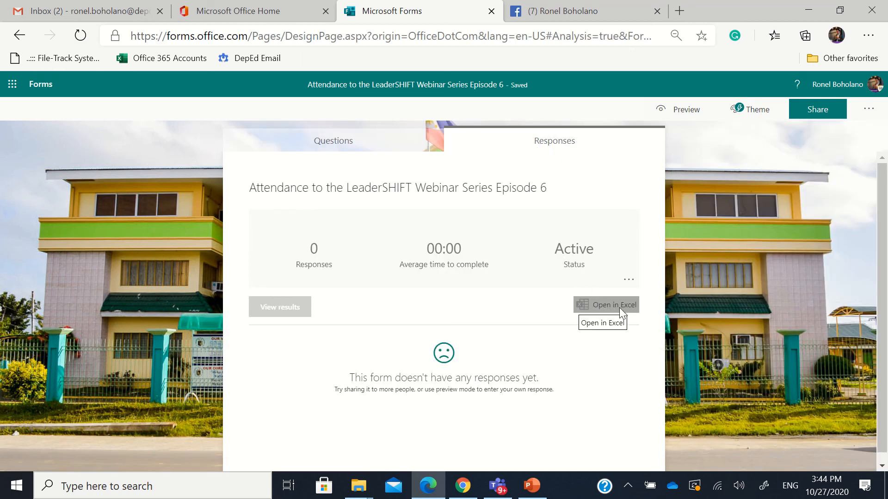
mouse_move(628, 320)
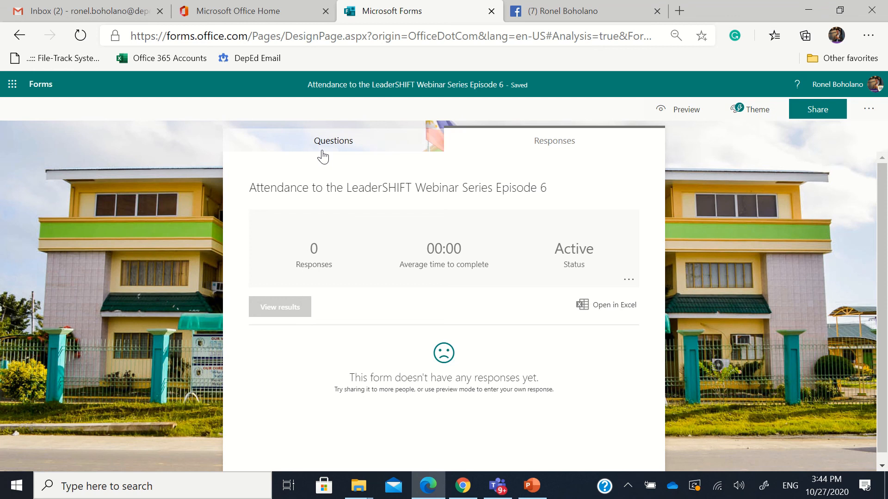
mouse_move(402, 142)
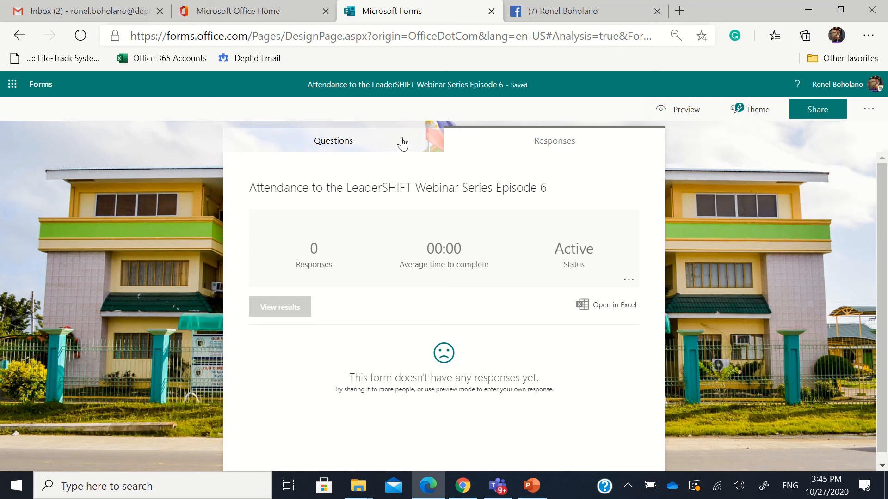
mouse_move(428, 6)
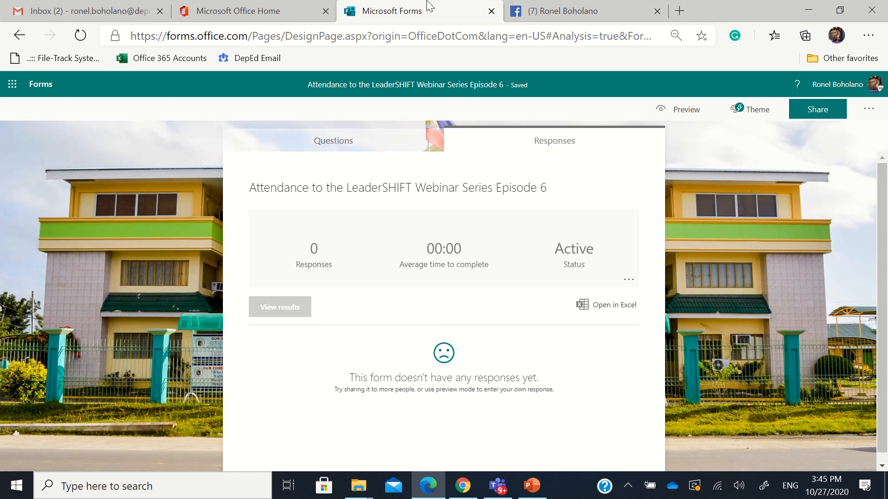